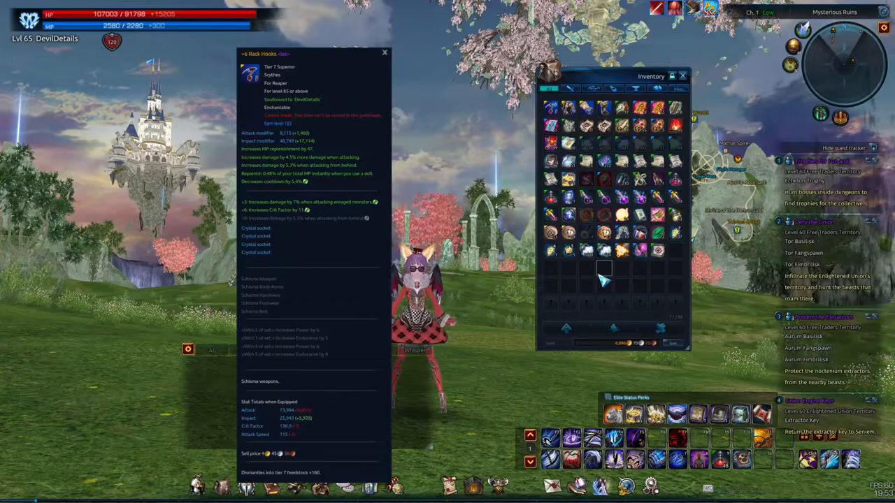
# Step: Leave the +6 Rack Hooks tooltip in TERA and switch to the empty scratchpad.xml
pyautogui.click(610, 492)
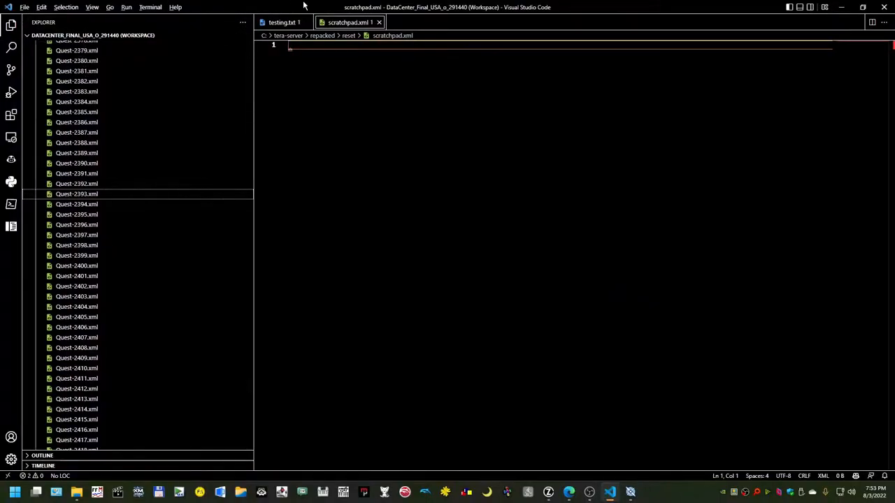
pyautogui.moveTo(11, 49)
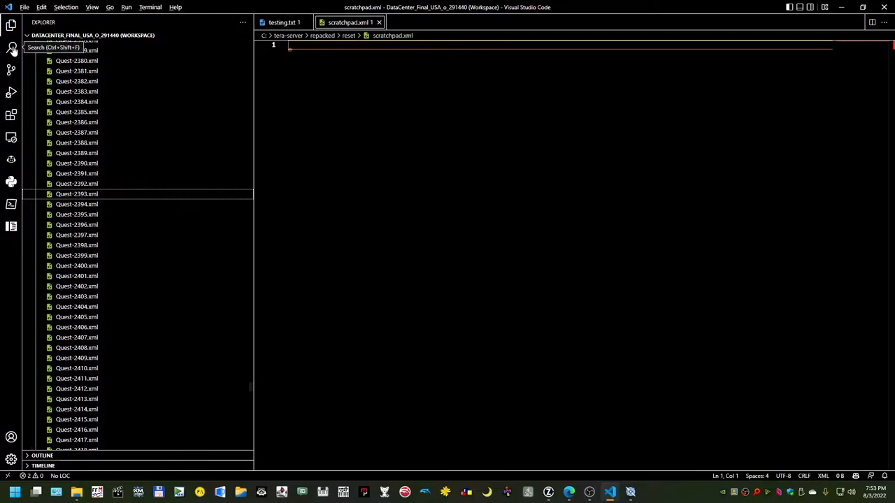
# Step: Run a workspace search for 'Rack Hooks' and bring up its single StrSheet_Item-1.xml match
pyautogui.click(11, 48)
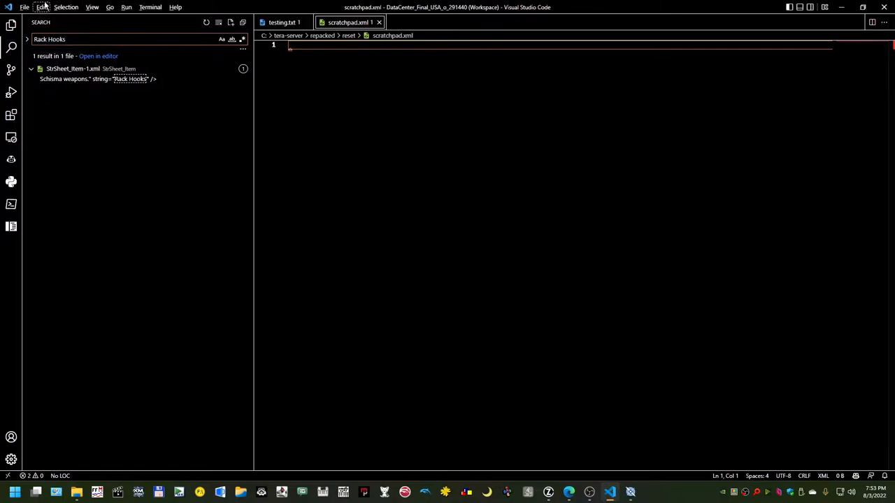
pyautogui.click(41, 7)
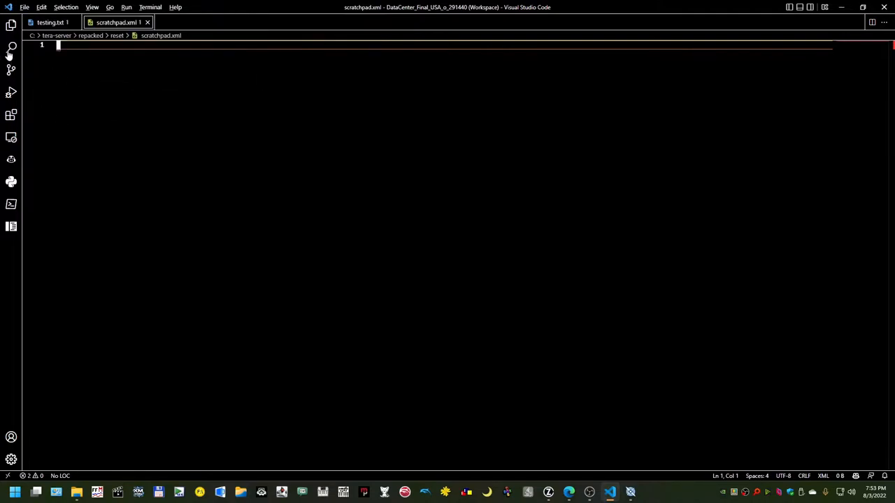
pyautogui.click(11, 47)
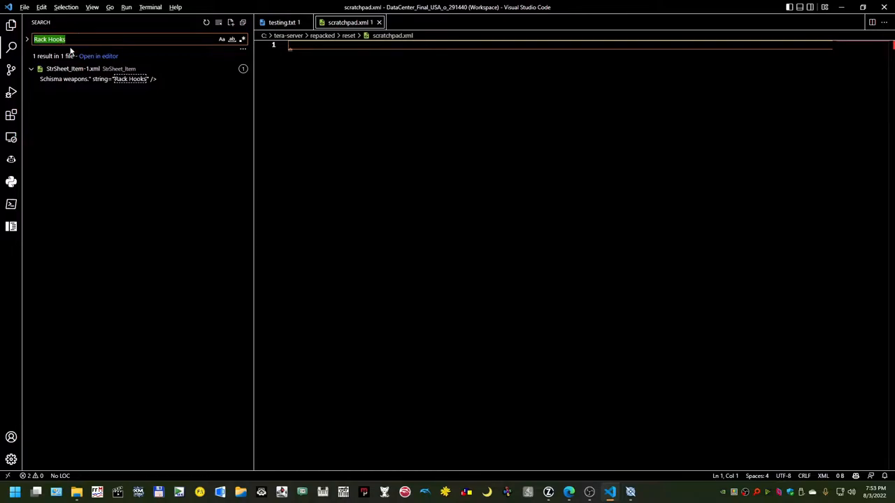
pyautogui.moveTo(12, 26)
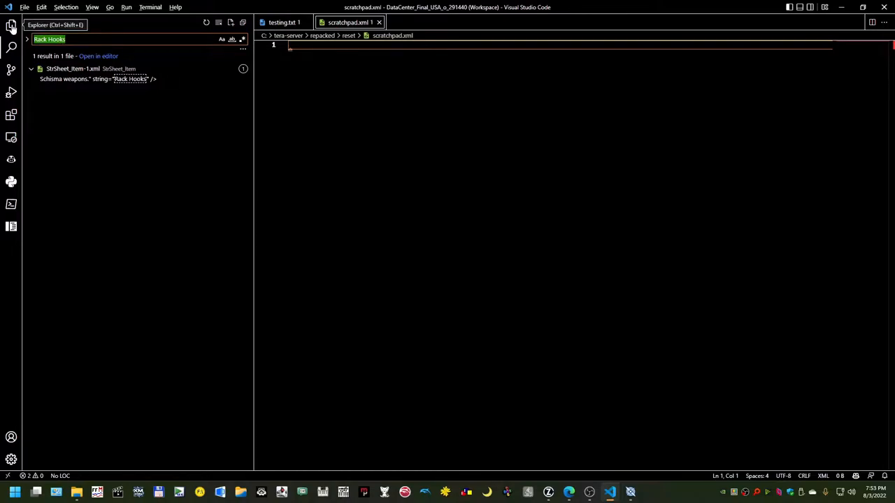
pyautogui.click(11, 26)
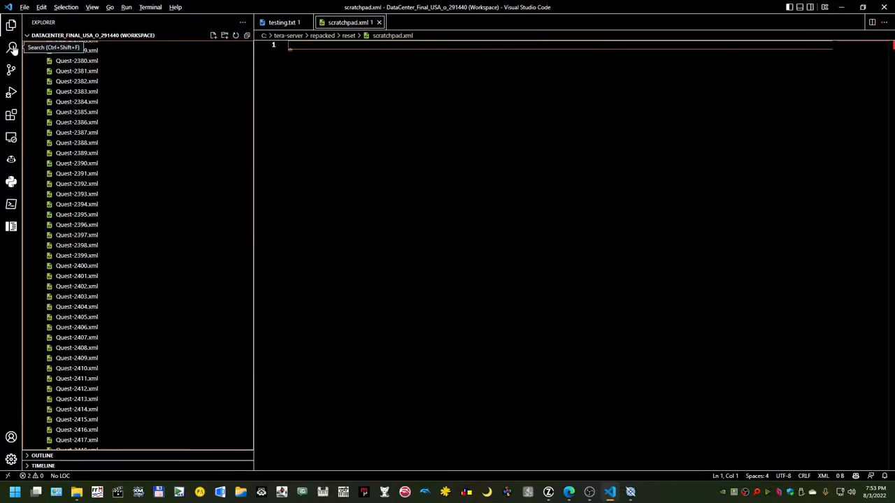
pyautogui.click(12, 47)
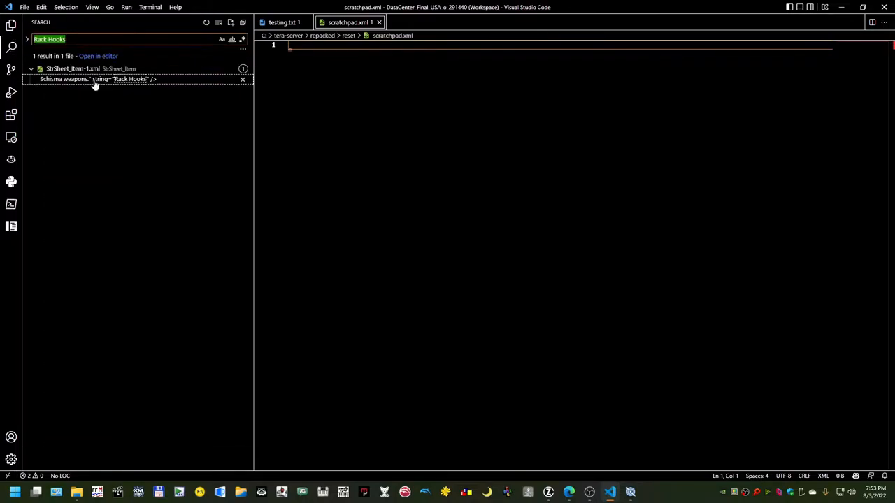
pyautogui.moveTo(95, 84)
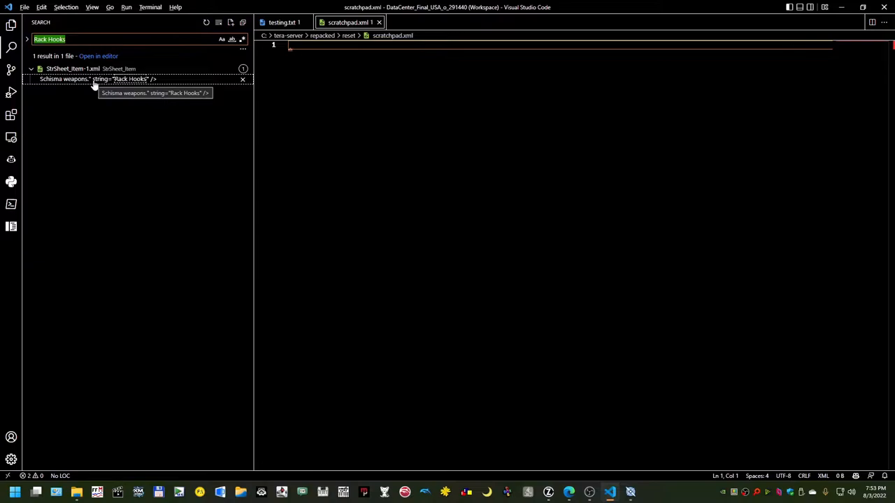
pyautogui.moveTo(114, 61)
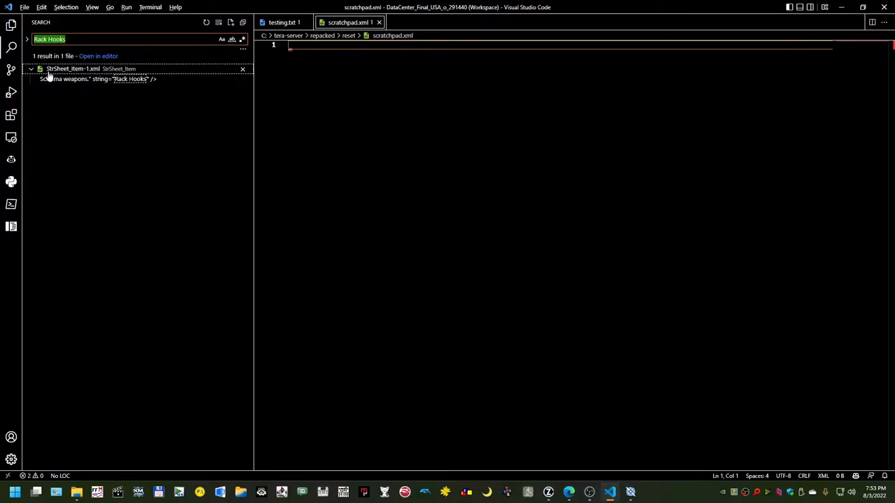
pyautogui.moveTo(91, 77)
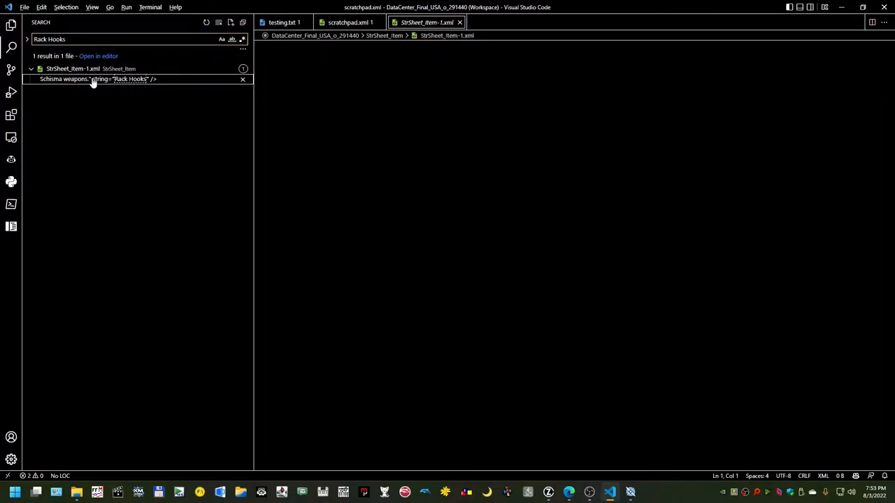
# Step: Paste the Rack Hooks String entry (id 96594) into scratchpad.xml, one indented attribute per line
pyautogui.click(98, 78)
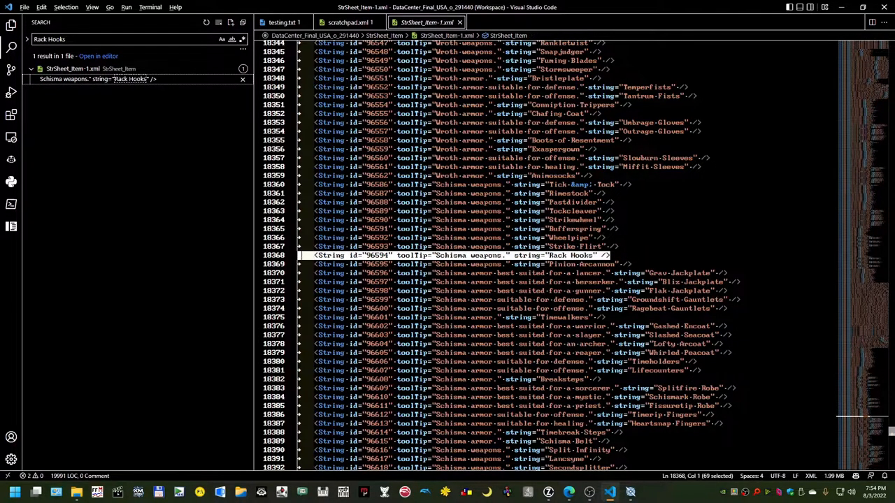
pyautogui.click(348, 22)
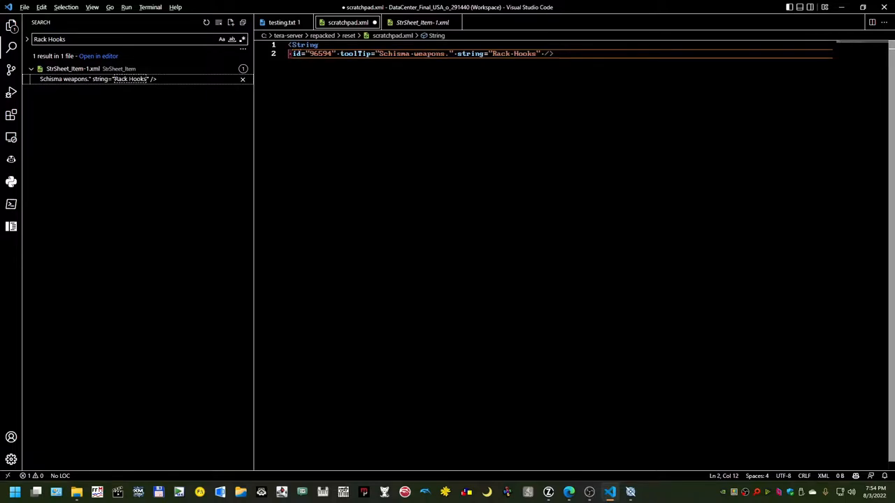
pyautogui.press('Enter')
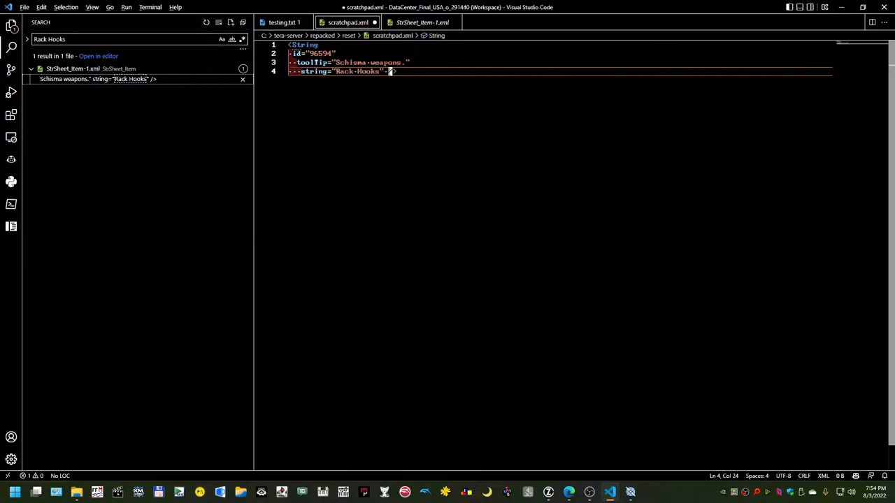
pyautogui.press('enter')
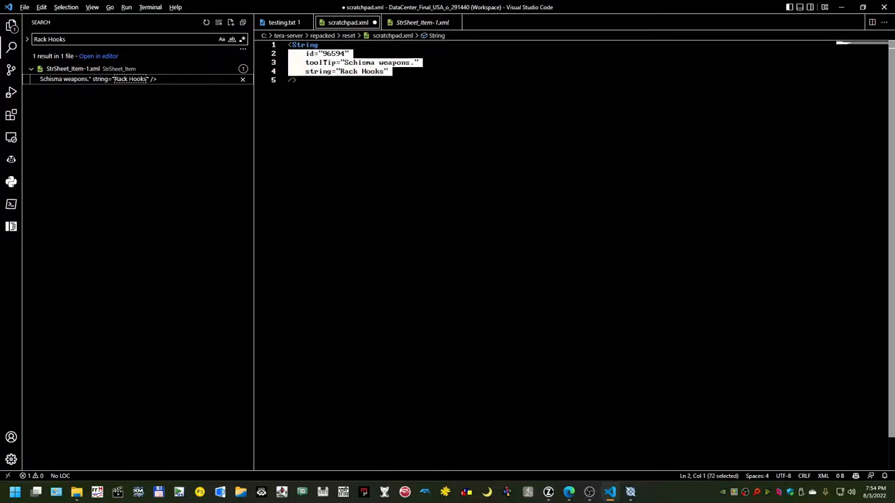
pyautogui.click(297, 79)
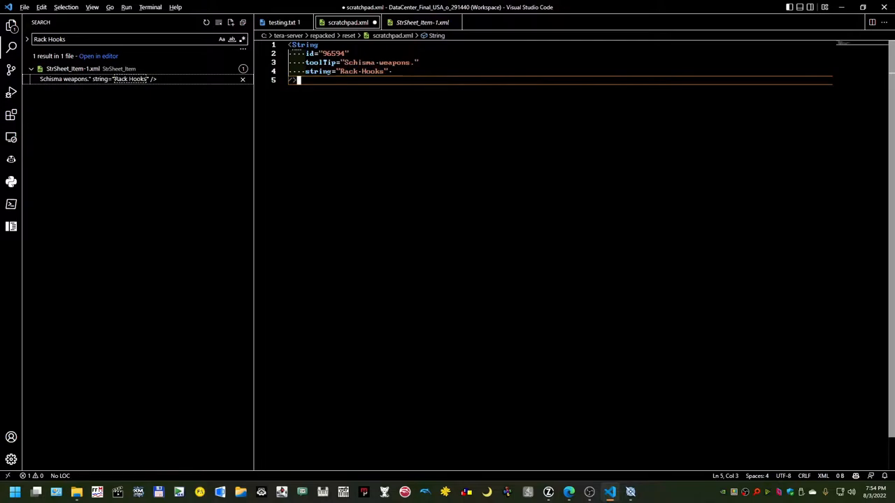
pyautogui.click(313, 54)
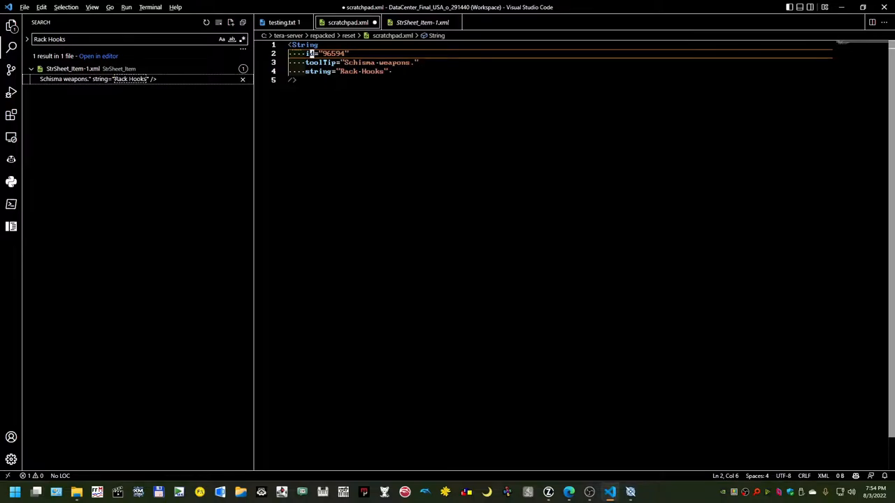
pyautogui.doubleClick(359, 63)
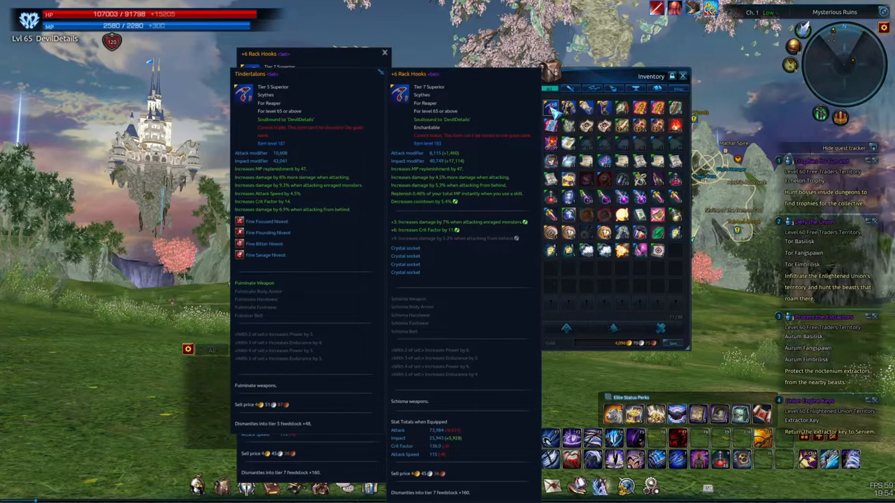
pyautogui.moveTo(530, 97)
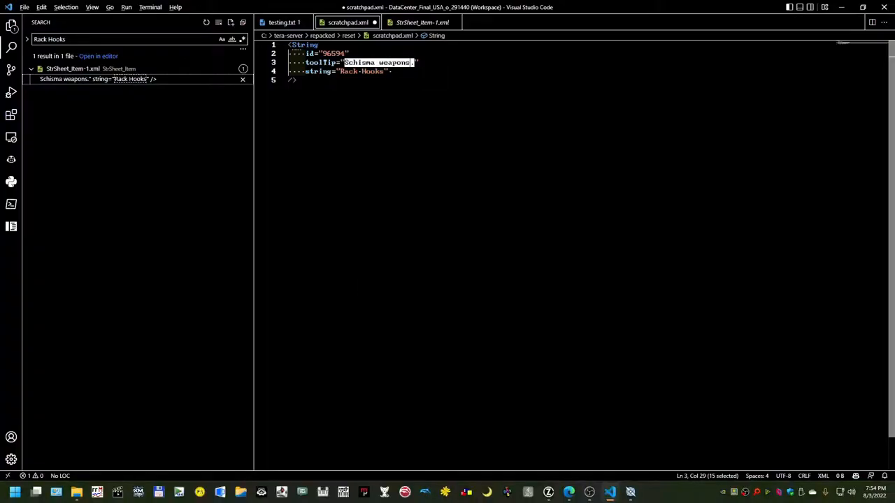
# Step: Search 96594 as a whole word and bring its ItemData-1.xml Item entry into the scratchpad
pyautogui.click(341, 71)
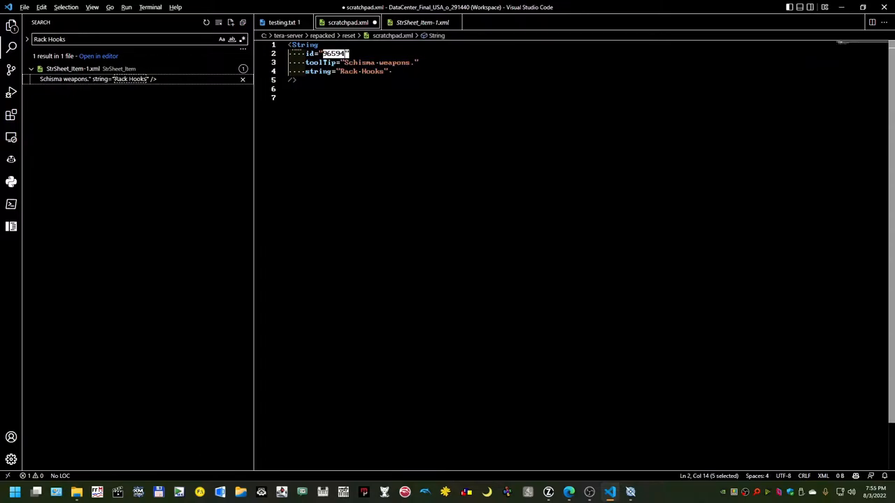
pyautogui.write('96594')
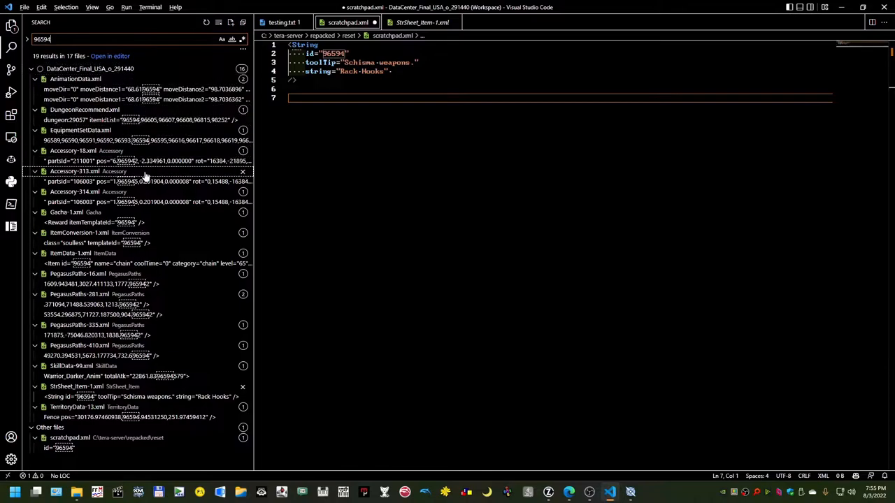
pyautogui.click(232, 39)
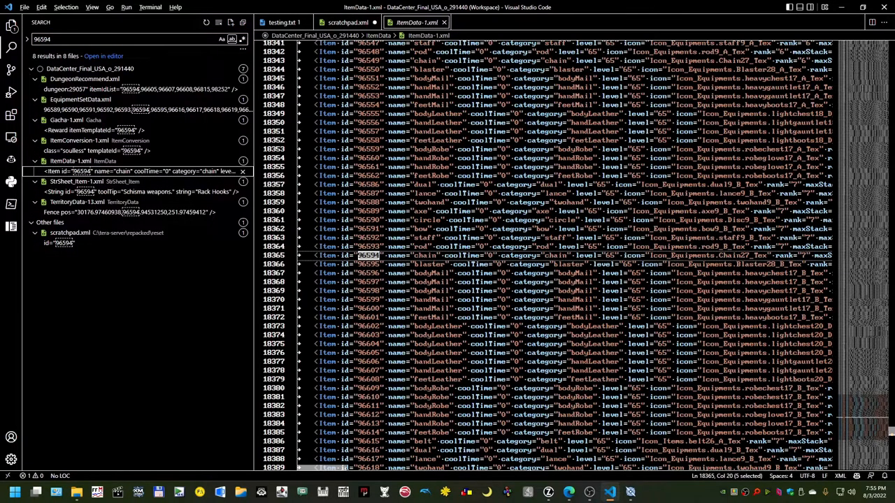
pyautogui.click(369, 254)
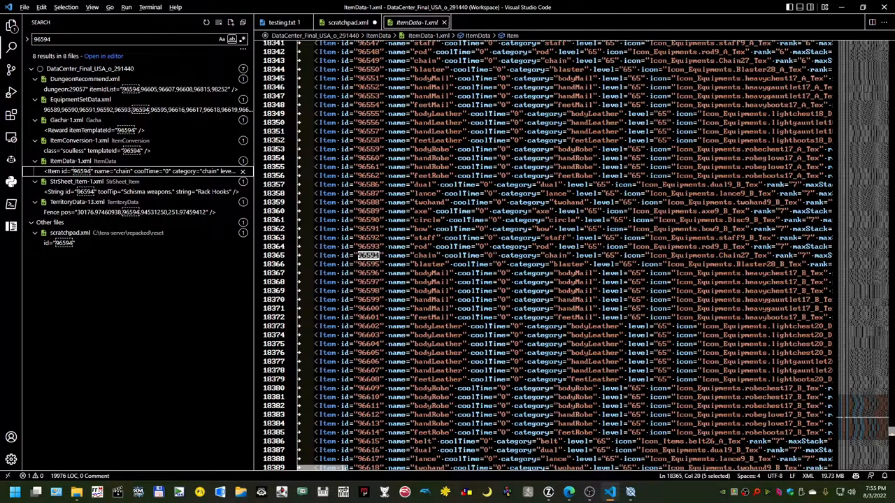
pyautogui.click(318, 255)
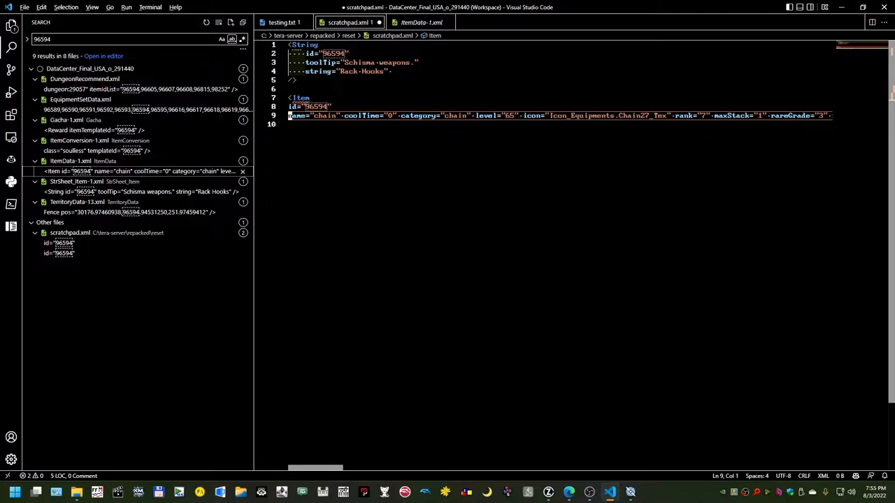
# Step: Break the Item attributes from icon through dropSilhouette onto separate lines
pyautogui.click(344, 115)
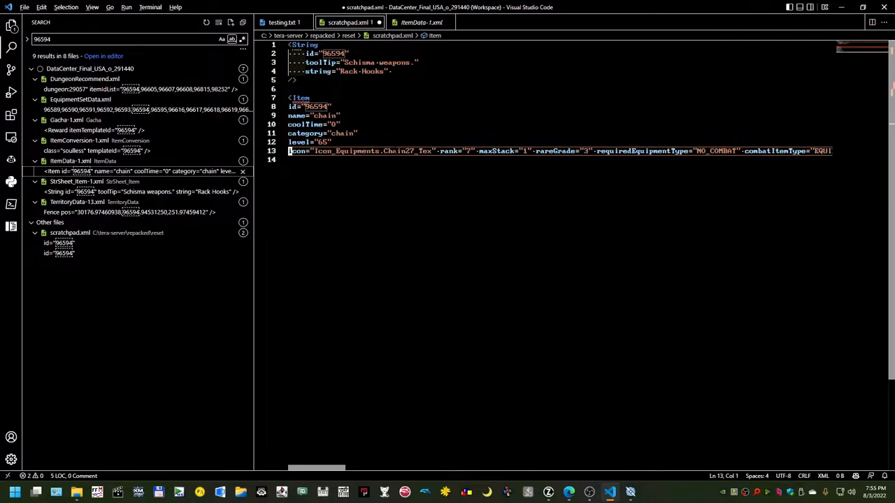
pyautogui.press('Enter')
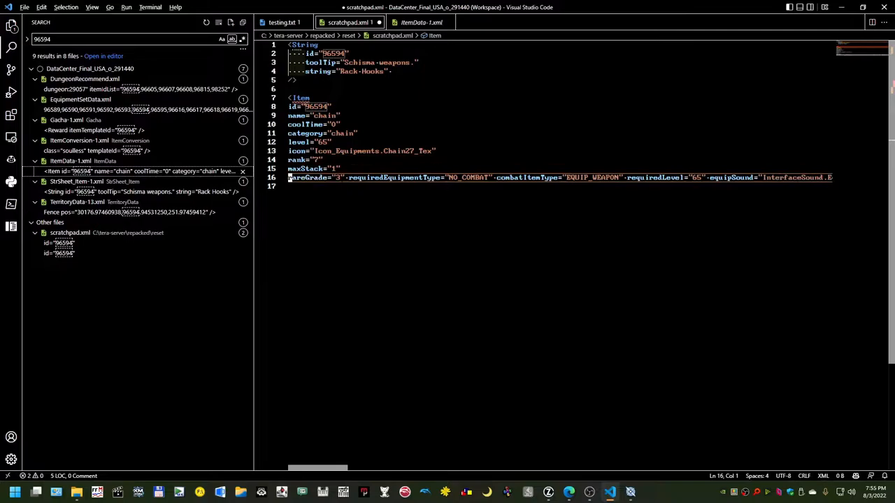
pyautogui.press('Enter')
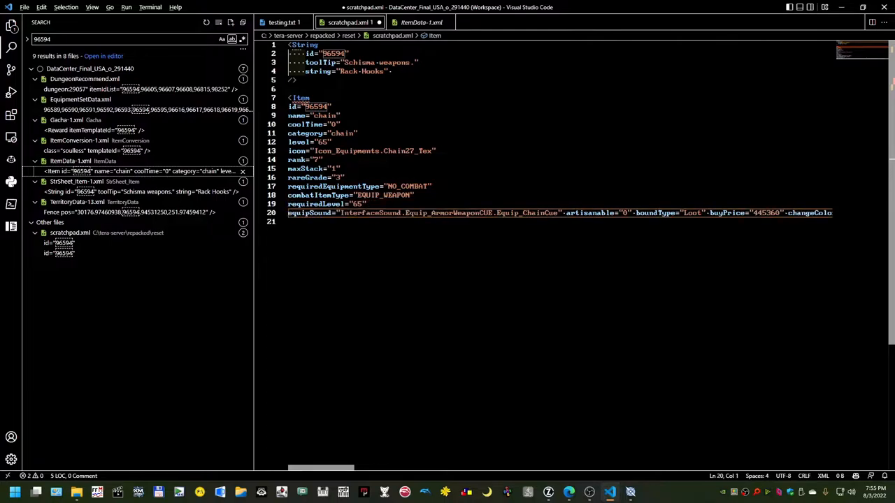
pyautogui.press('enter')
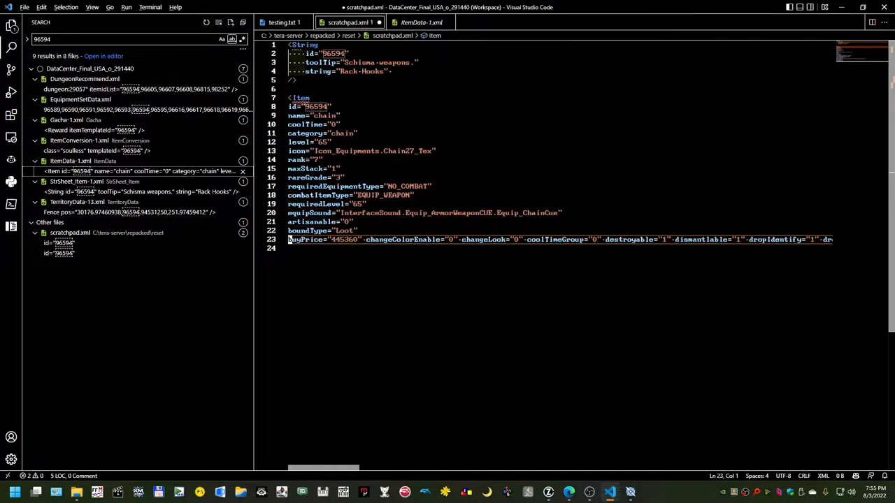
pyautogui.press('Enter')
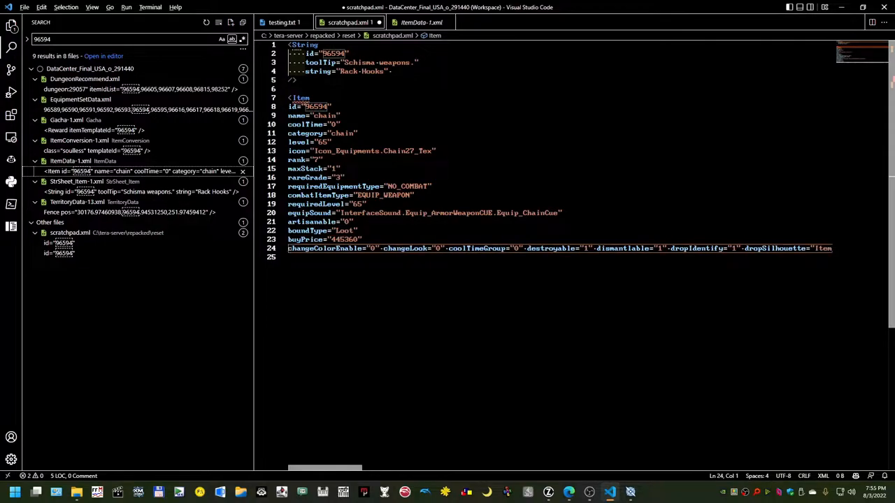
pyautogui.press('Enter')
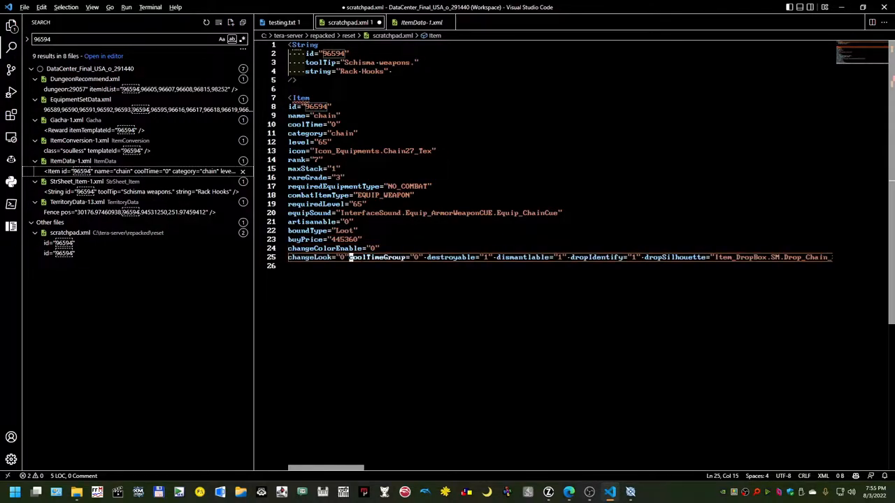
pyautogui.press('Enter')
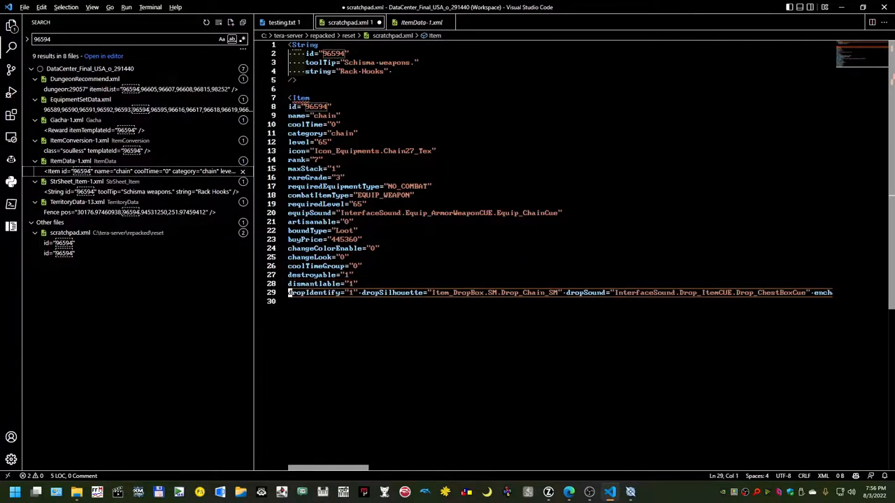
pyautogui.press('Enter')
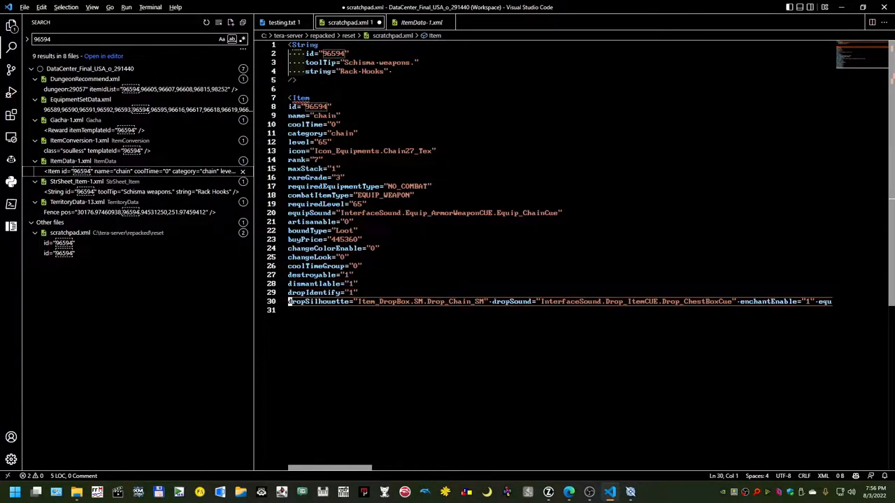
pyautogui.press('Enter')
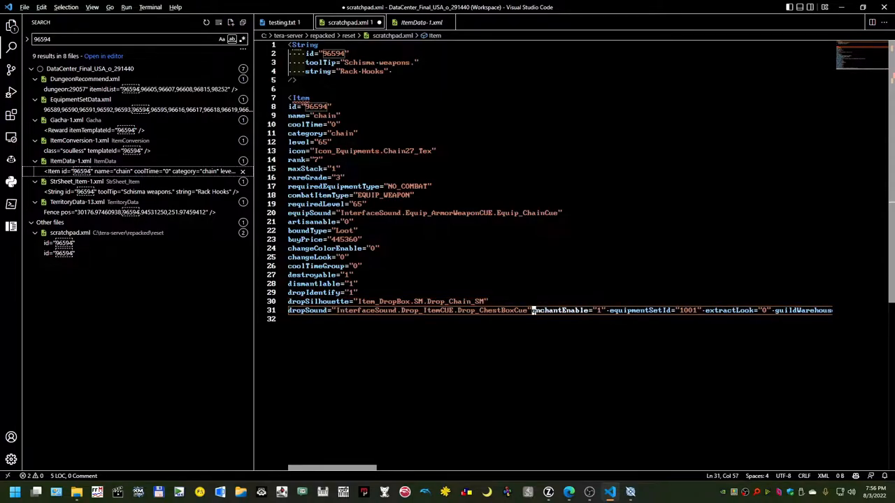
pyautogui.press('Enter')
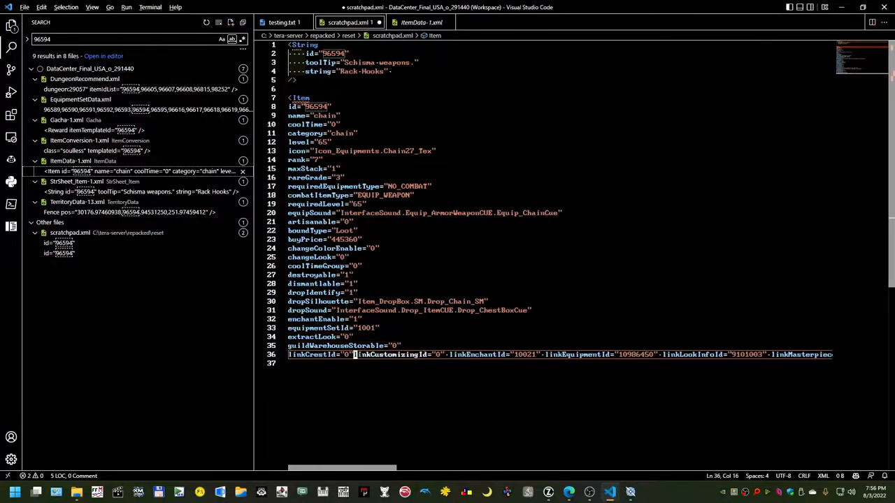
# Step: Put linkCrestId, passivity, masterpiece, price, tradable and remaining attributes on their own lines
pyautogui.press('Enter')
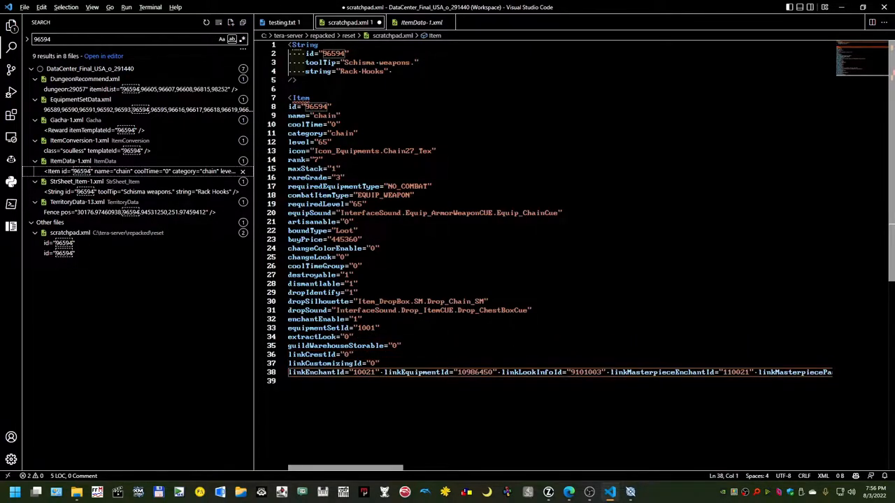
pyautogui.scroll(-3)
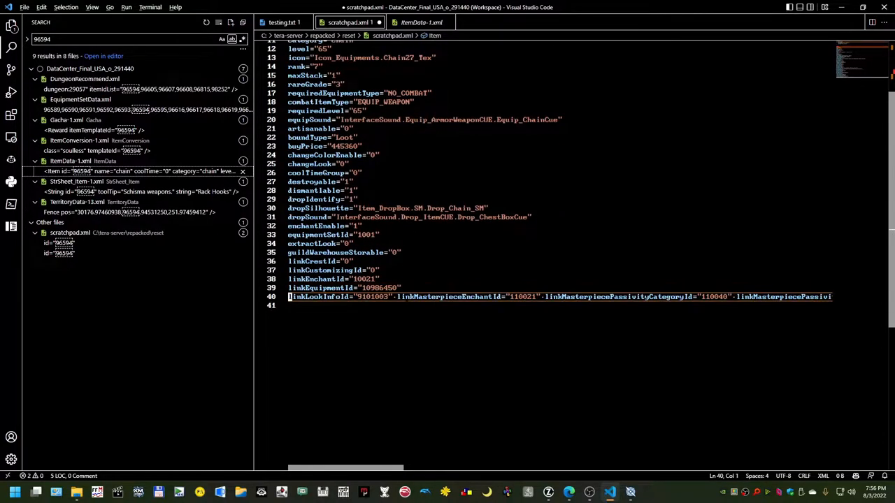
pyautogui.press('Enter')
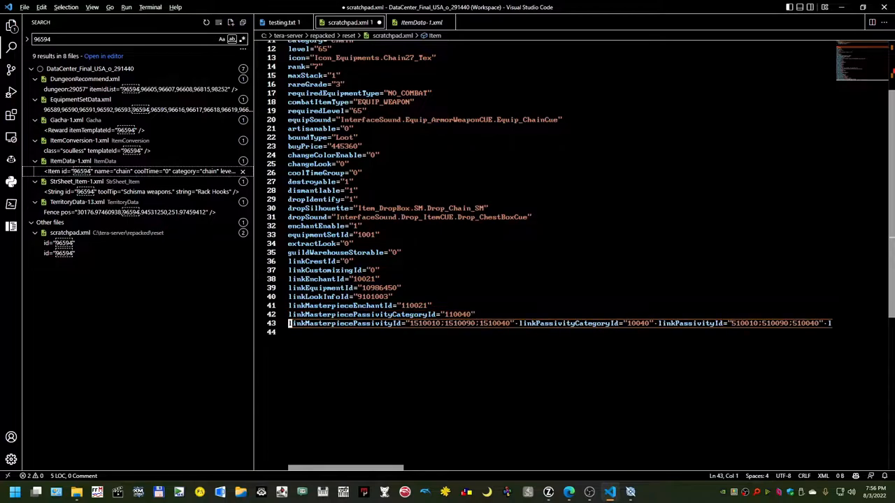
pyautogui.press('Enter')
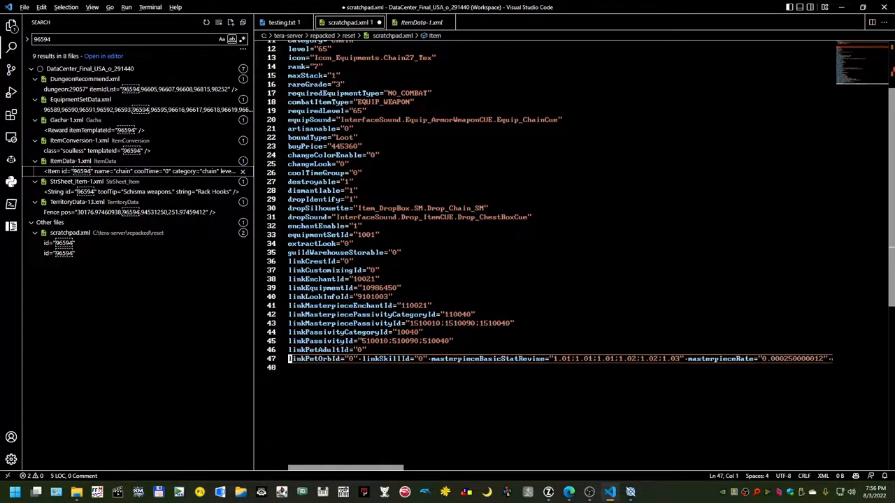
pyautogui.press('Enter')
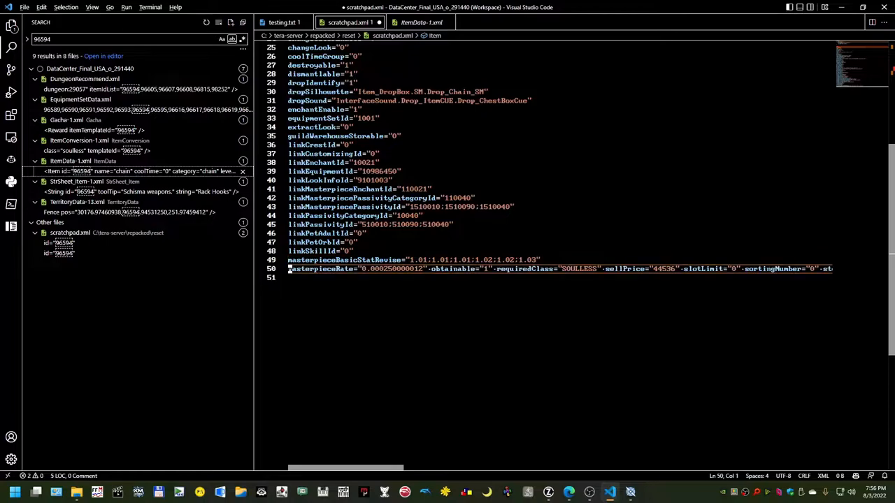
pyautogui.press('Enter')
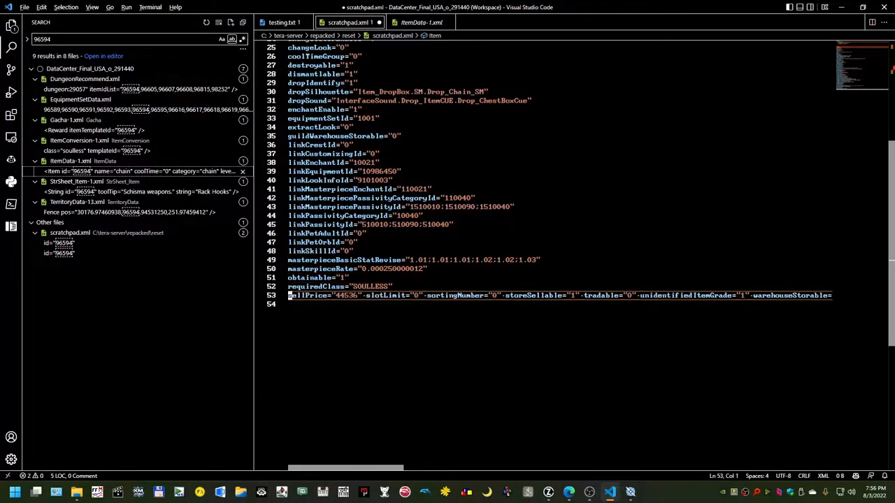
pyautogui.press('Enter')
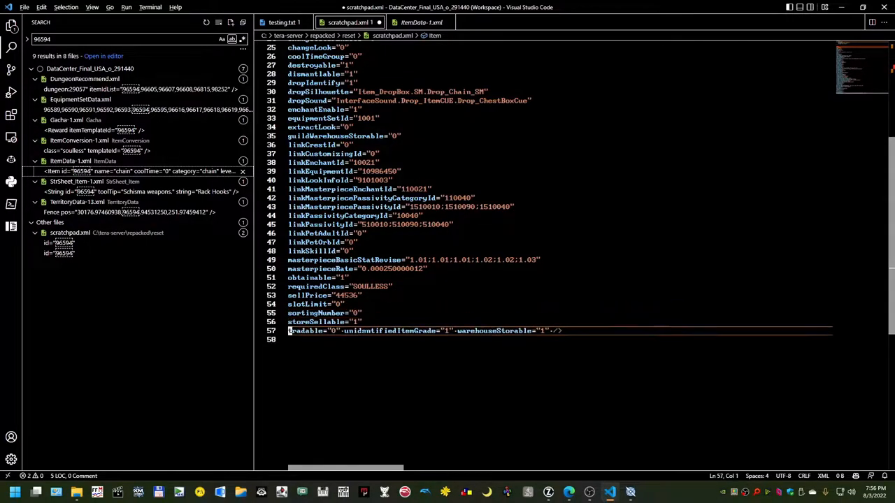
pyautogui.press('Enter')
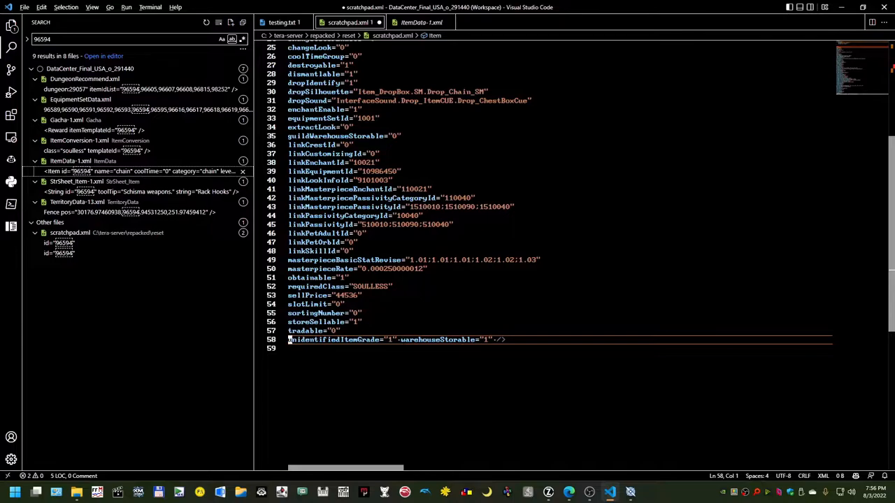
pyautogui.press('Enter')
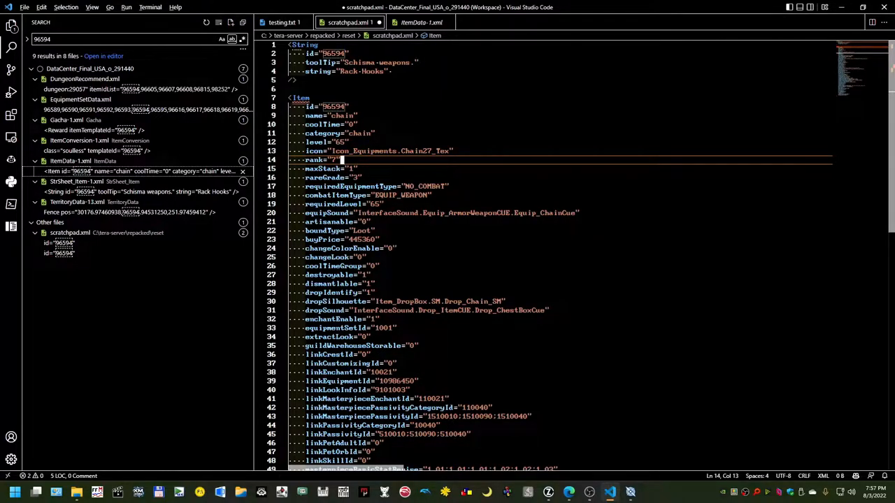
pyautogui.scroll(-3)
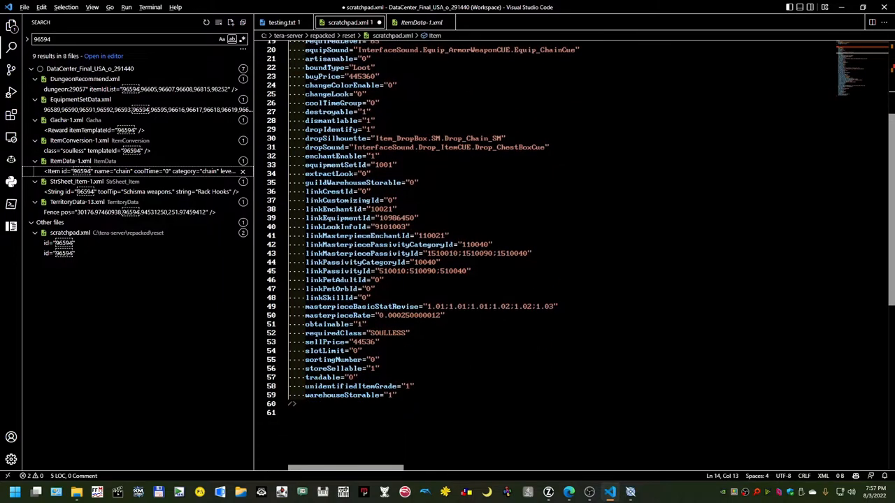
pyautogui.scroll(3)
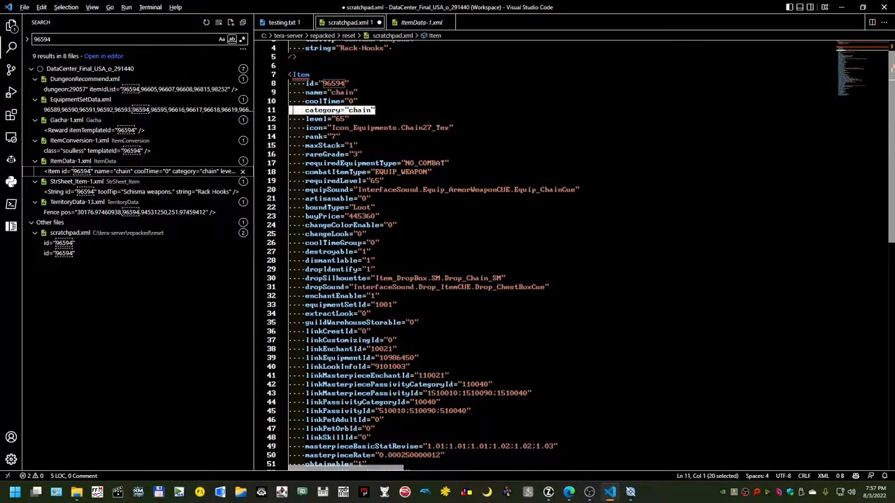
pyautogui.click(348, 119)
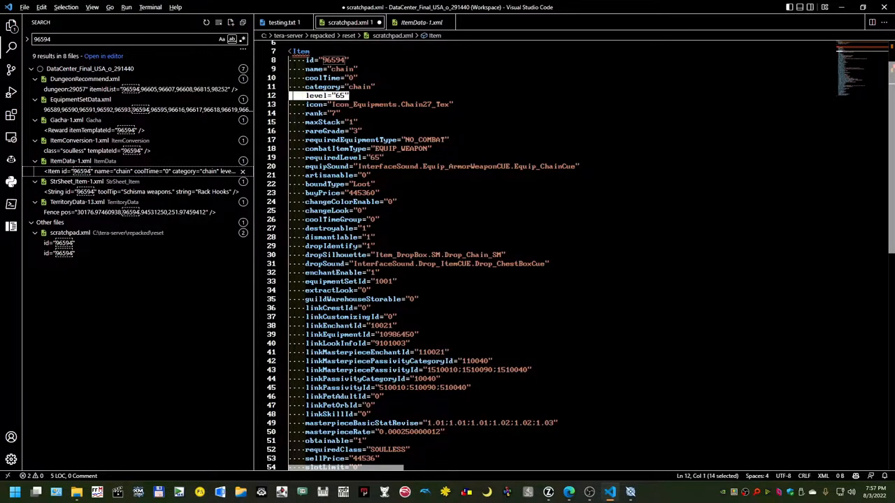
pyautogui.click(342, 113)
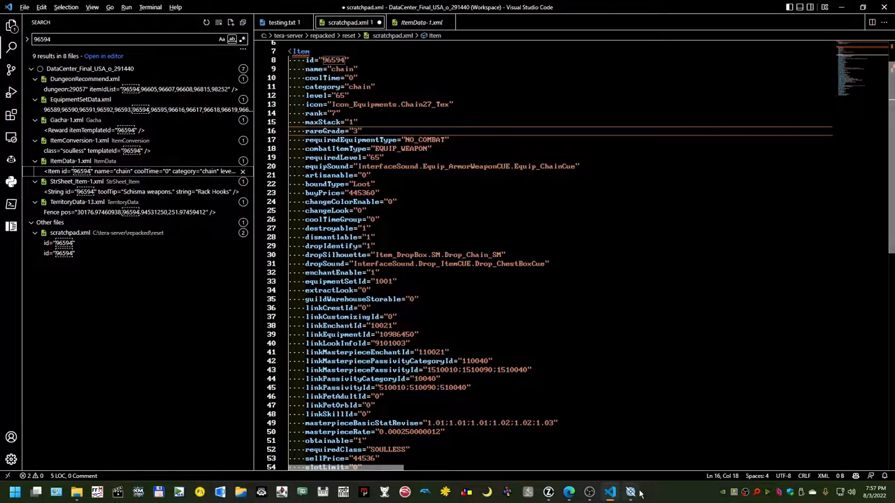
pyautogui.click(629, 492)
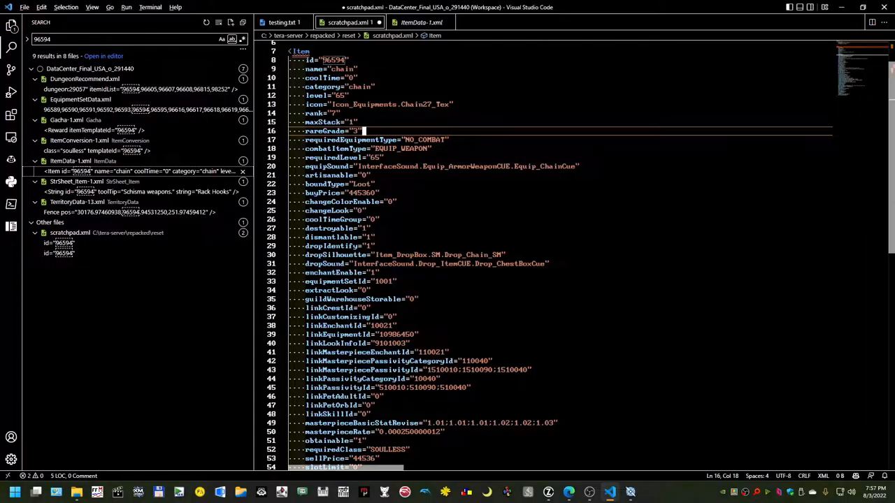
pyautogui.scroll(-3)
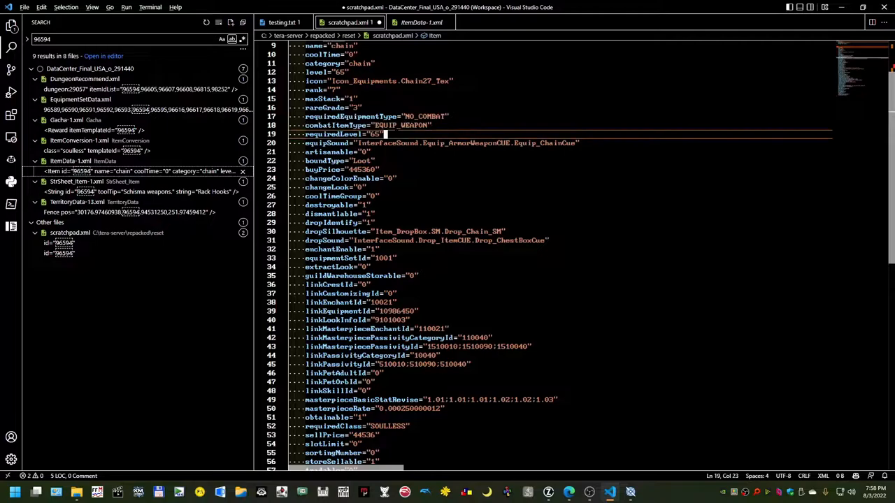
pyautogui.scroll(-3)
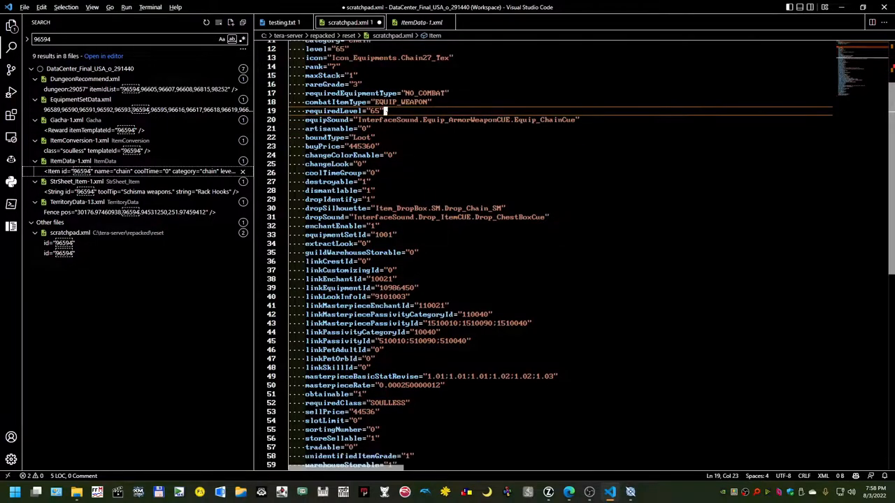
pyautogui.click(370, 128)
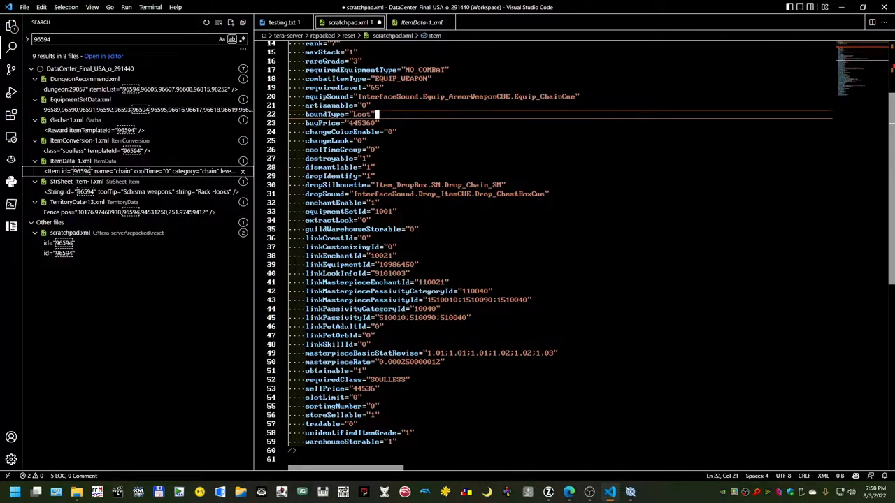
pyautogui.scroll(-3)
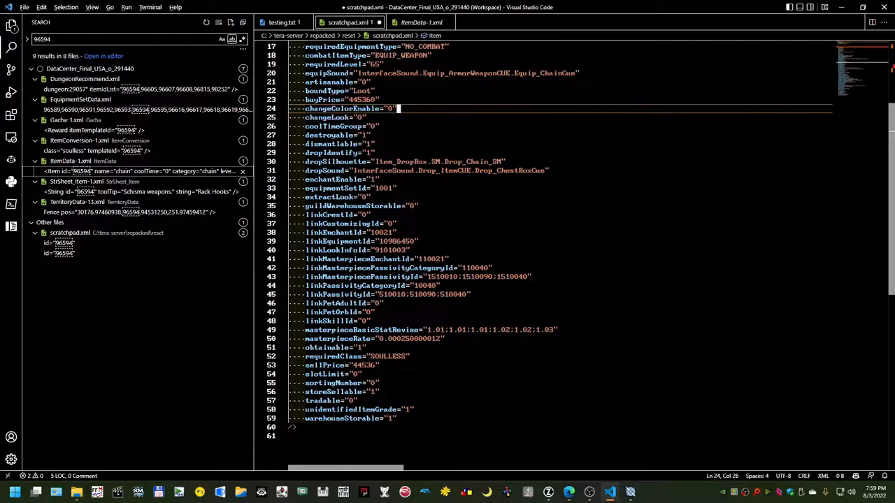
pyautogui.doubleClick(336, 85)
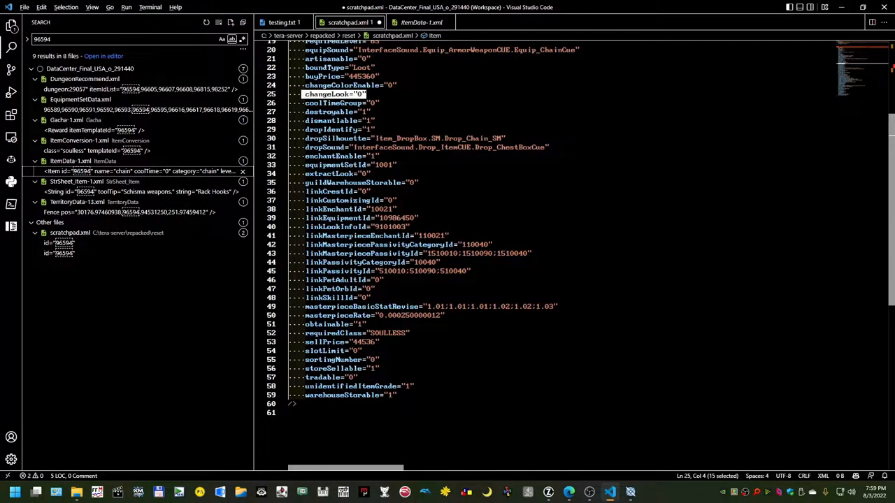
pyautogui.click(380, 102)
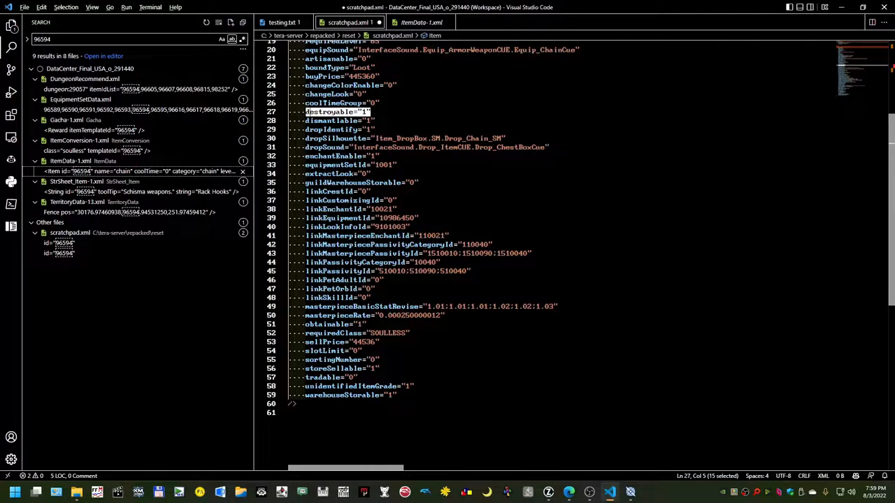
pyautogui.click(376, 129)
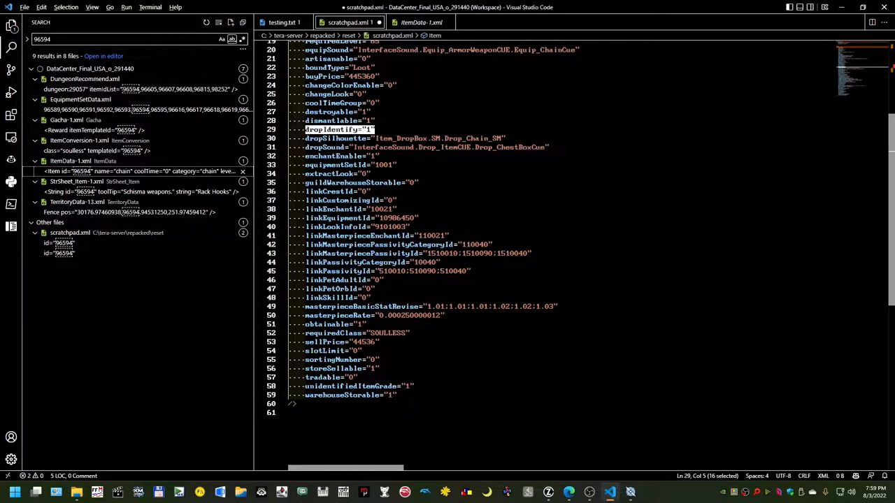
pyautogui.click(376, 129)
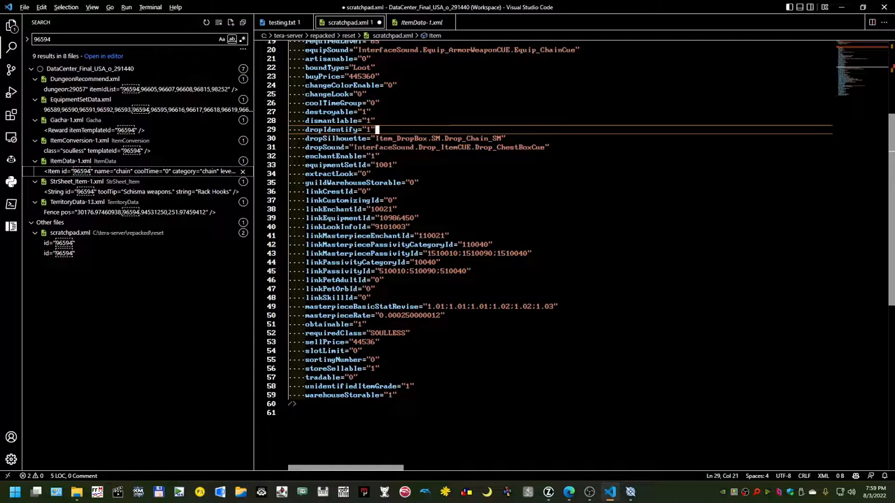
pyautogui.scroll(3)
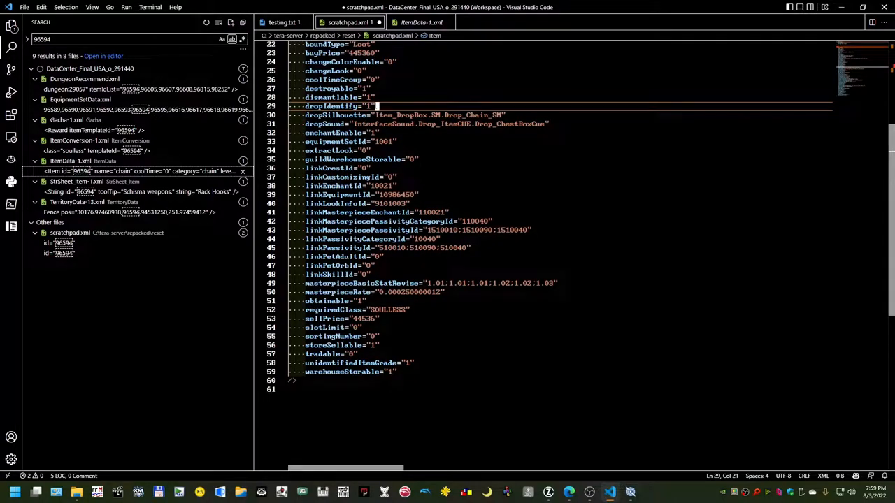
pyautogui.click(377, 132)
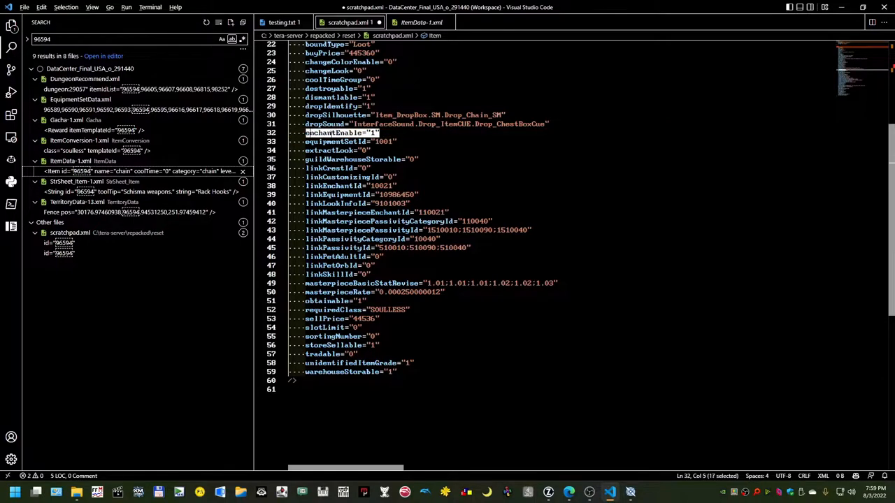
pyautogui.click(384, 141)
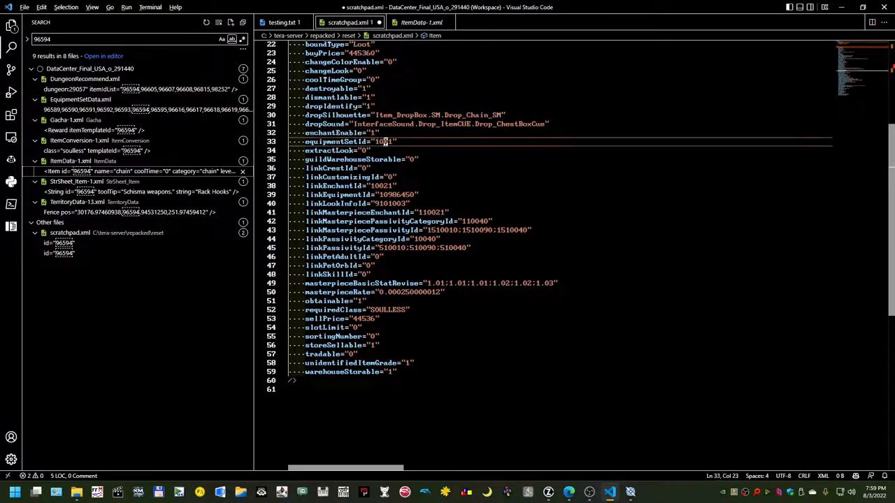
pyautogui.doubleClick(383, 141)
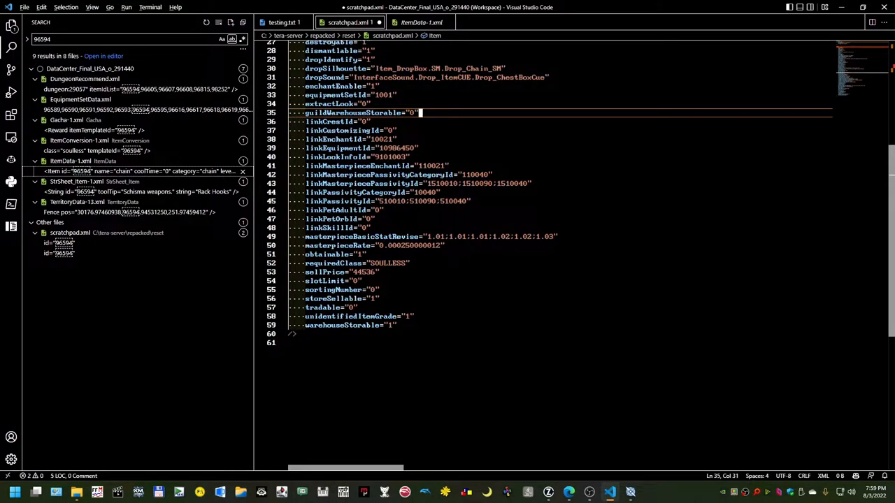
pyautogui.doubleClick(382, 139)
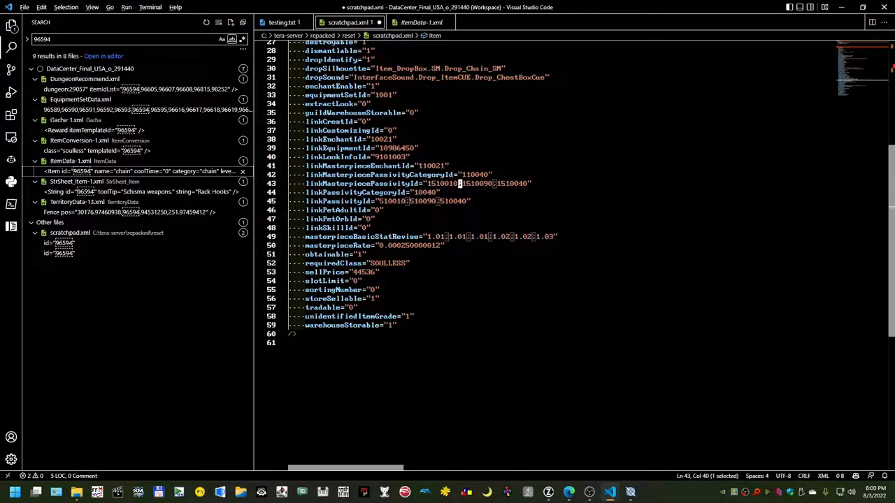
pyautogui.tripleClick(418, 183)
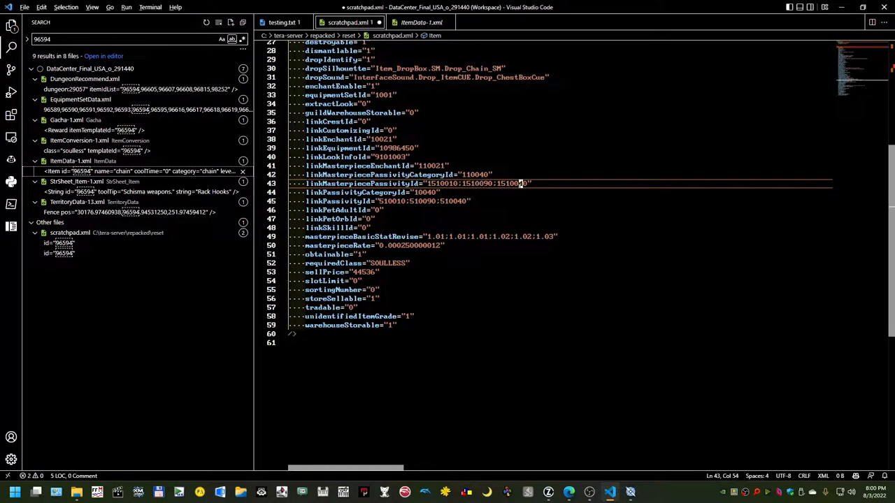
pyautogui.click(441, 192)
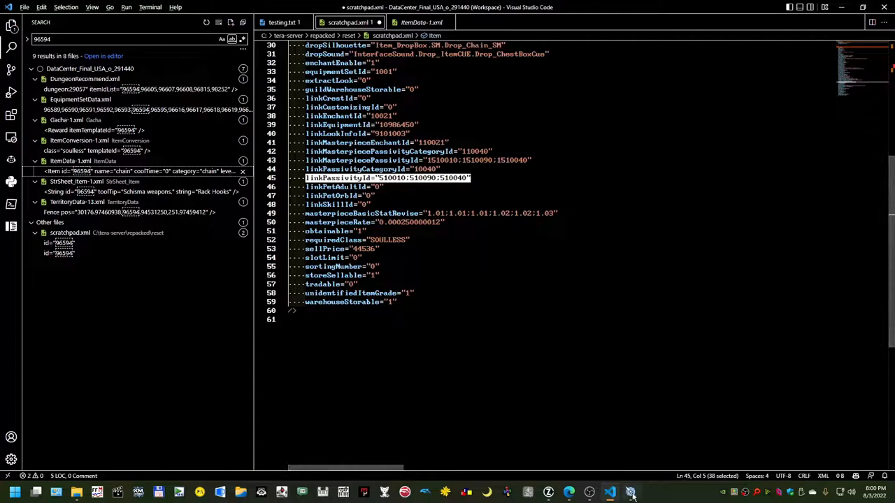
pyautogui.moveTo(631, 493)
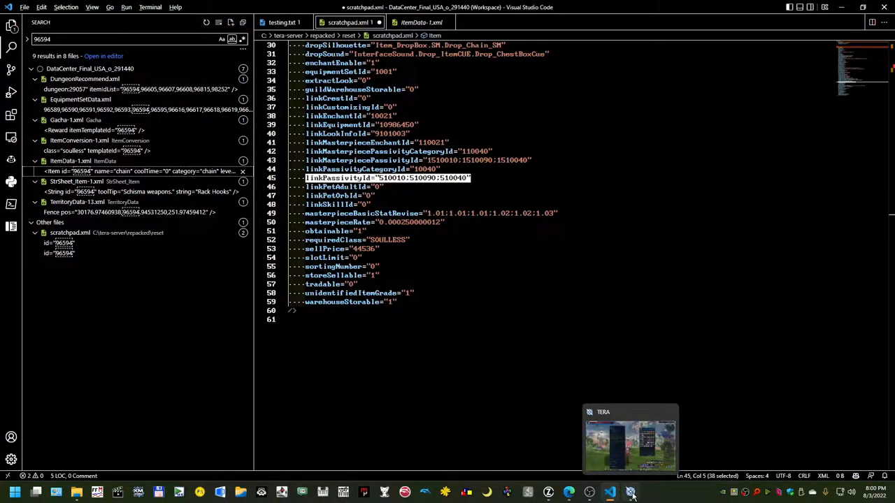
pyautogui.click(629, 437)
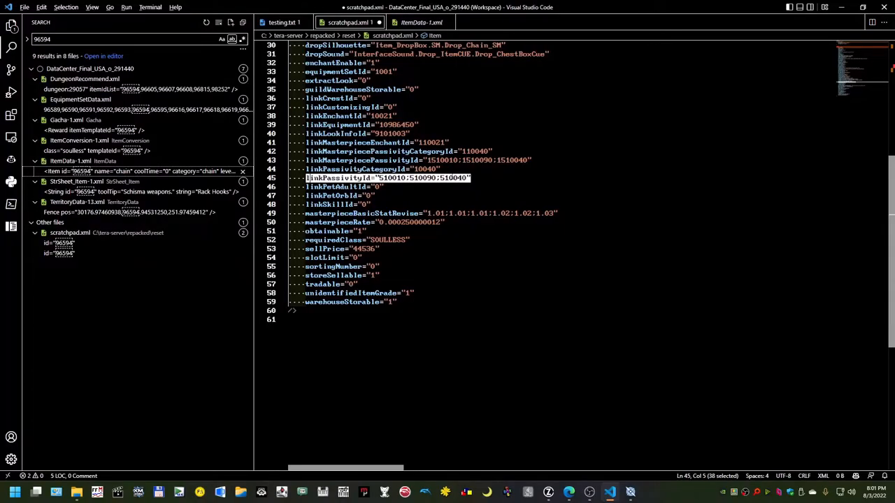
pyautogui.scroll(3)
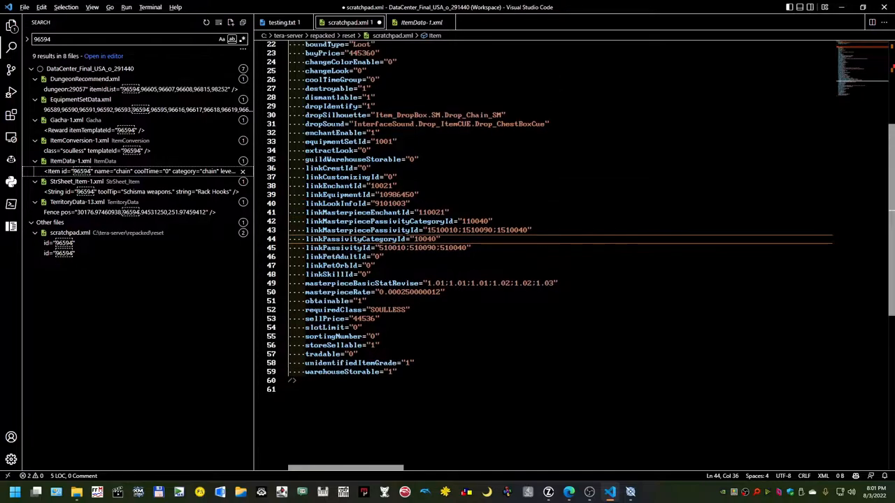
# Step: Review the obtainable, slotLimit, storeSellable and warehouseStorable attributes in the Item entry
pyautogui.scroll(3)
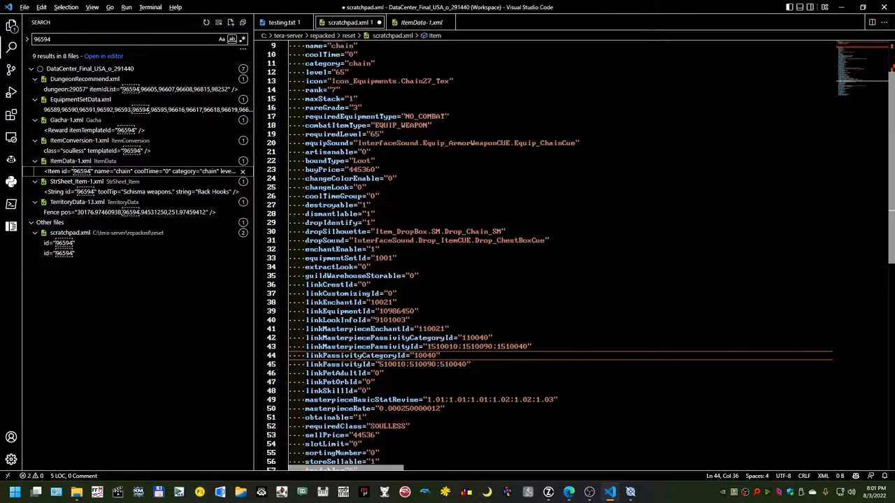
pyautogui.scroll(-3)
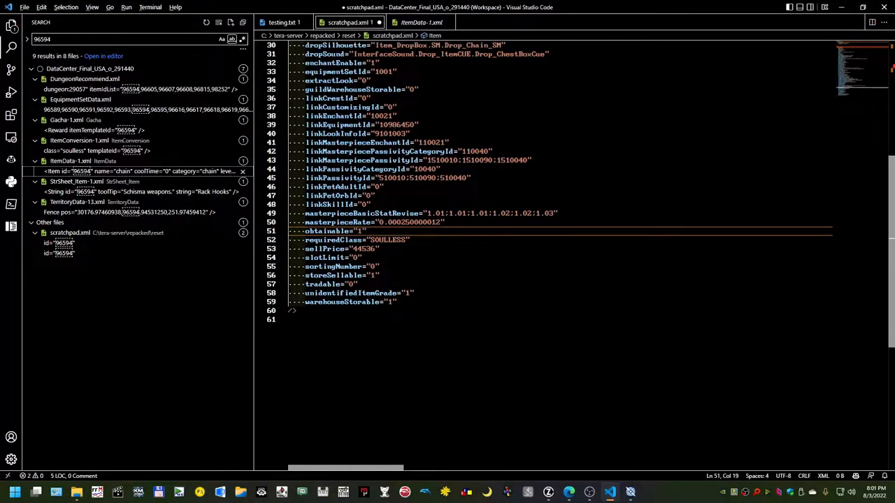
pyautogui.doubleClick(322, 231)
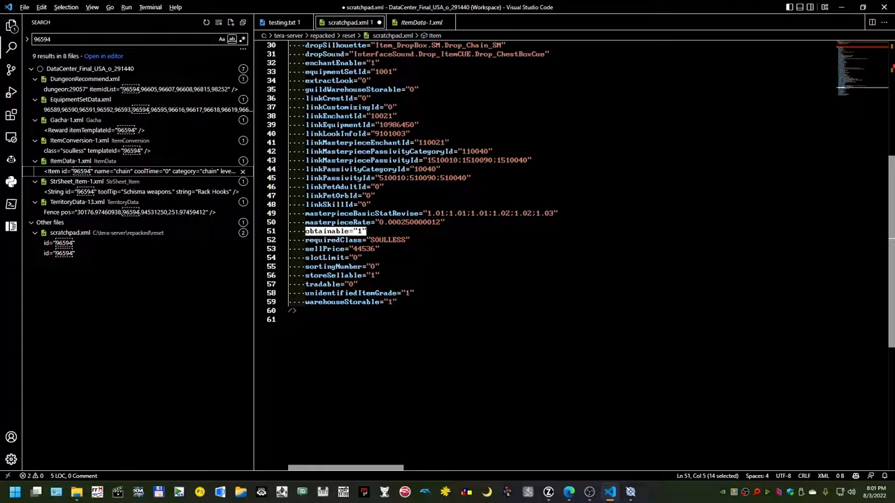
pyautogui.click(358, 258)
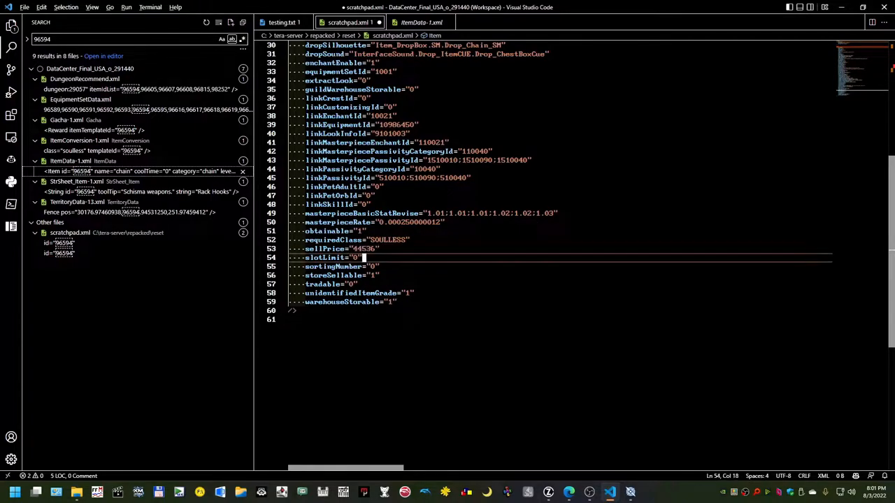
pyautogui.scroll(3)
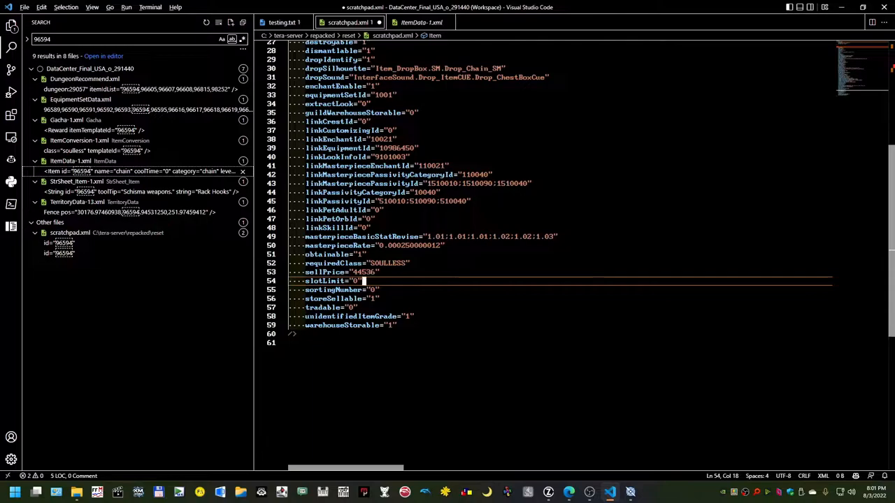
pyautogui.click(383, 298)
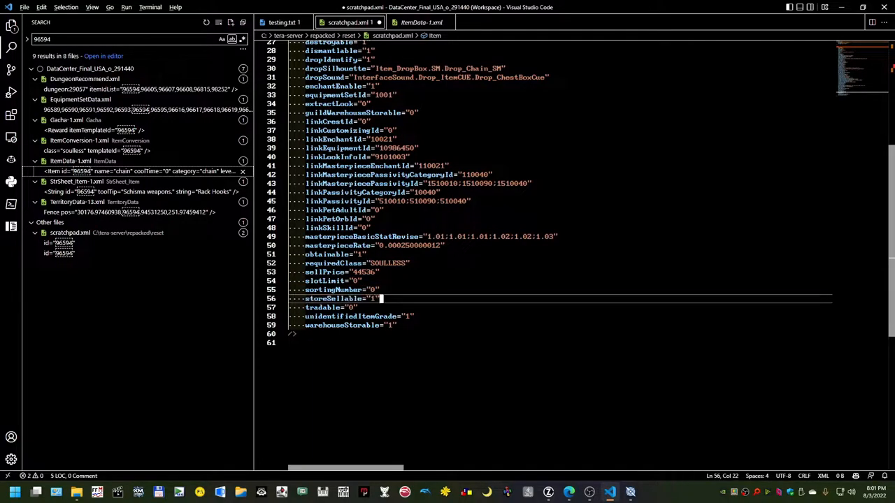
pyautogui.click(415, 316)
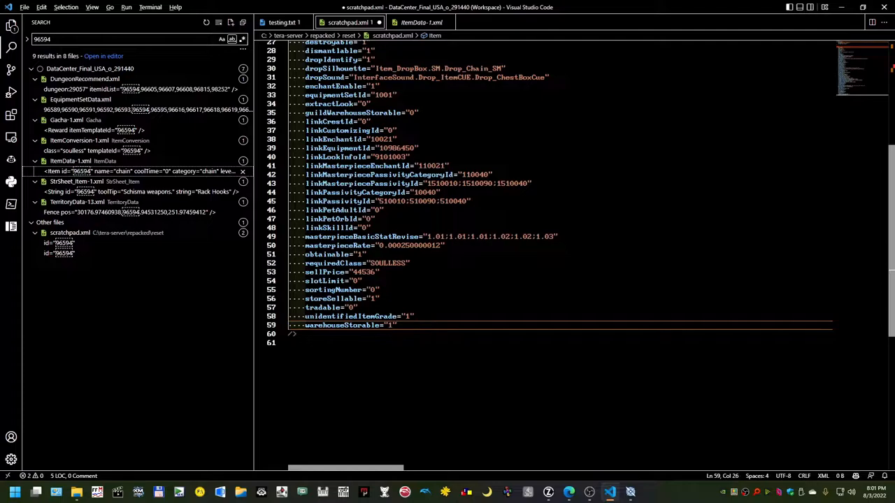
# Step: Scroll through the entry and select the linkEquipmentId value 10986450
pyautogui.scroll(3)
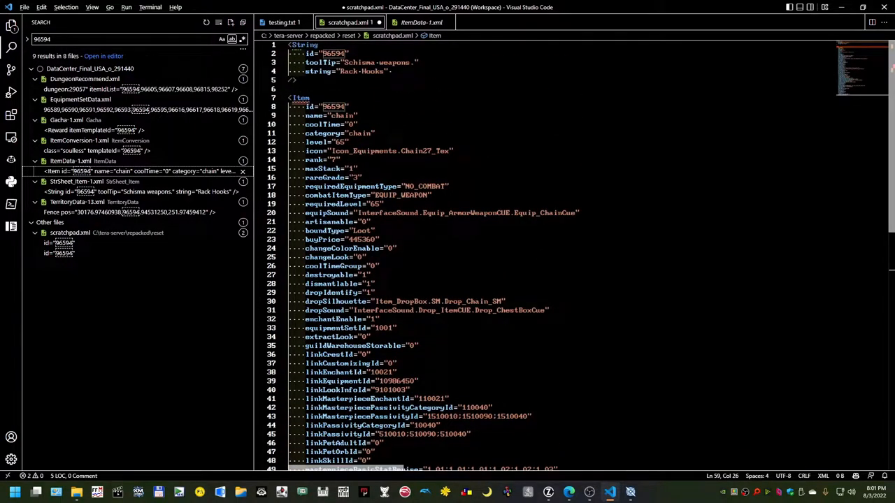
pyautogui.scroll(-3)
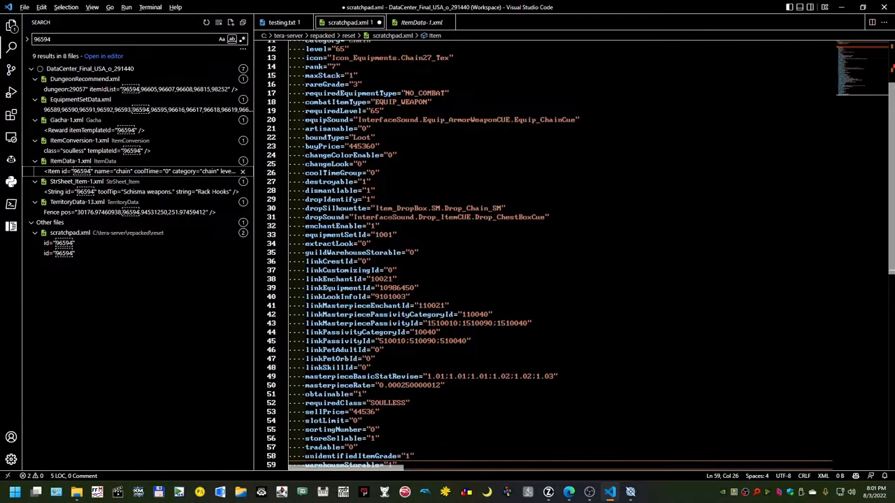
pyautogui.scroll(-3)
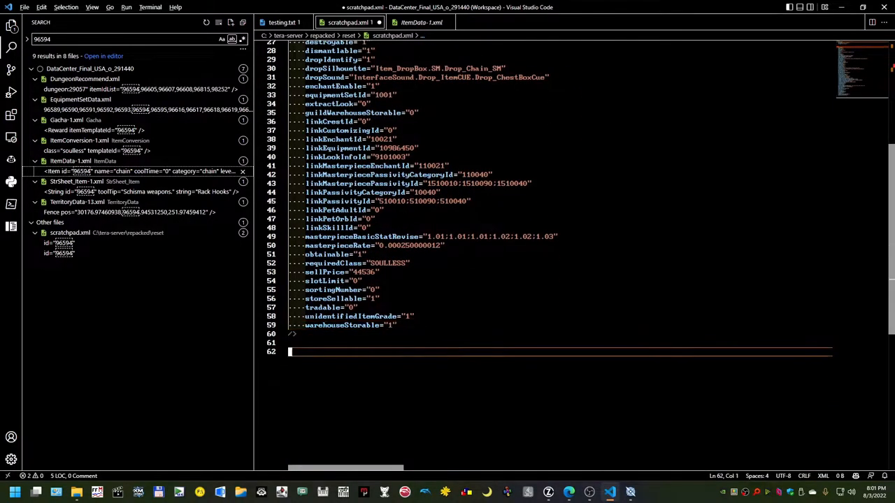
pyautogui.scroll(3)
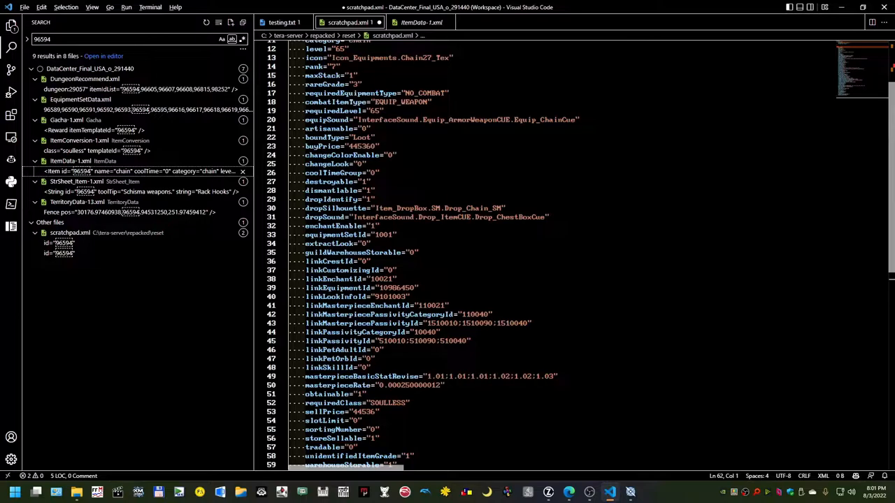
pyautogui.scroll(3)
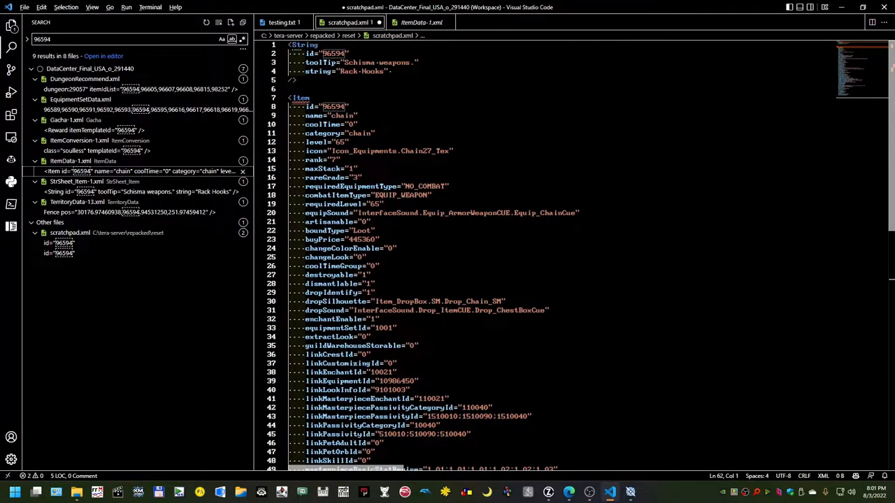
pyautogui.scroll(-3)
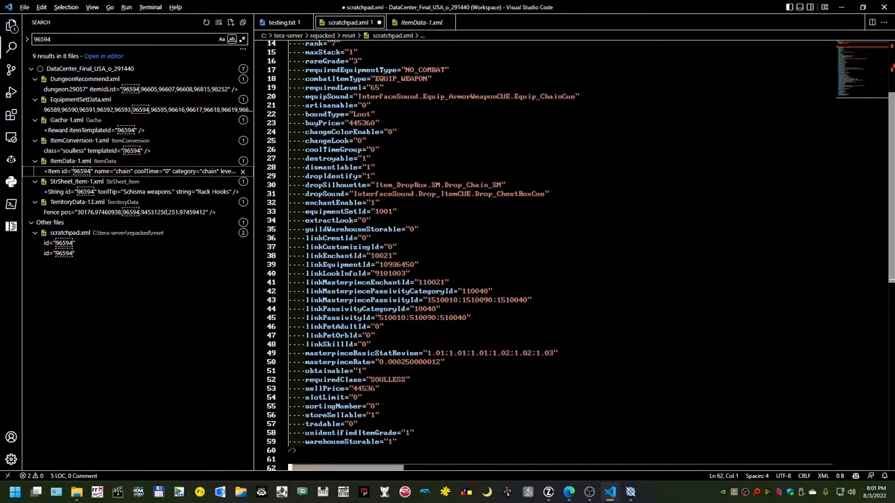
pyautogui.doubleClick(397, 265)
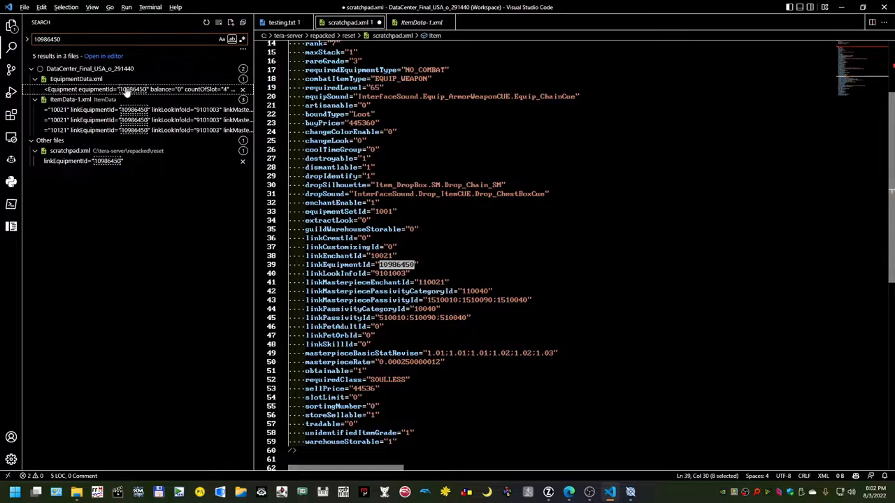
# Step: Copy Equipment entry 10986450 from EquipmentData.xml into the scratchpad, one indented attribute per line
pyautogui.click(140, 89)
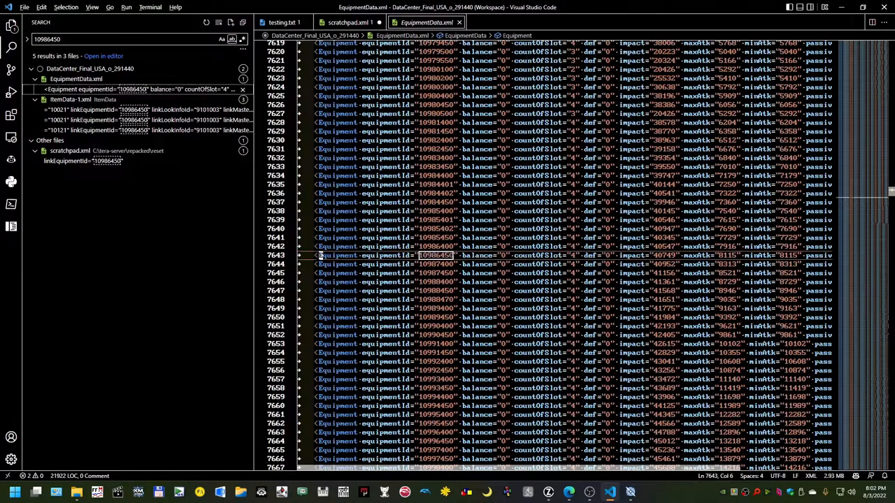
pyautogui.click(280, 22)
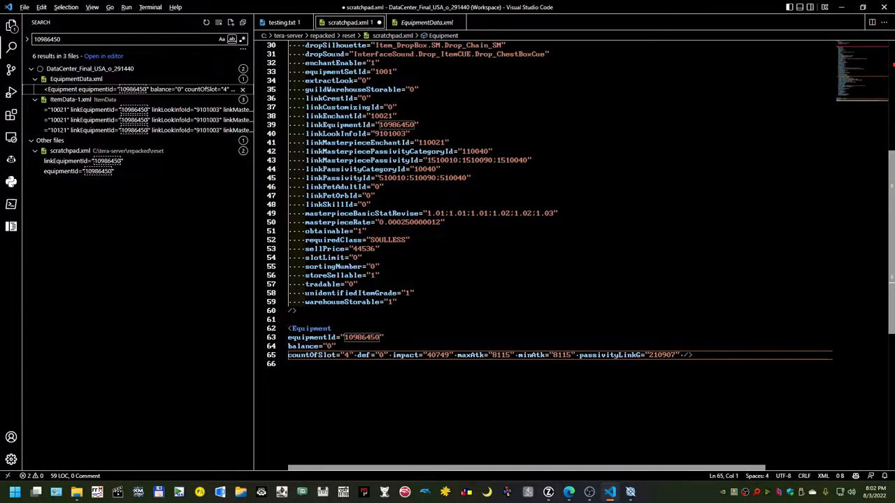
pyautogui.press('Enter')
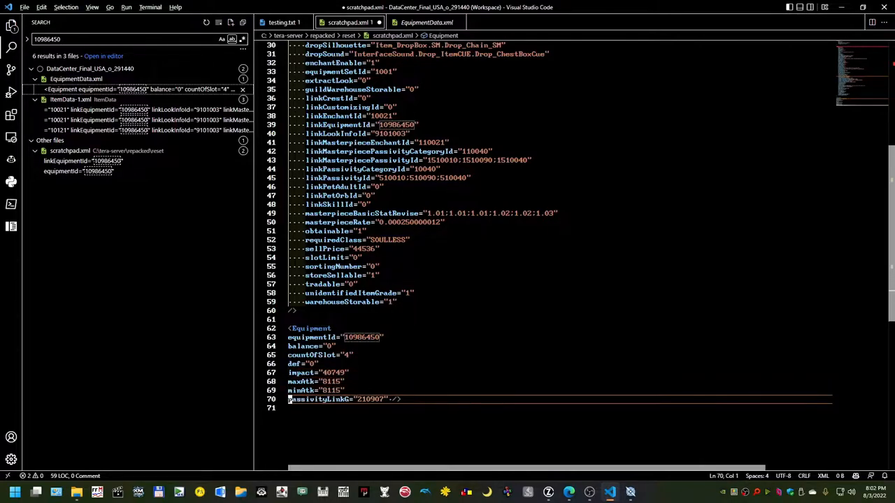
pyautogui.press('Enter')
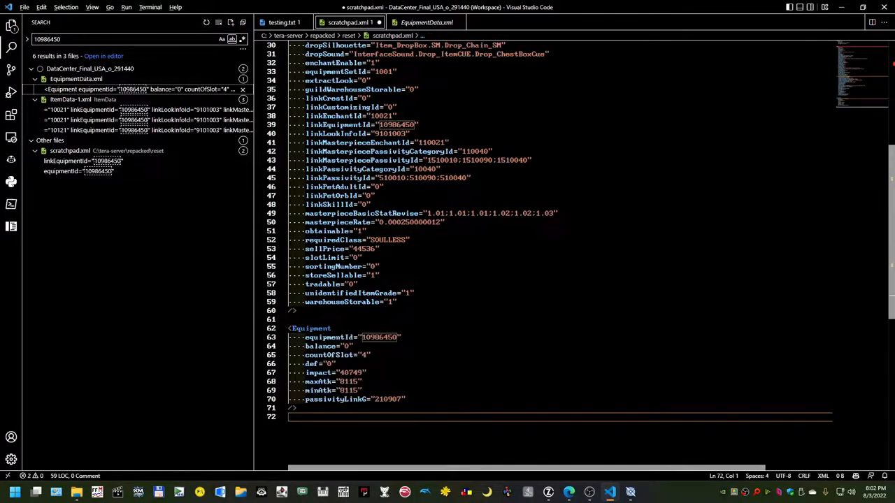
pyautogui.scroll(-3)
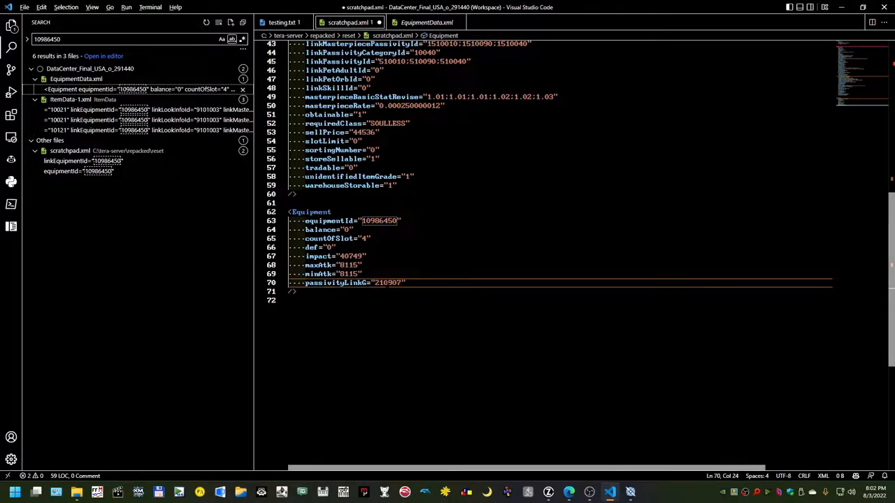
pyautogui.doubleClick(389, 282)
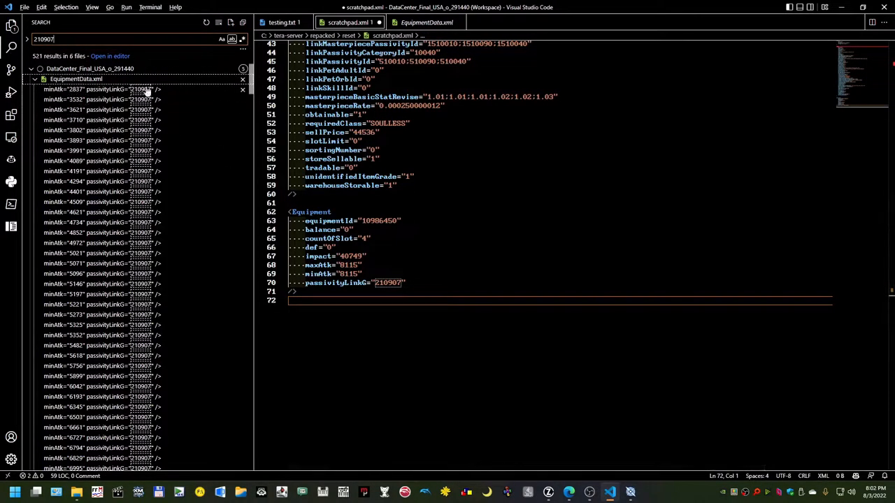
# Step: Add the 210907 'Replenish MP' String entry, split by attribute, and Alt-Tab back from TERA
pyautogui.scroll(-3)
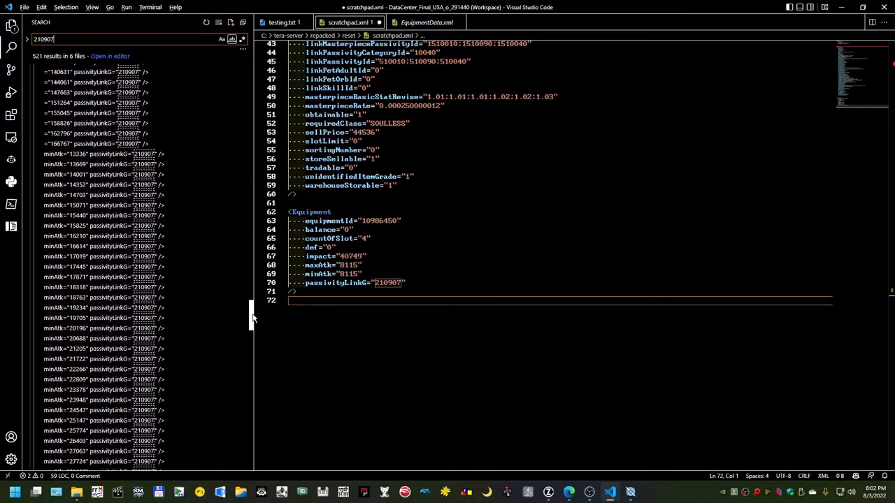
pyautogui.scroll(-3)
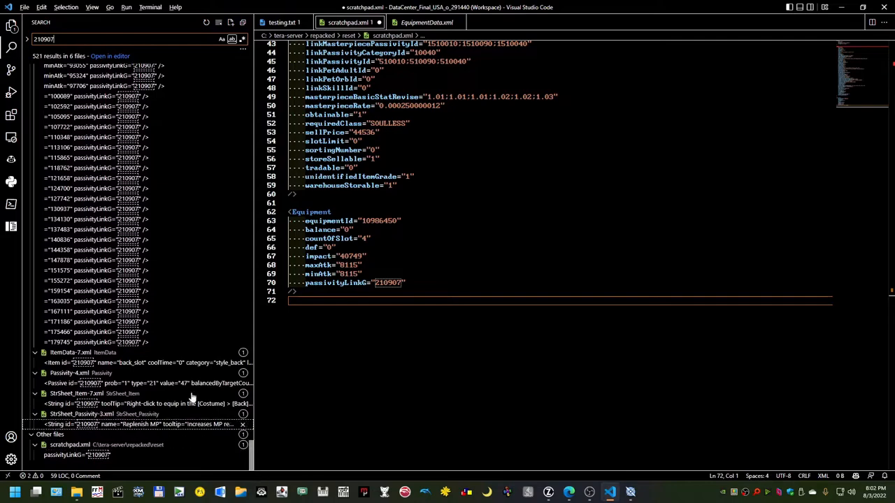
pyautogui.moveTo(125, 383)
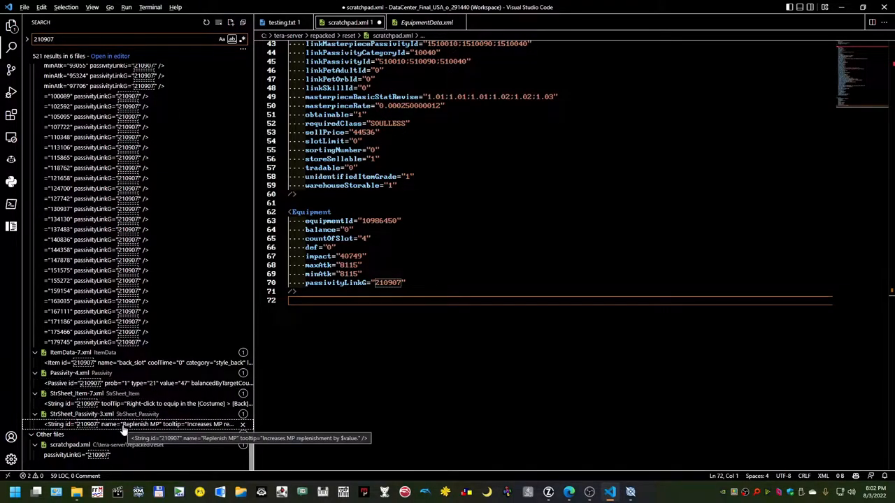
pyautogui.moveTo(139, 426)
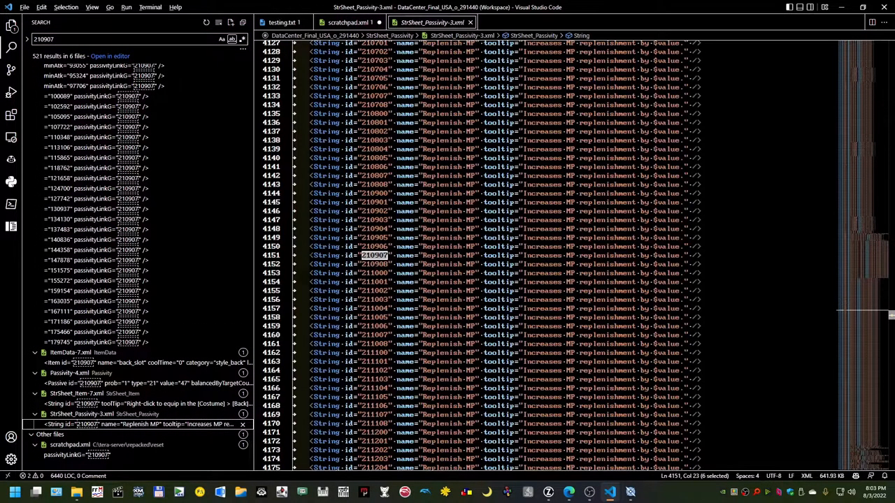
pyautogui.click(347, 21)
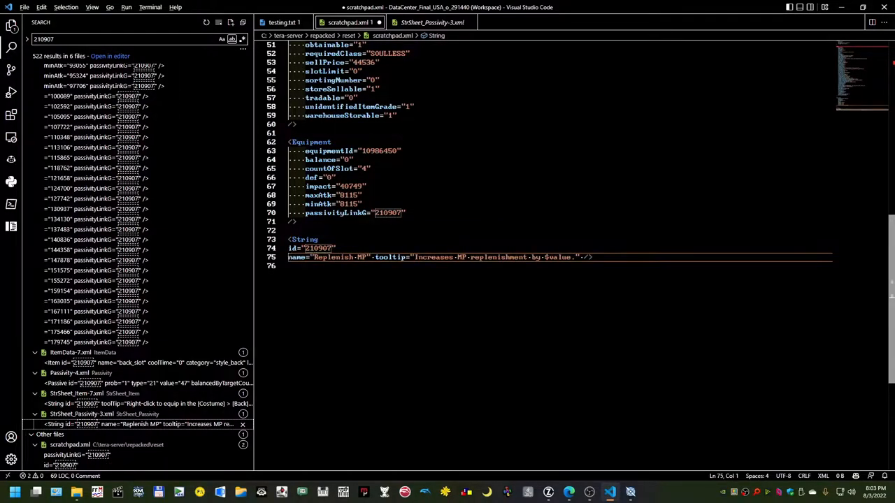
pyautogui.press('Enter')
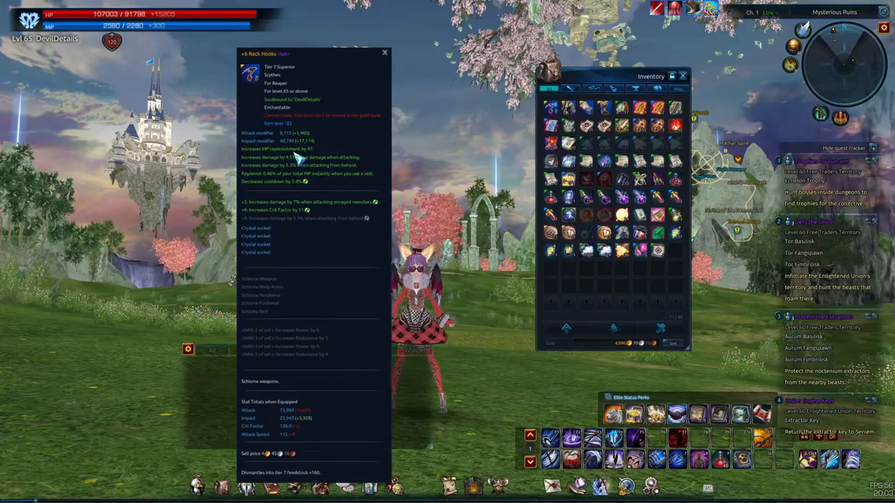
pyautogui.press('alt+tab')
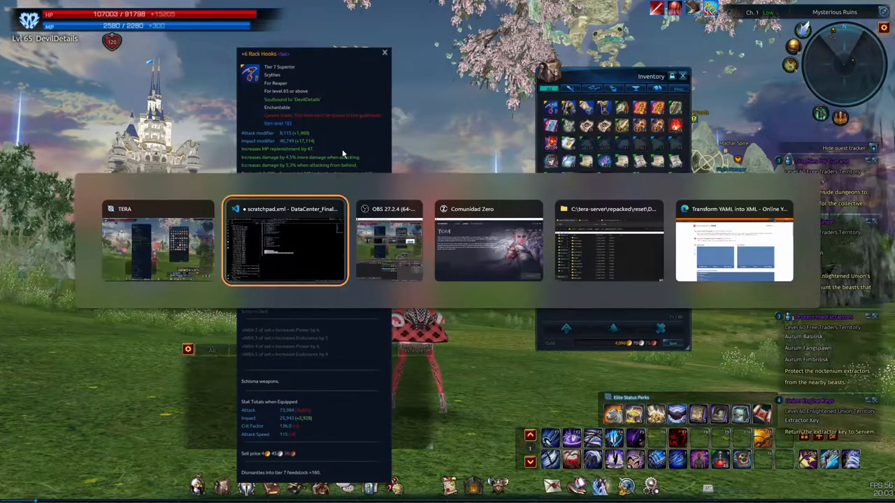
pyautogui.click(285, 242)
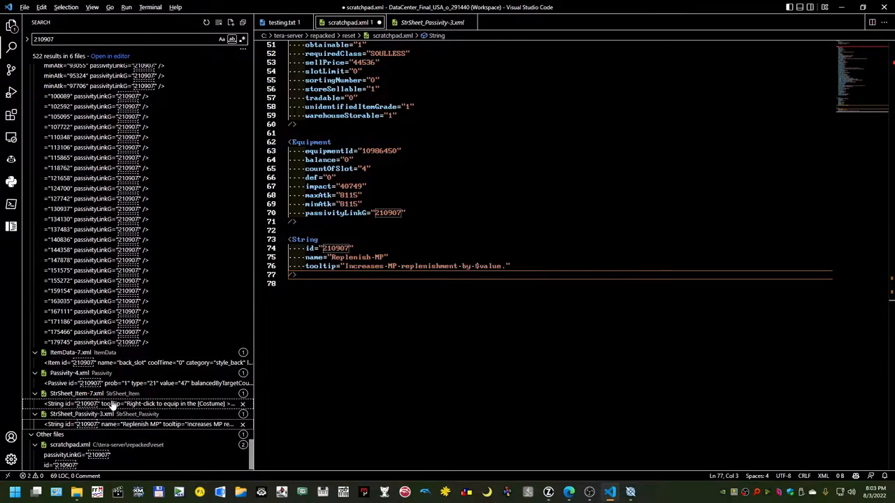
# Step: Paste the Passivity-4.xml Passive entry 210907 (type 21, value 47) into the scratchpad, split by attribute
pyautogui.click(140, 383)
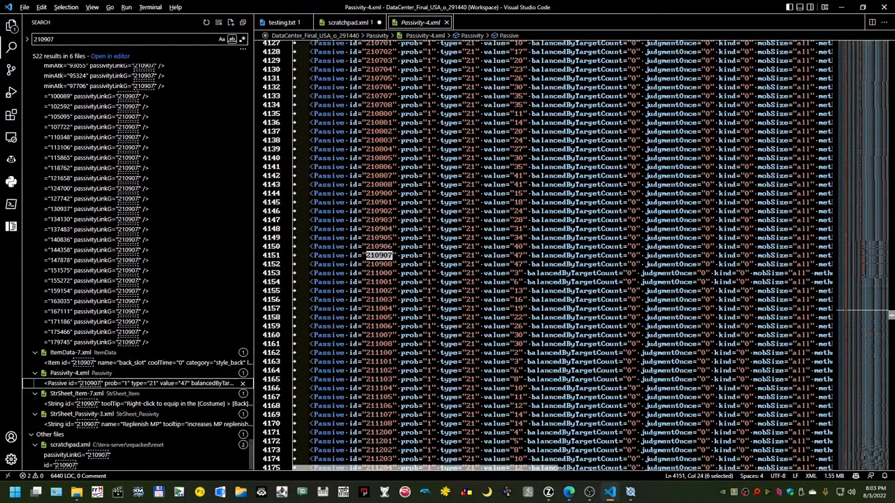
pyautogui.click(350, 22)
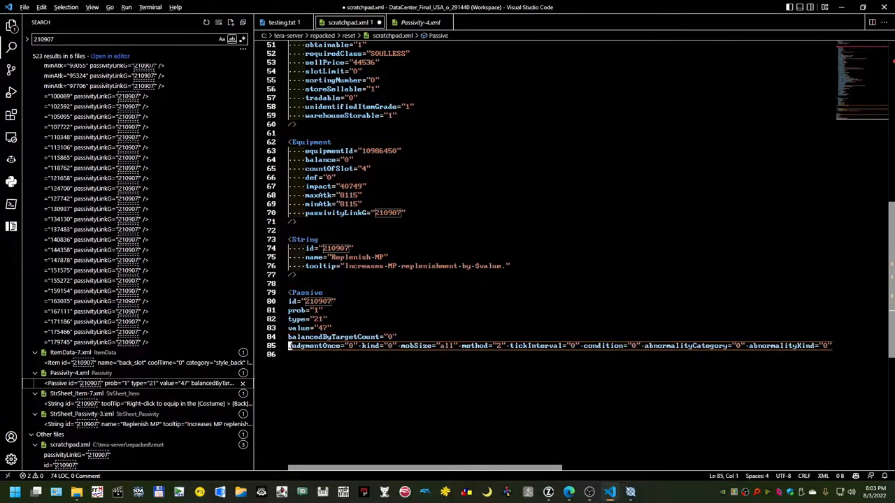
pyautogui.press('Enter')
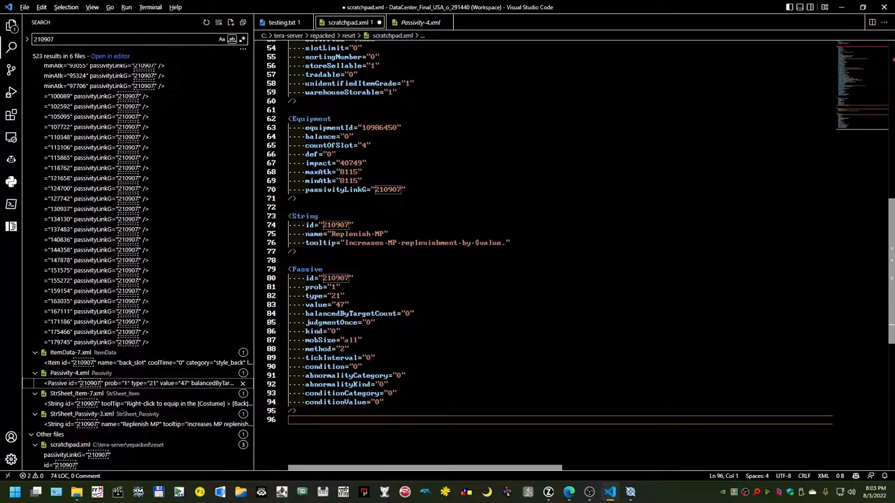
pyautogui.scroll(3)
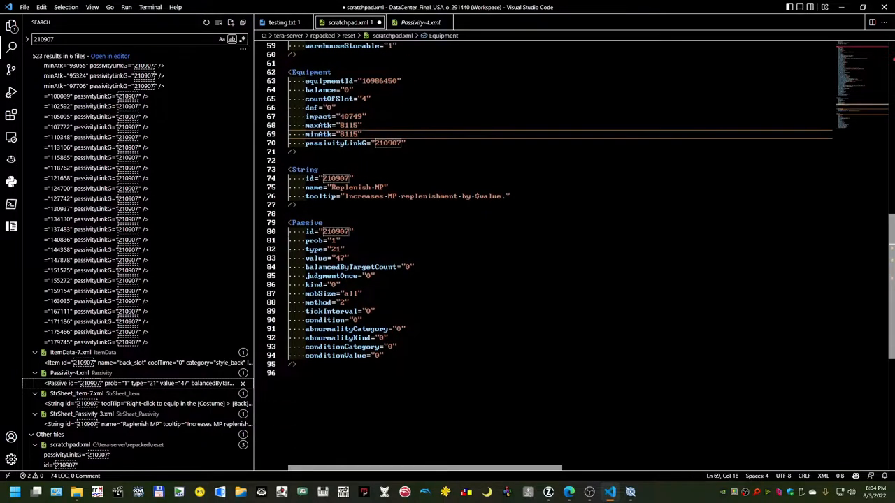
pyautogui.scroll(-3)
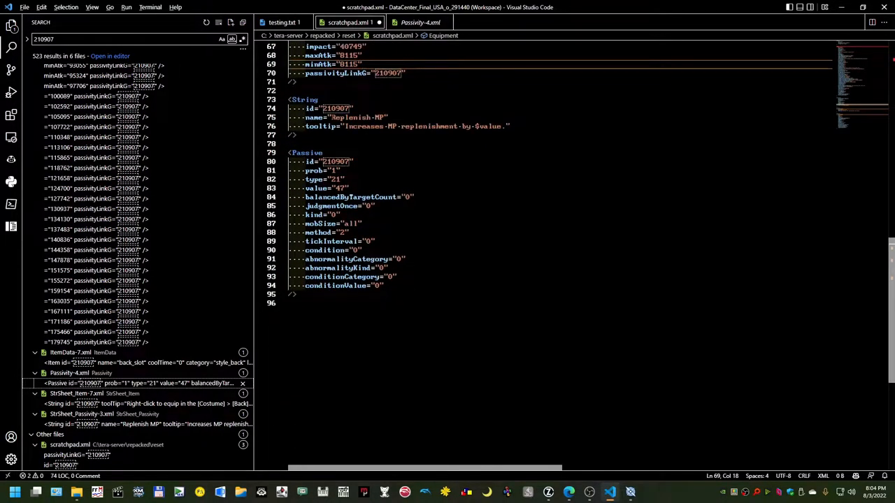
pyautogui.scroll(3)
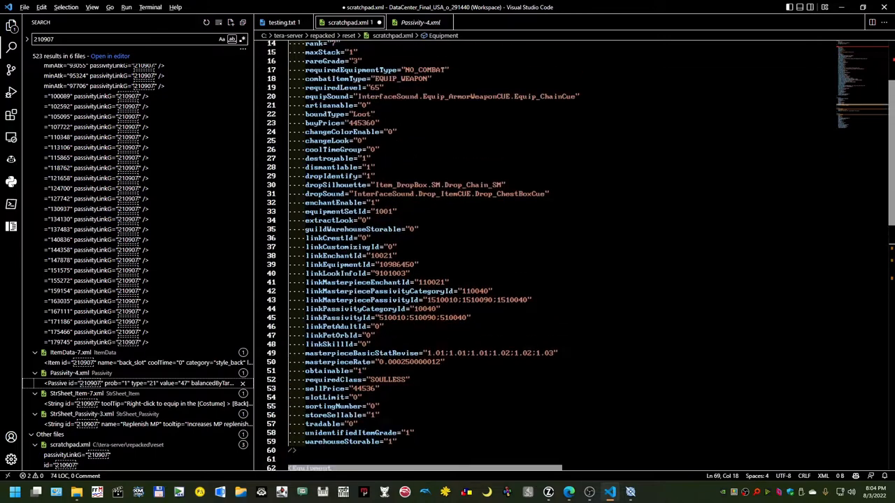
pyautogui.scroll(-3)
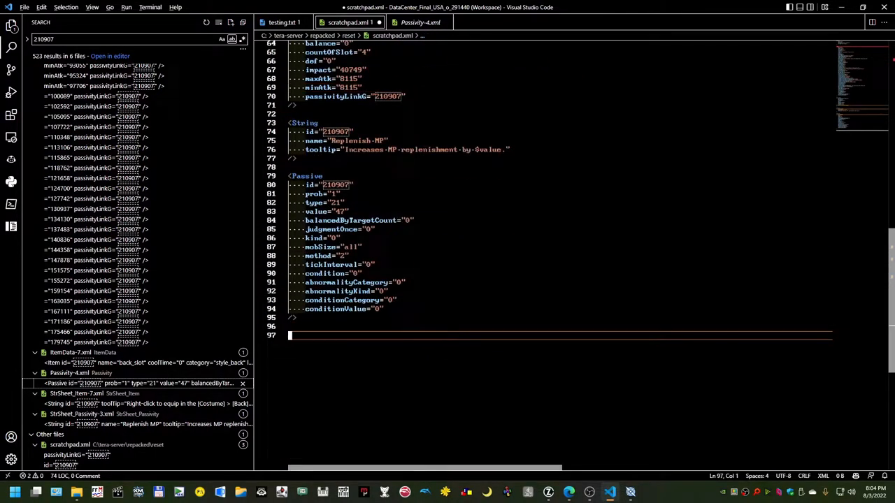
pyautogui.scroll(3)
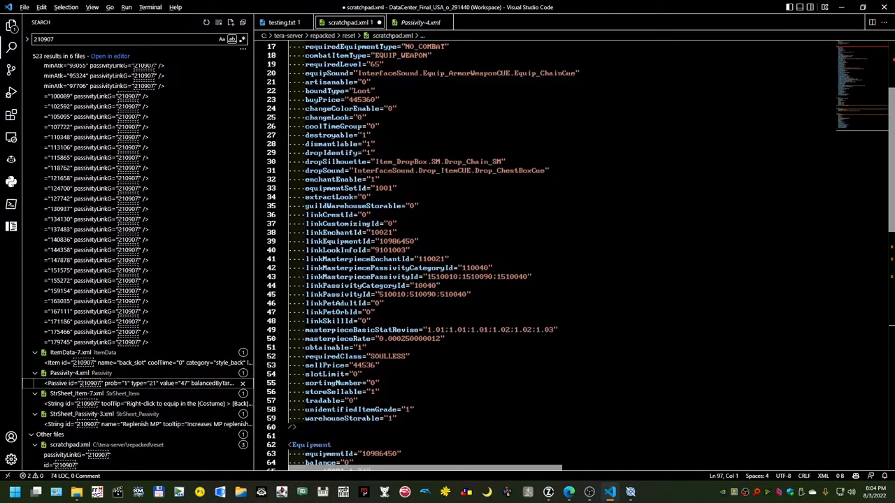
pyautogui.scroll(-3)
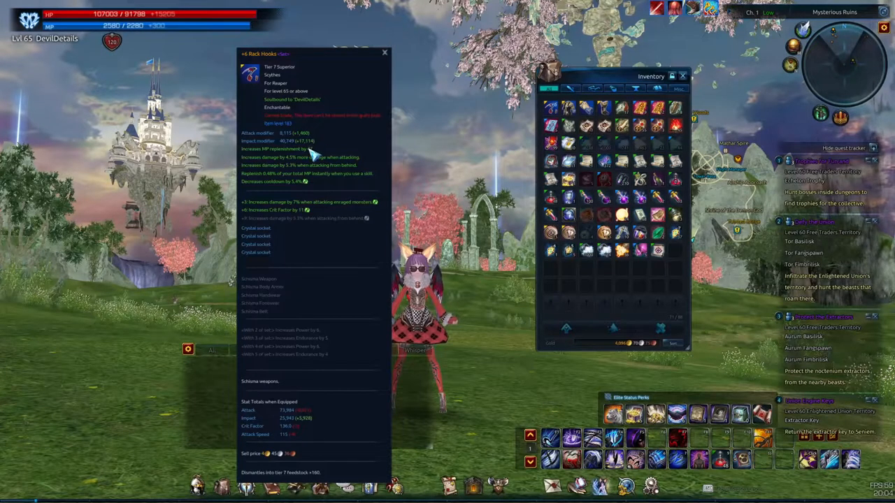
pyautogui.moveTo(316, 184)
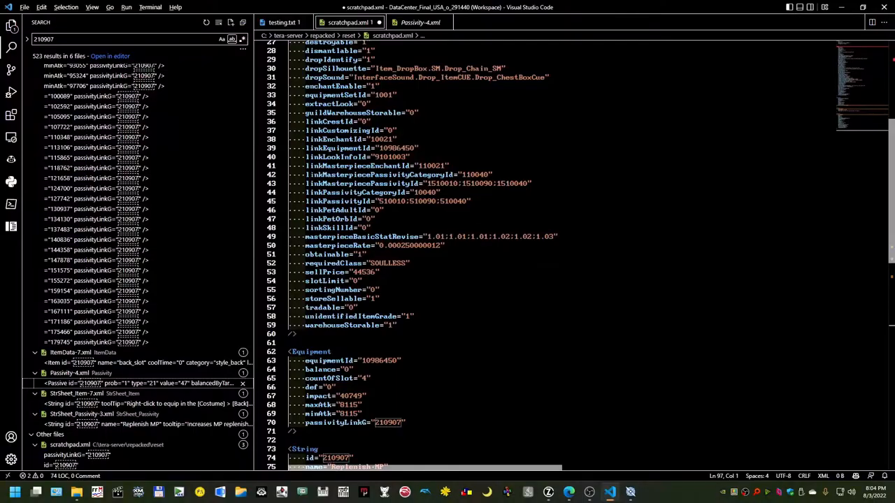
# Step: Add the 510010 String entry to the scratchpad with its tooltip on its own line
pyautogui.doubleClick(393, 200)
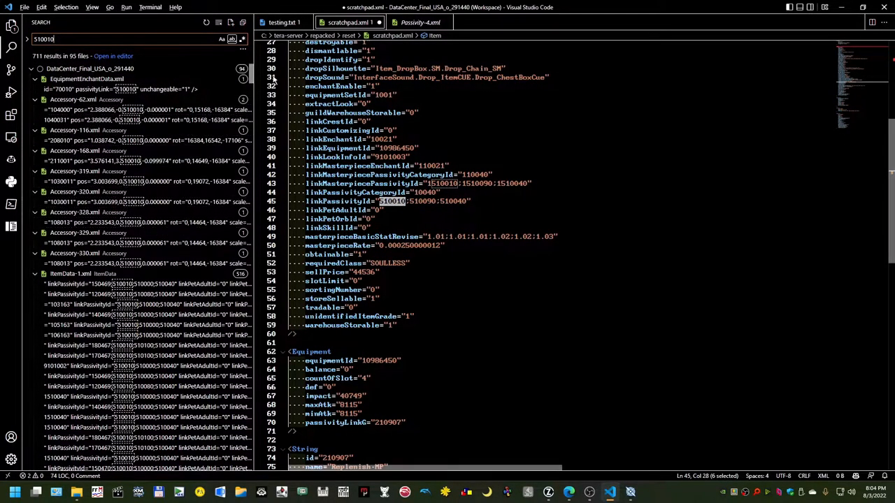
pyautogui.scroll(-3)
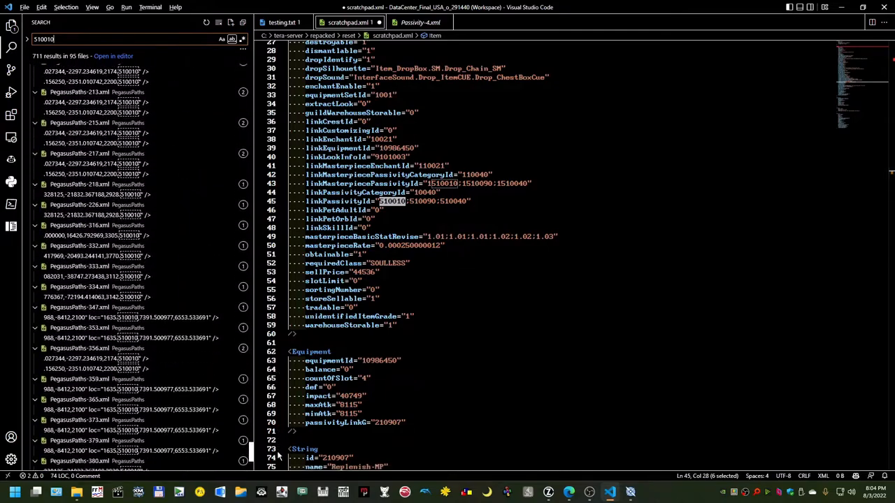
pyautogui.scroll(-3)
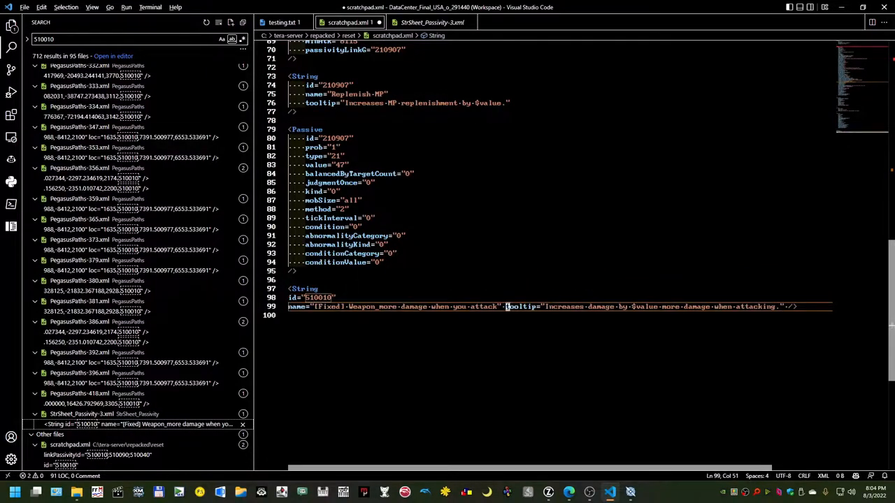
pyautogui.press('Enter')
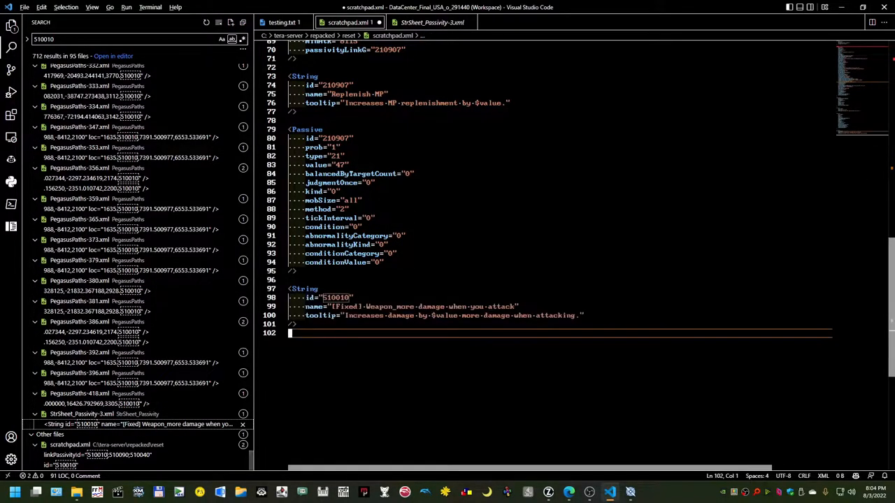
pyautogui.press('enter')
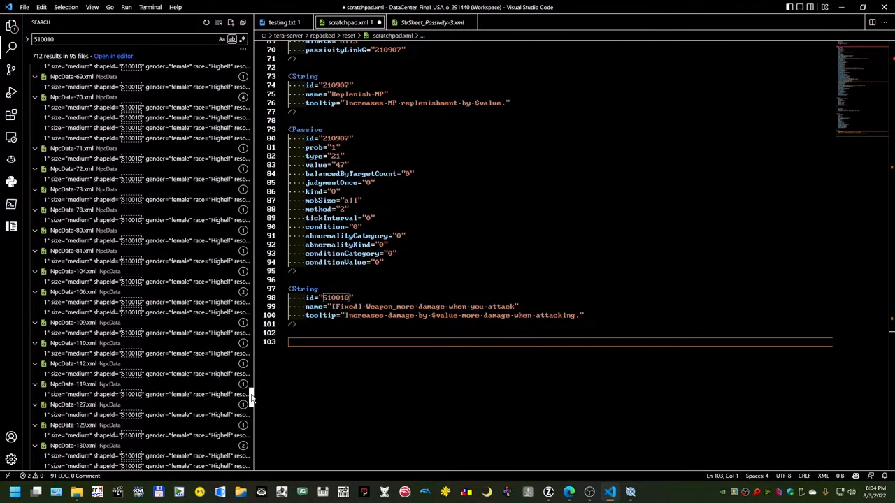
pyautogui.scroll(-3)
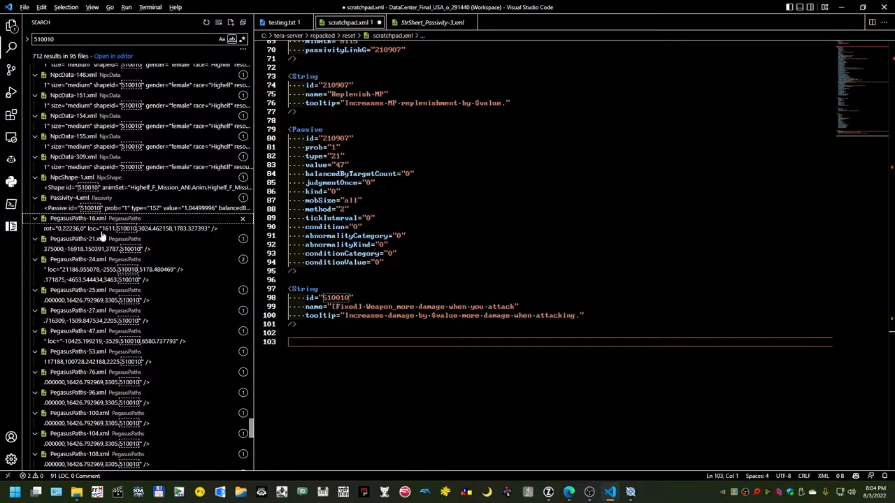
# Step: Paste the 510010 Passive entry (value 1.04499996) from Passivity-4.xml, one attribute per line
pyautogui.click(76, 198)
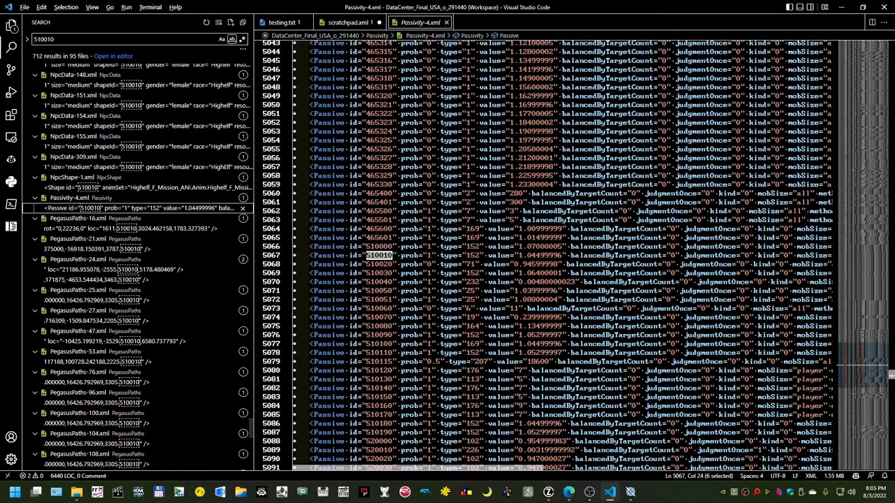
pyautogui.click(348, 21)
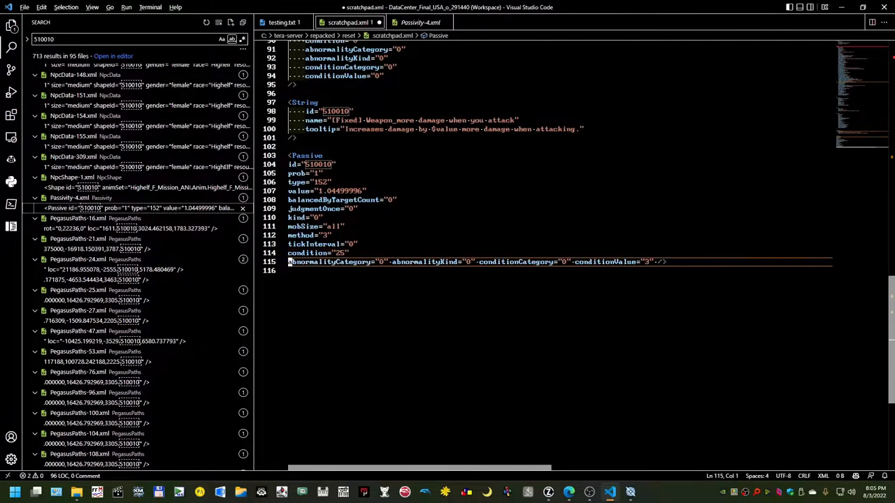
pyautogui.press('Enter')
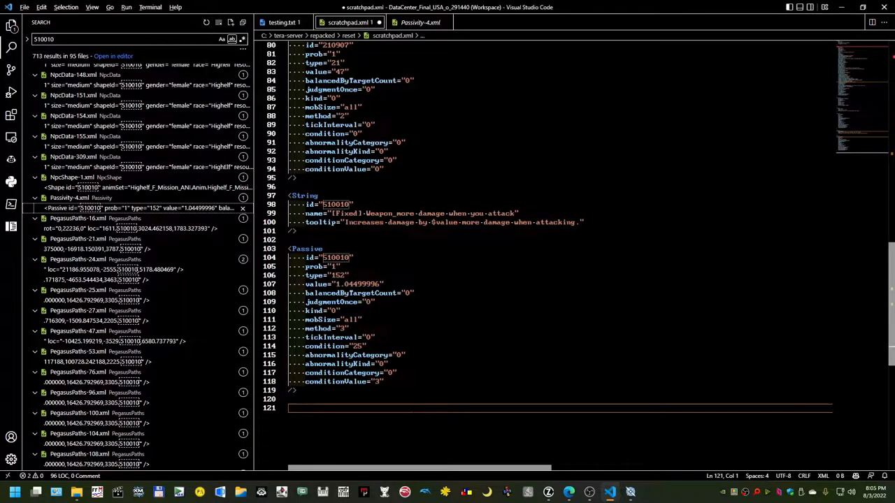
pyautogui.scroll(3)
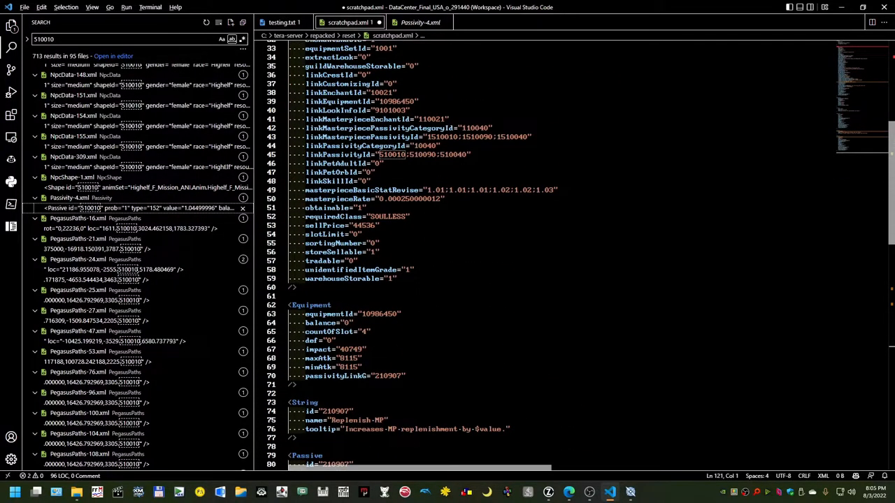
# Step: Copy the String 510090 line into scratchpad.xml and split its tooltip attribute onto a new line
pyautogui.doubleClick(424, 154)
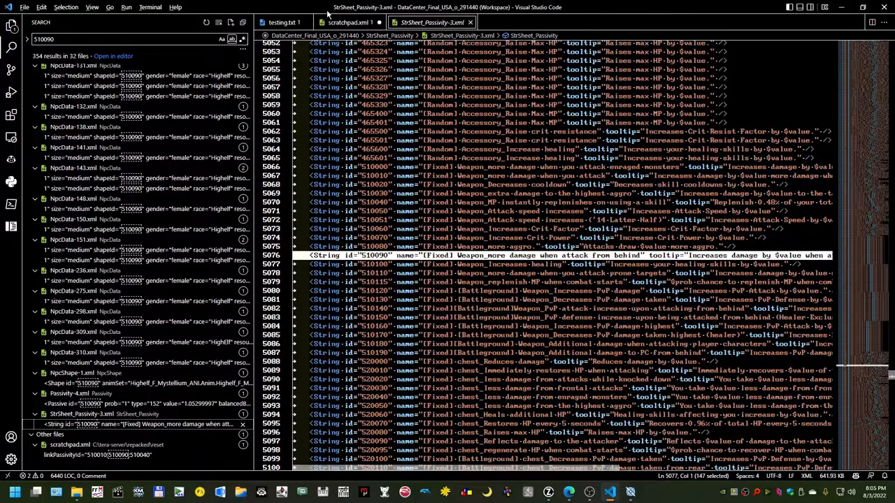
pyautogui.click(349, 21)
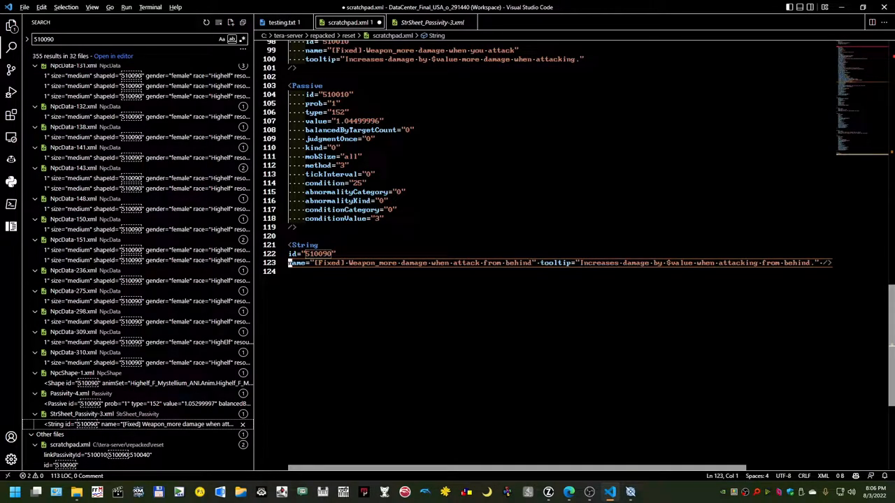
pyautogui.press('Enter')
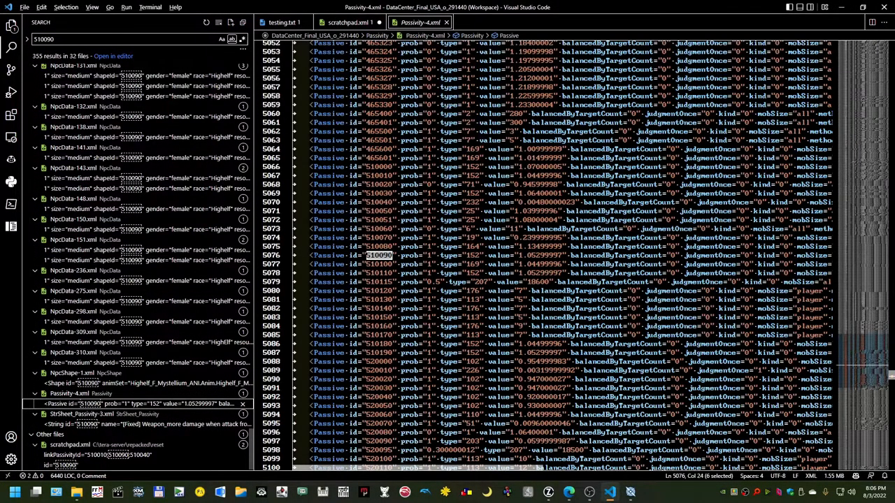
pyautogui.click(349, 22)
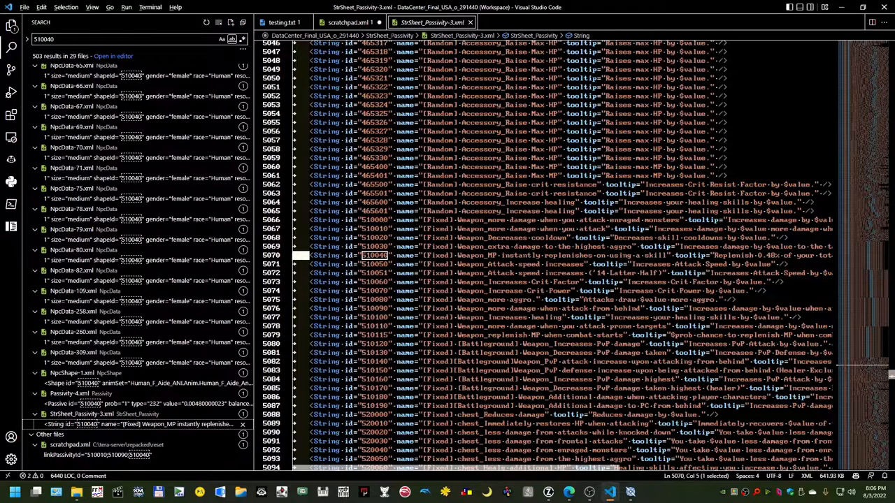
# Step: Put the String 510040 entry's name and tooltip attributes on separate lines
pyautogui.click(348, 21)
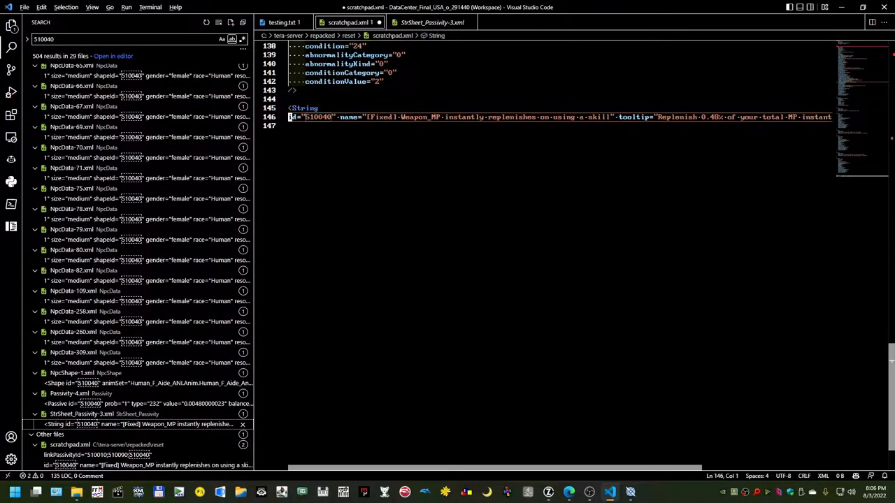
pyautogui.press('Enter')
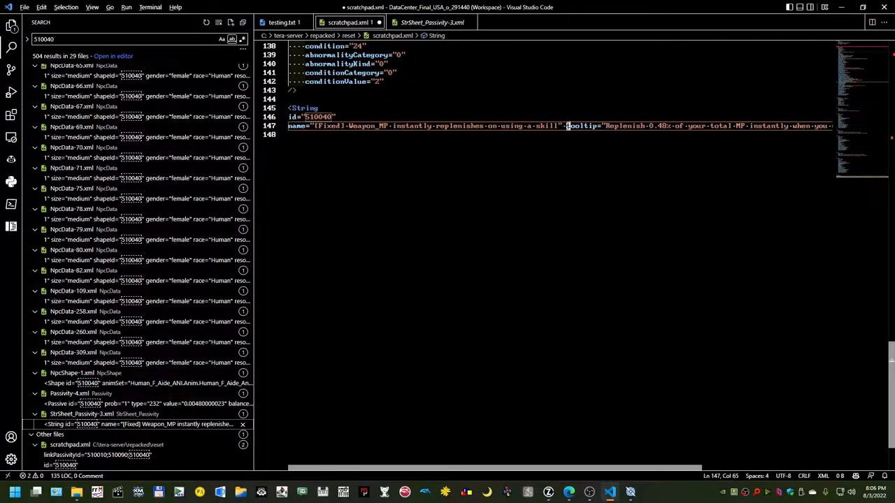
pyautogui.press('Enter')
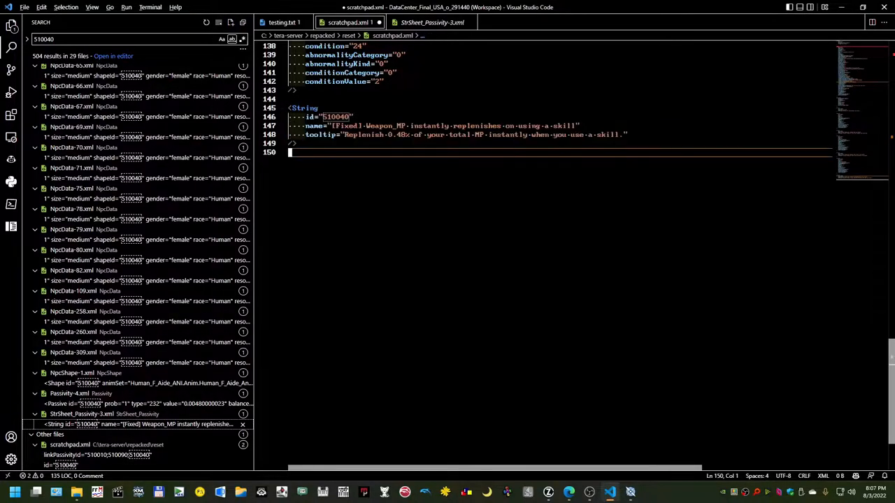
# Step: Bring the Passive 510040 entry from Passivity-4.xml and split each attribute onto its own line
pyautogui.click(68, 394)
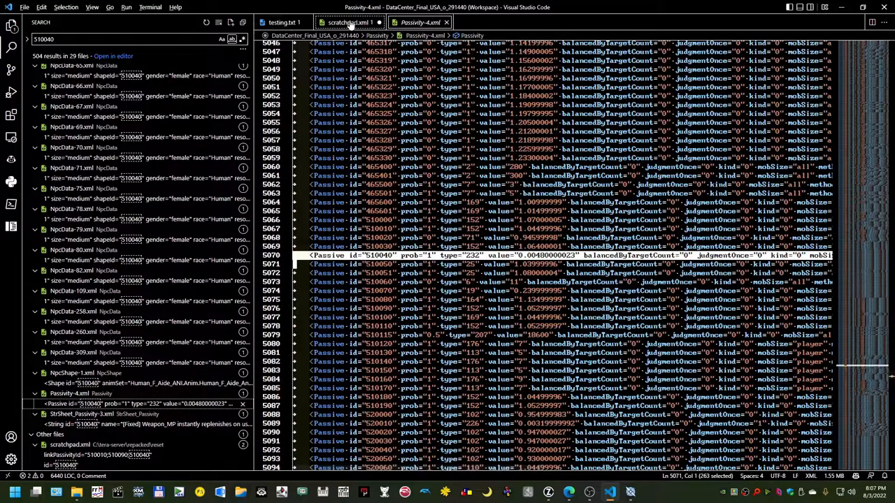
pyautogui.click(350, 22)
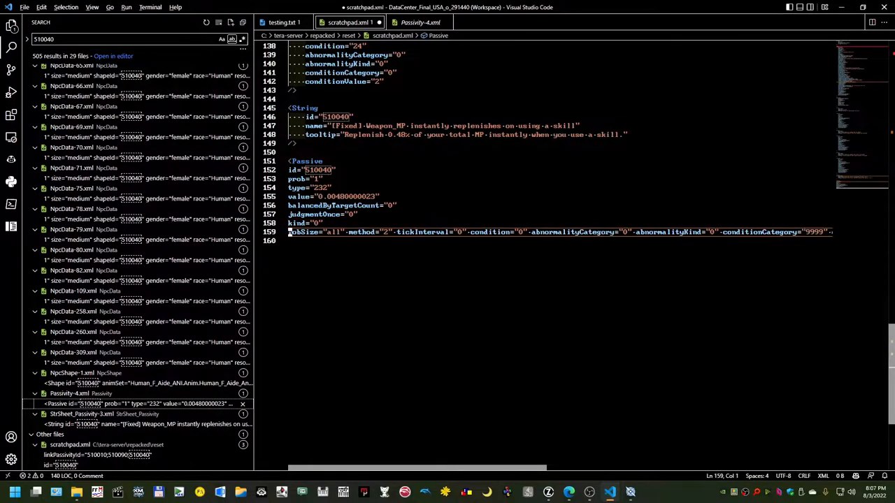
pyautogui.press('Enter')
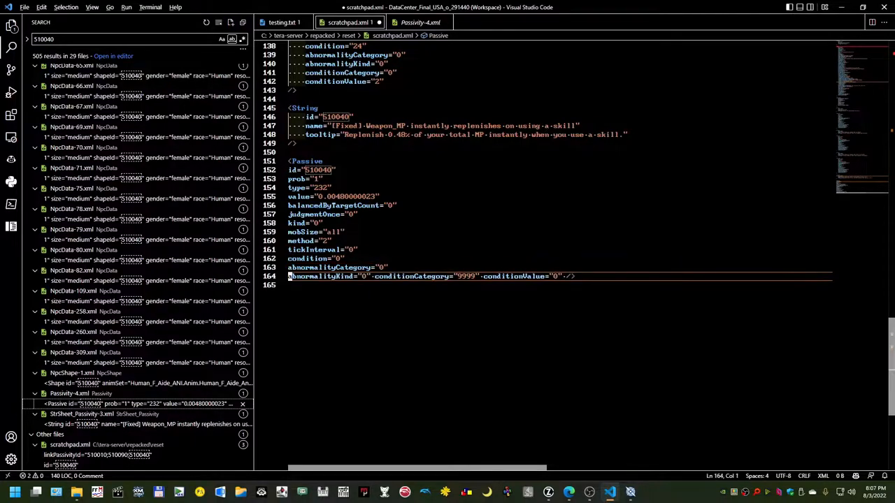
pyautogui.press('Enter')
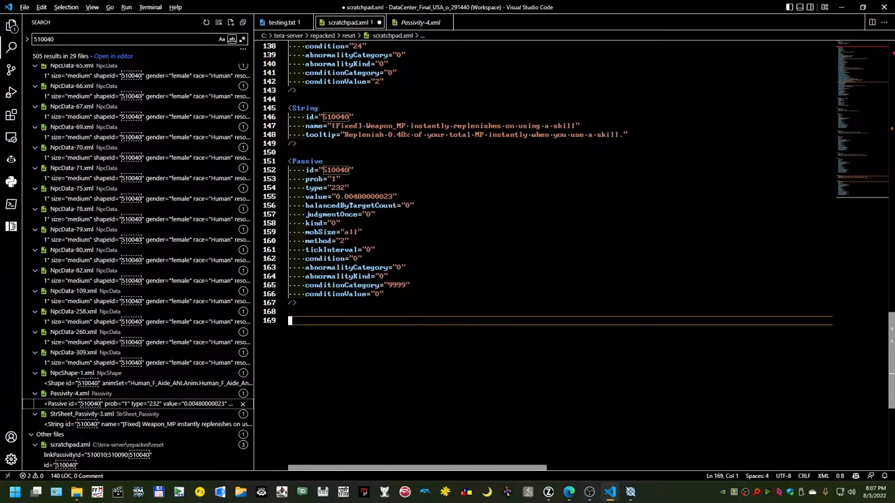
pyautogui.scroll(3)
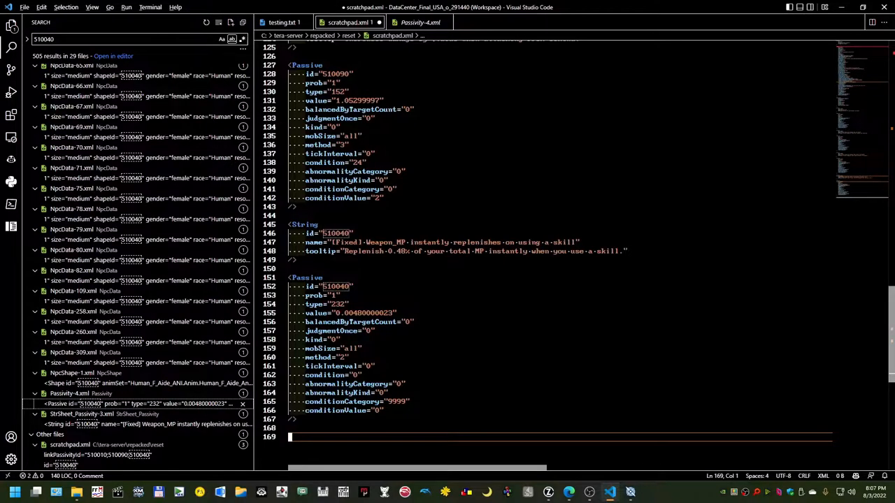
# Step: Scroll through the search matches for linkPassivityCategoryId 10040
pyautogui.scroll(3)
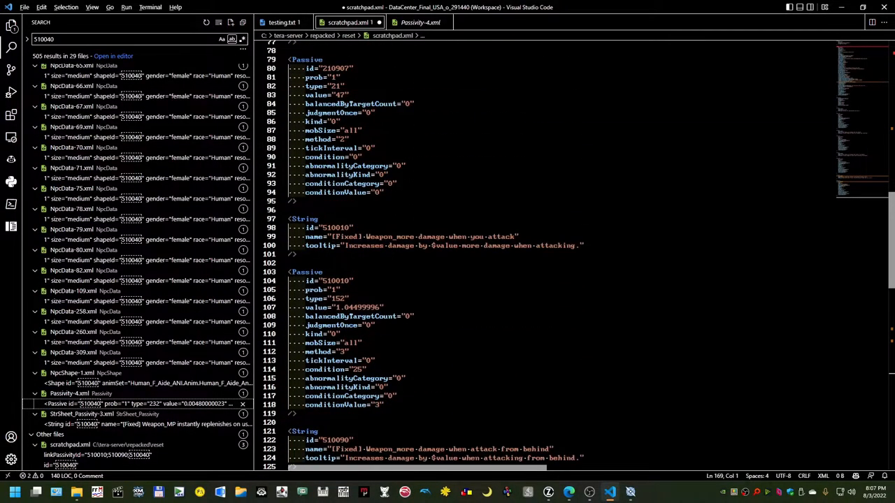
pyautogui.scroll(3)
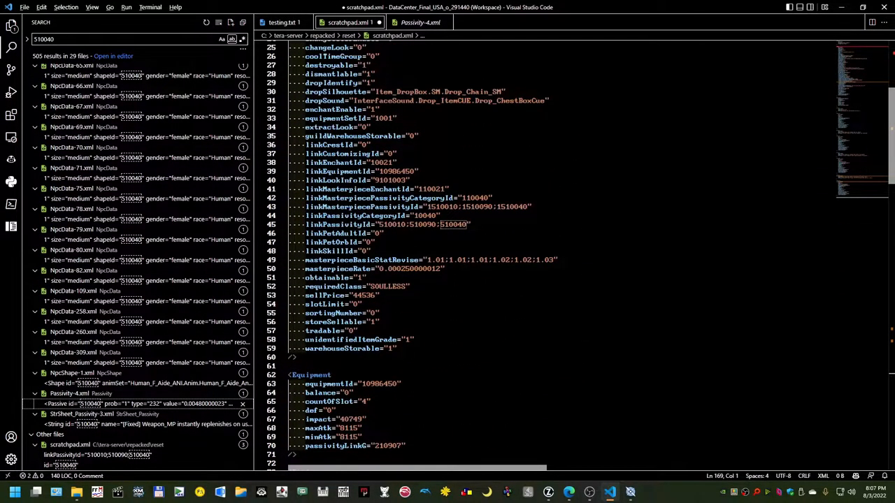
pyautogui.scroll(3)
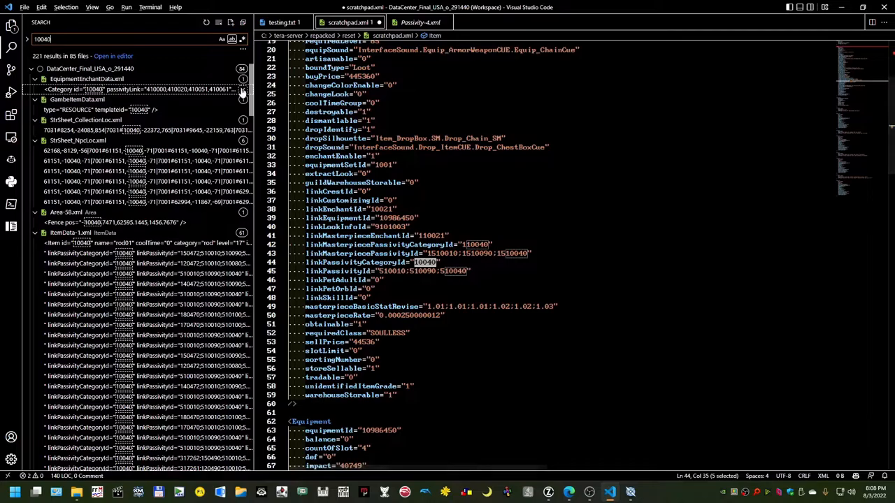
pyautogui.scroll(-3)
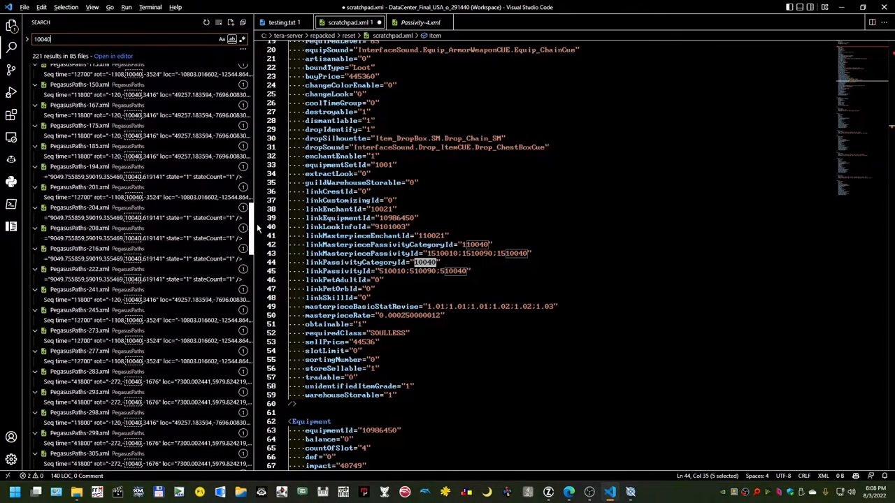
pyautogui.scroll(-3)
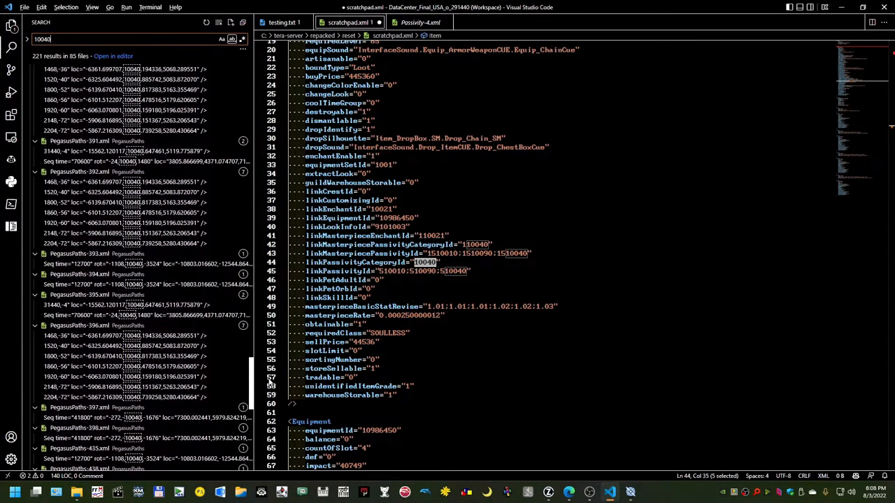
pyautogui.scroll(-3)
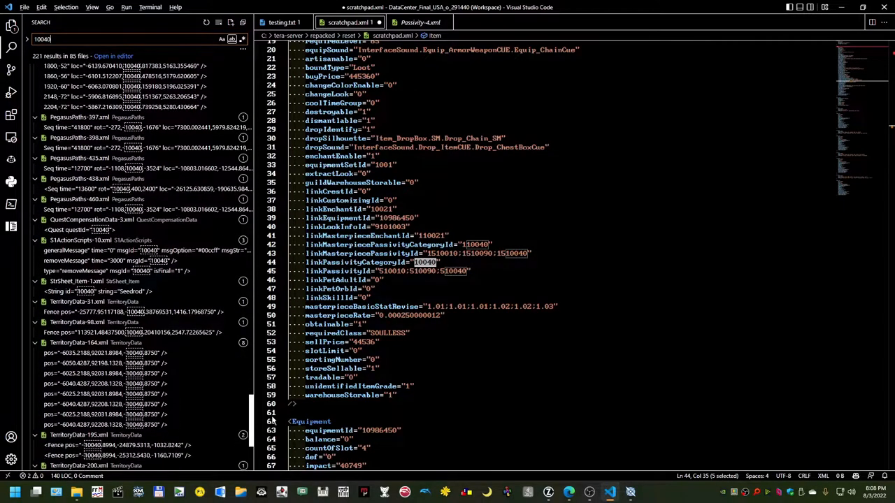
pyautogui.scroll(-3)
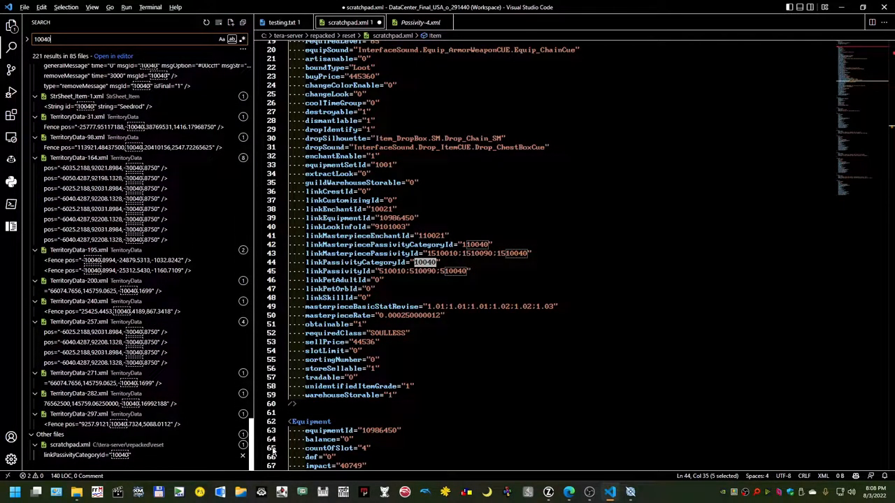
pyautogui.scroll(3)
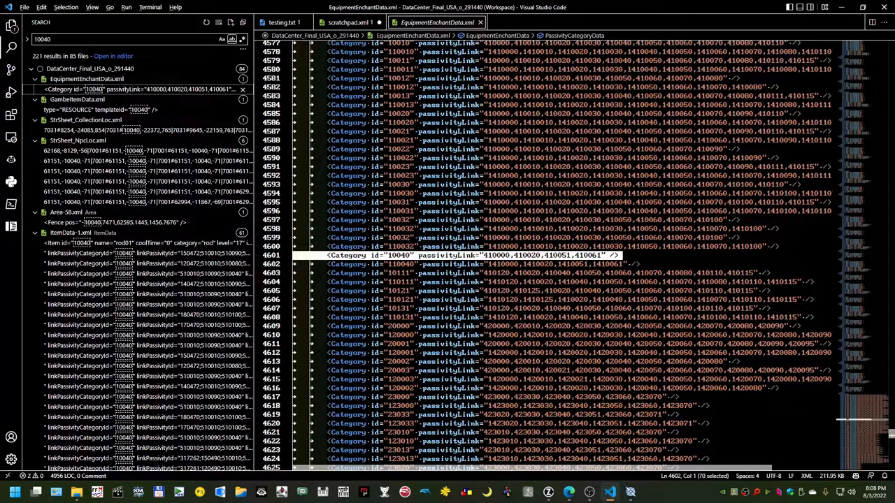
# Step: Copy the Category 10040 line and the StrSheet_Passivity-3 String 410000 line into scratchpad.xml
pyautogui.click(349, 22)
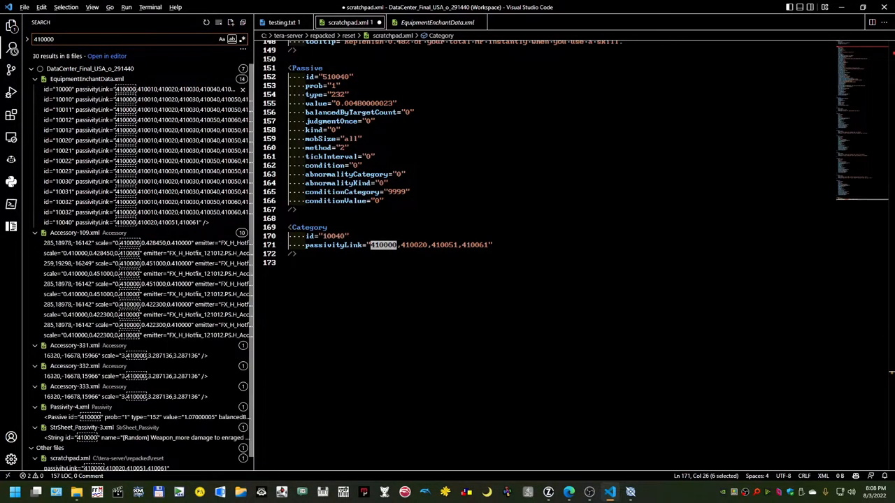
pyautogui.click(31, 78)
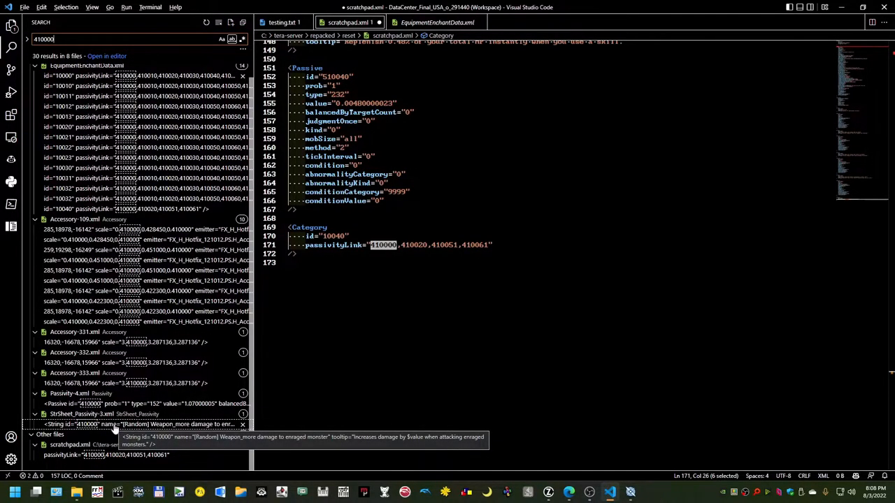
pyautogui.click(82, 424)
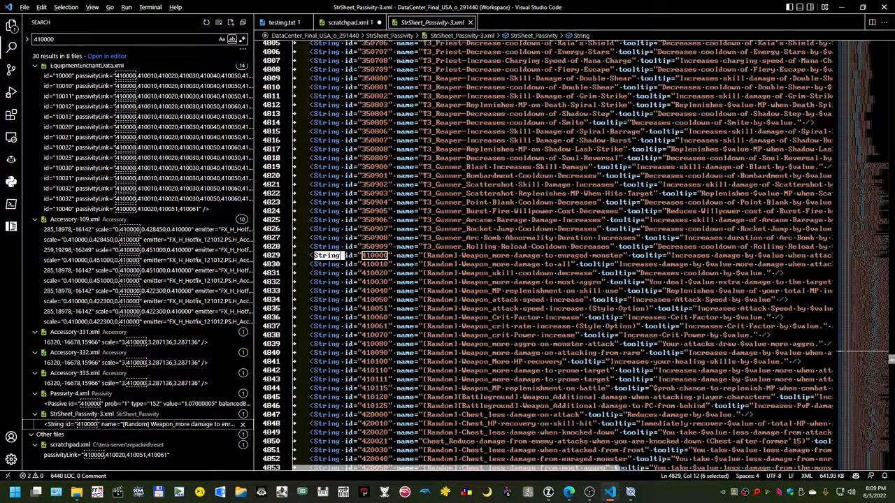
pyautogui.click(348, 22)
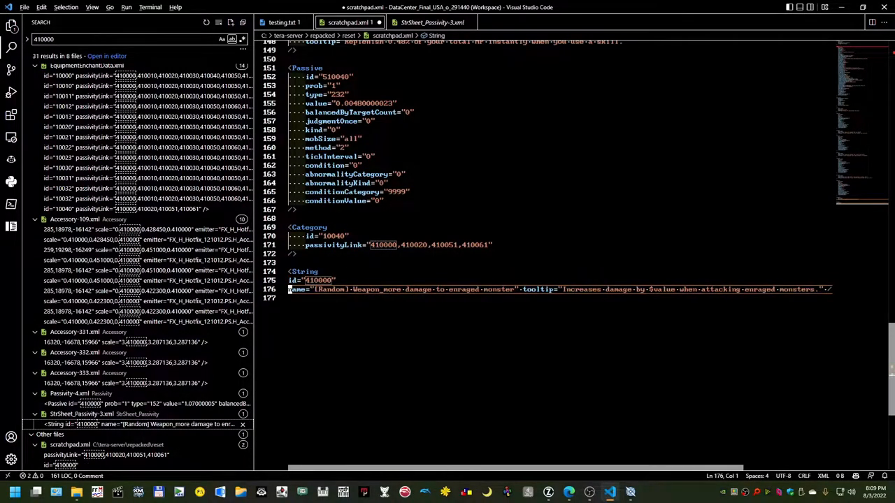
# Step: Split the String 410000 attributes, then add String 410020 with name and tooltip on separate lines
pyautogui.write('410020')
pyautogui.press('Enter')
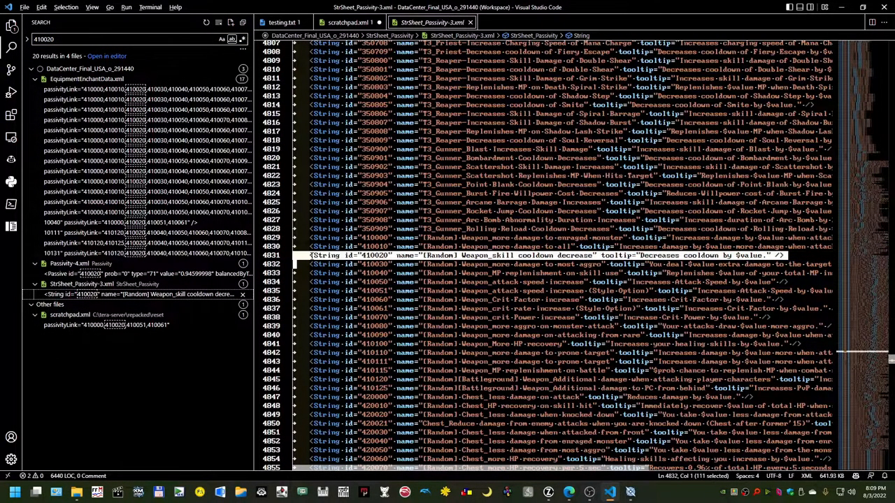
pyautogui.click(347, 22)
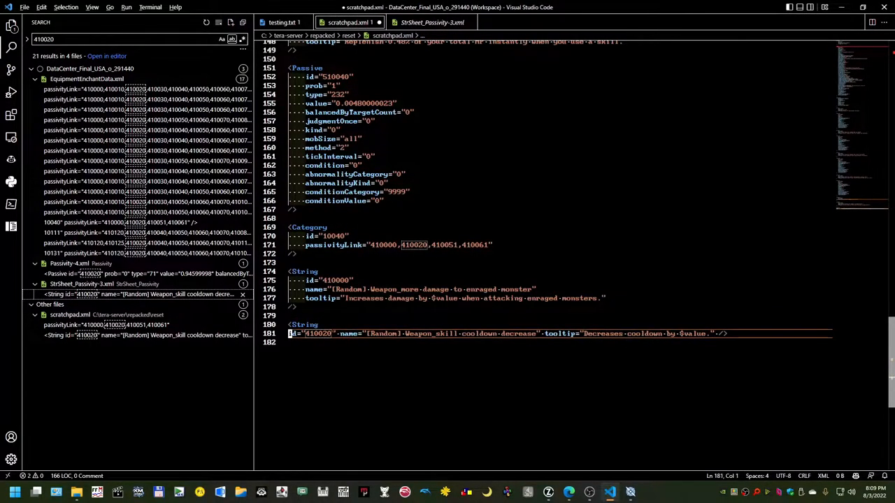
pyautogui.press('Enter')
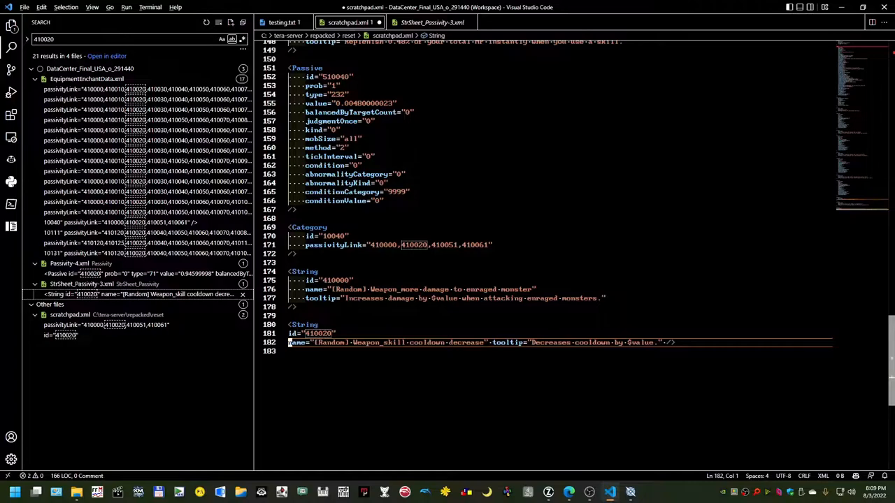
pyautogui.press('Enter')
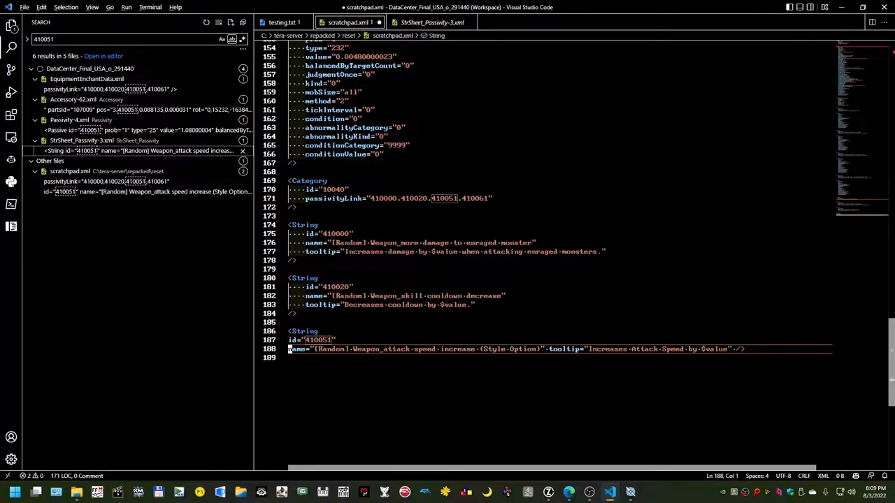
# Step: Split the 410051 and 410061 String entries into lines, then switch to the TERA window
pyautogui.write('410061')
pyautogui.press('Enter')
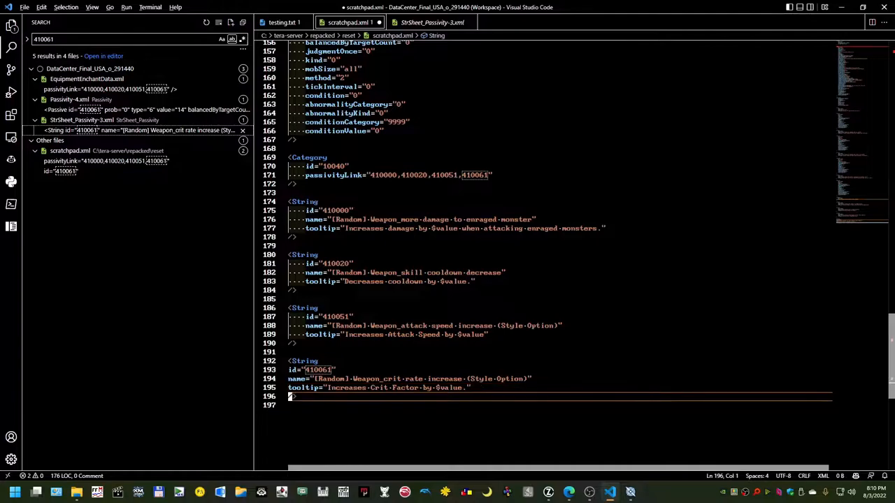
pyautogui.scroll(-3)
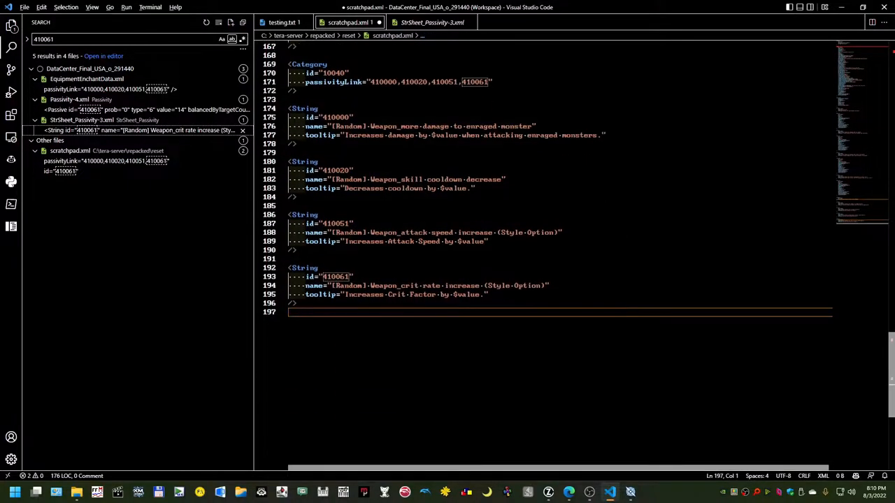
pyautogui.scroll(3)
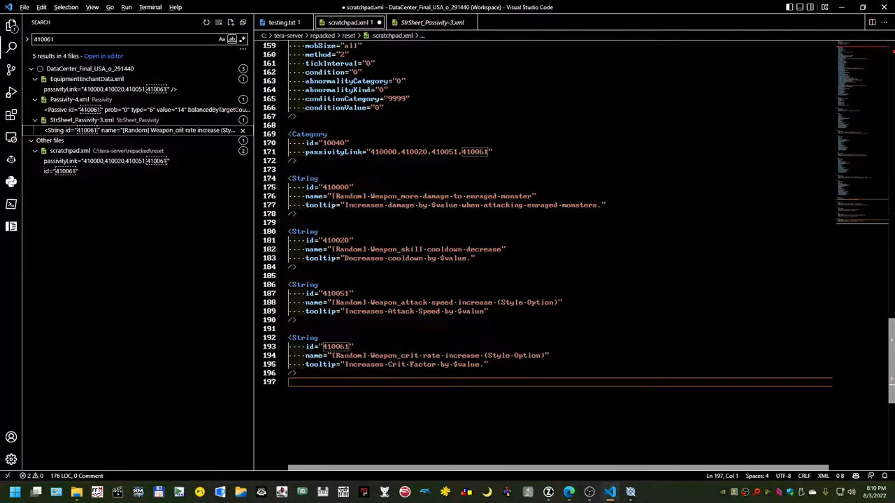
pyautogui.press('alt+tab')
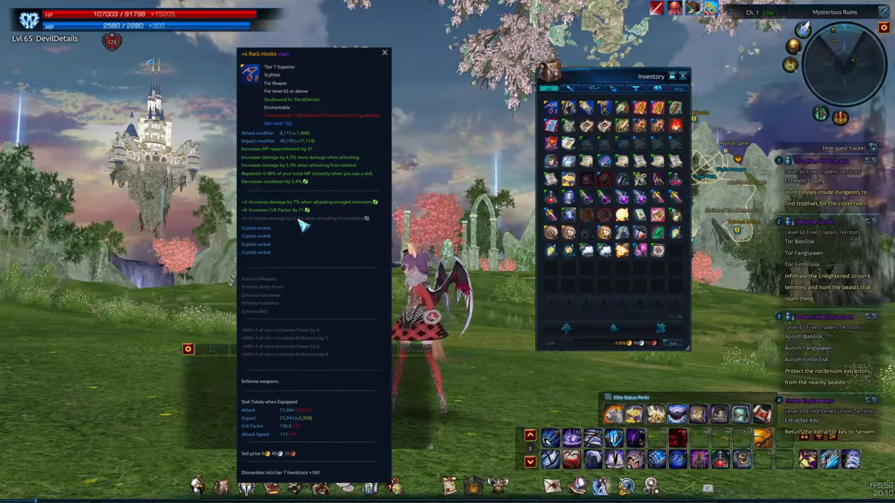
# Step: After reading the +6 Rack Hooks tooltip, return to the scratchpad.xml editor window
pyautogui.press('alt+tab')
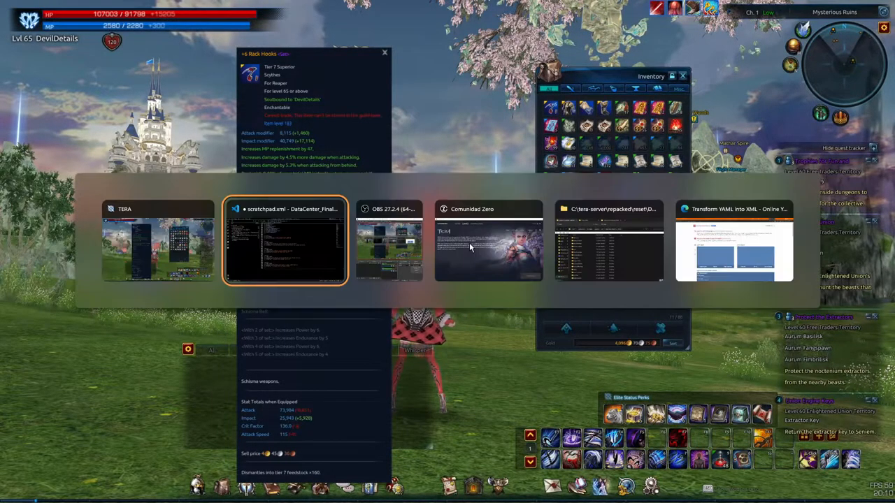
pyautogui.click(285, 241)
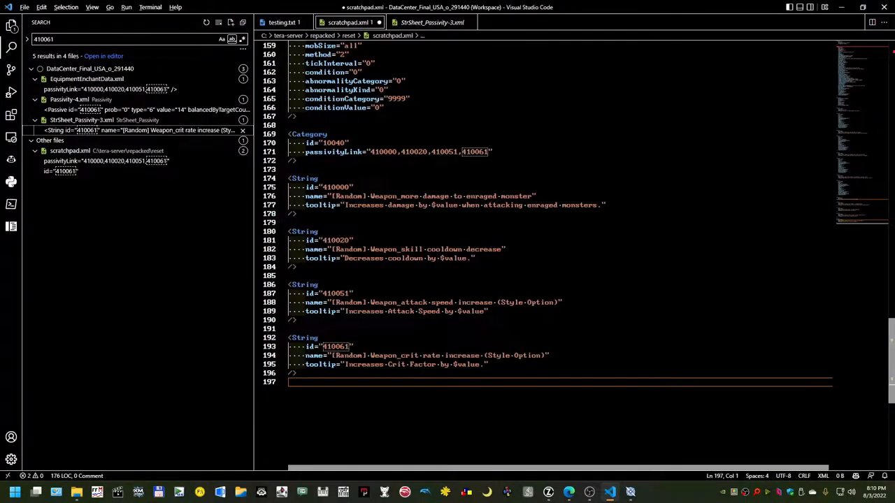
pyautogui.scroll(3)
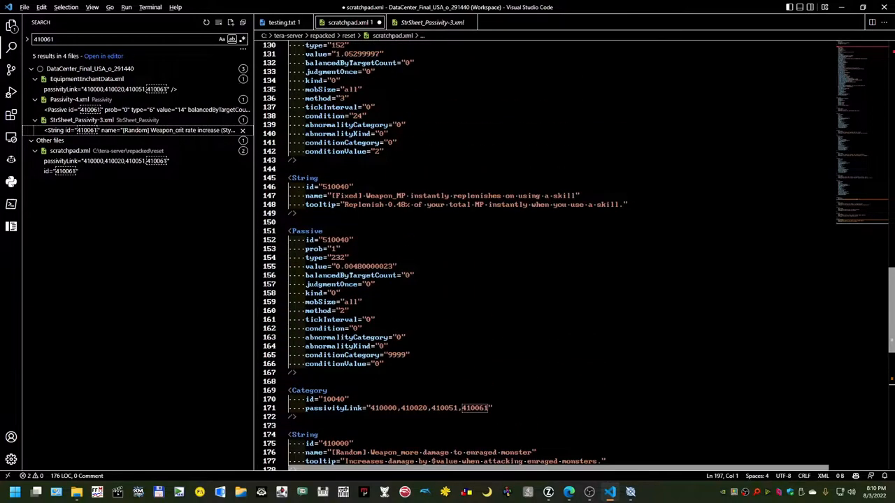
pyautogui.scroll(3)
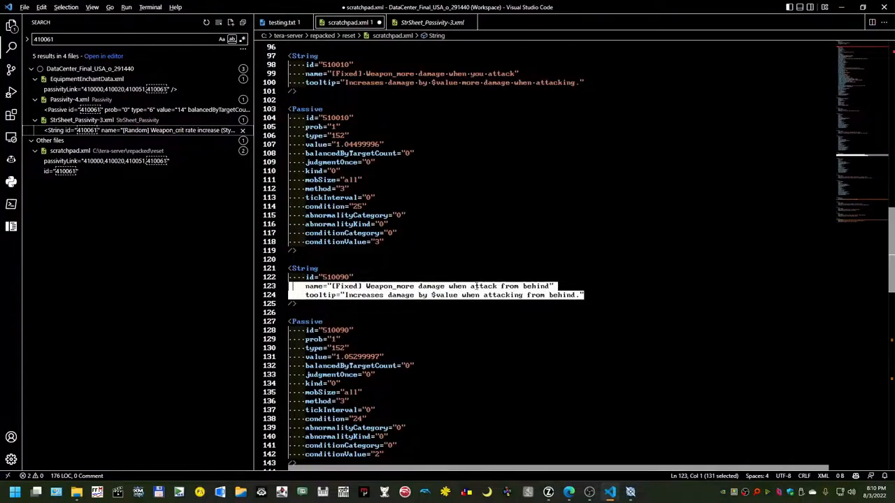
pyautogui.scroll(3)
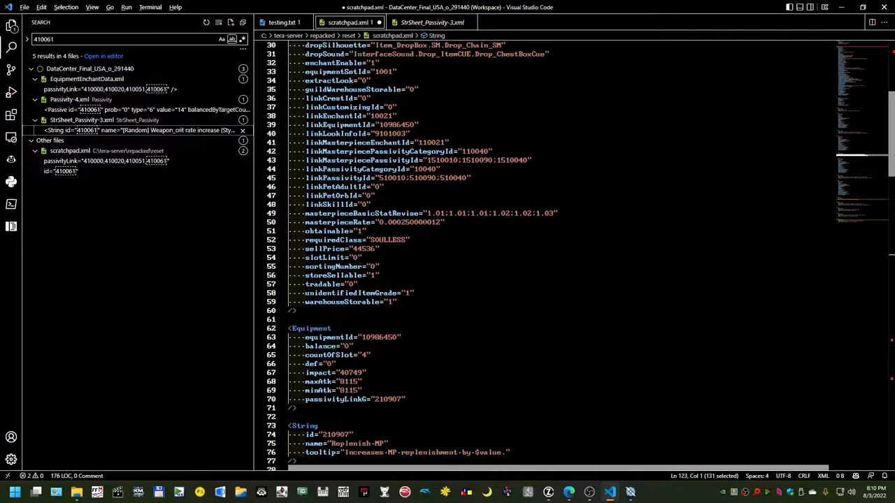
pyautogui.scroll(-3)
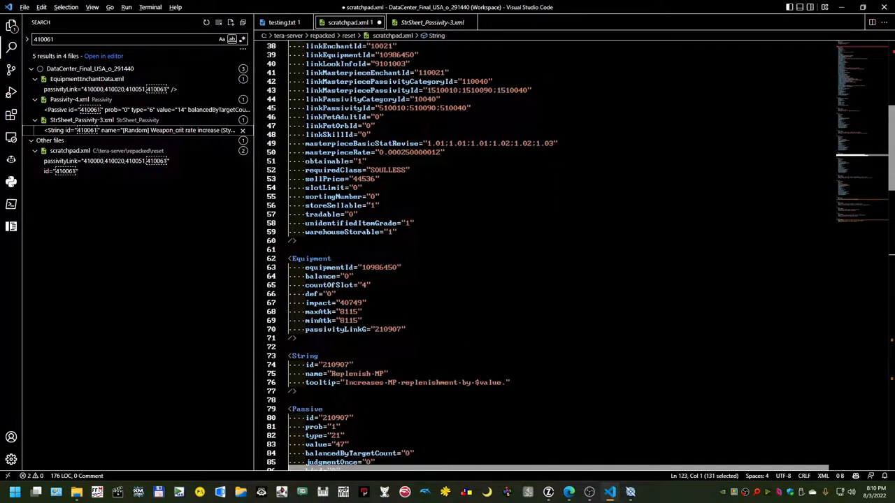
pyautogui.scroll(-3)
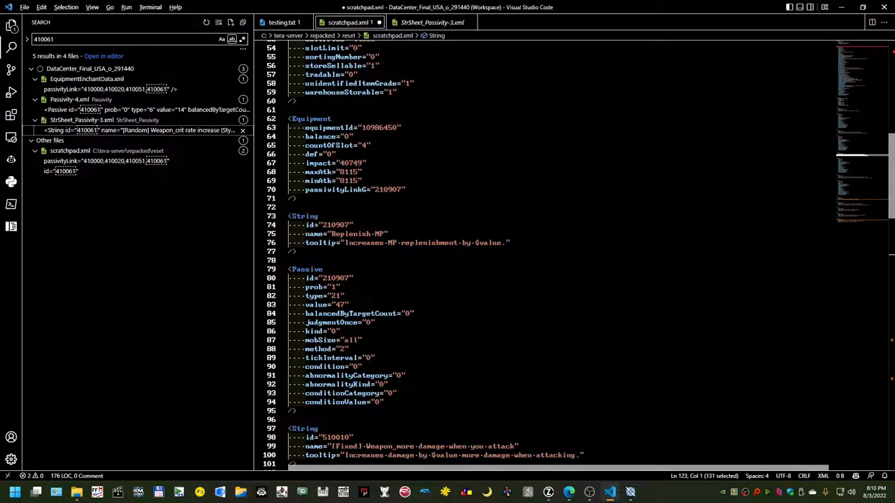
pyautogui.scroll(-3)
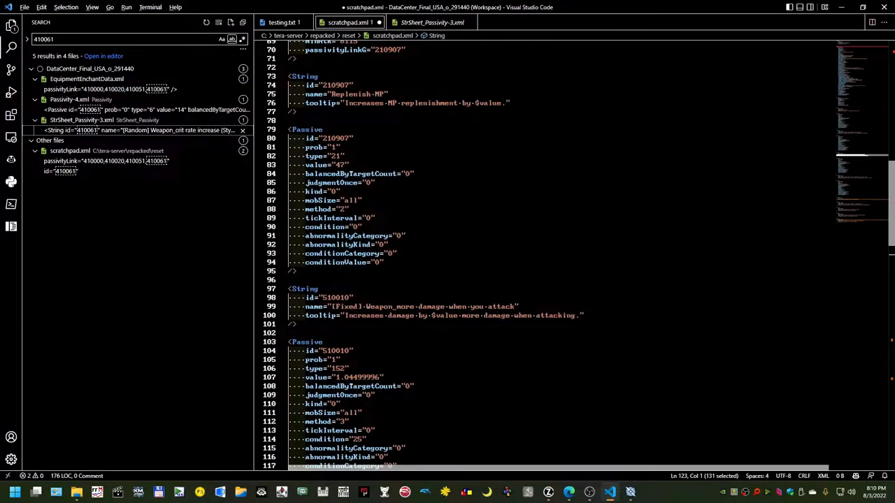
pyautogui.scroll(3)
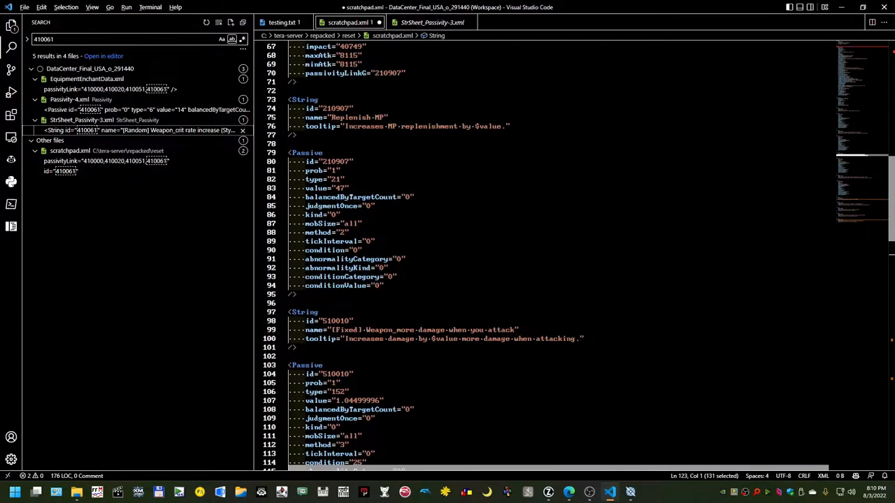
pyautogui.scroll(3)
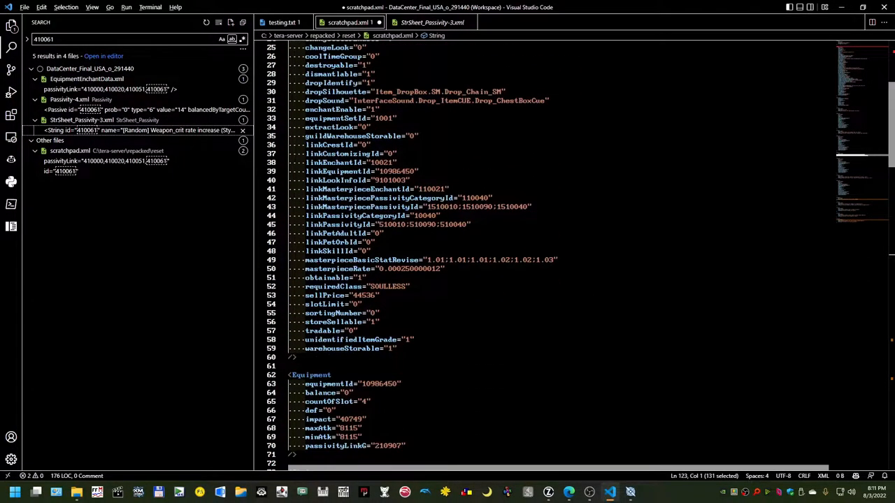
pyautogui.click(472, 224)
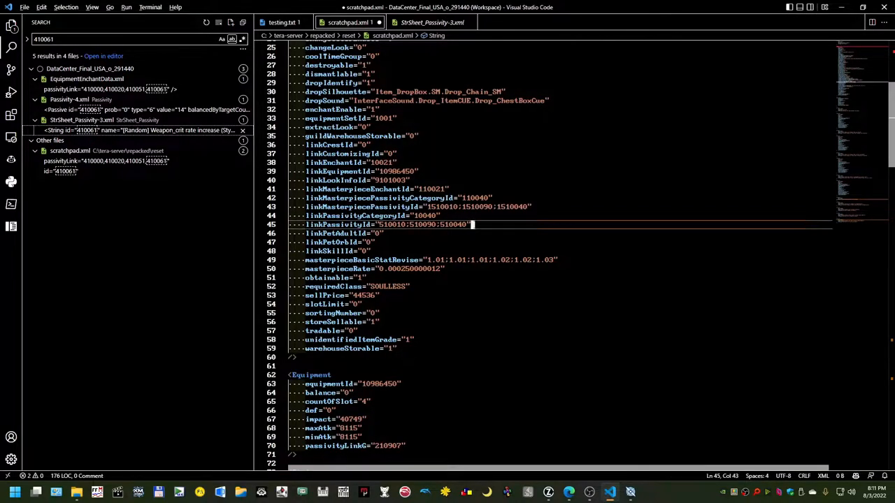
pyautogui.click(370, 220)
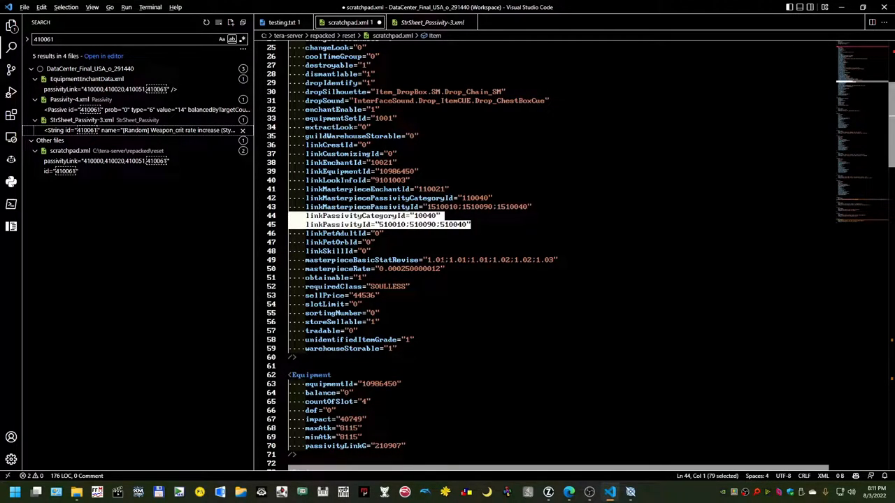
pyautogui.scroll(3)
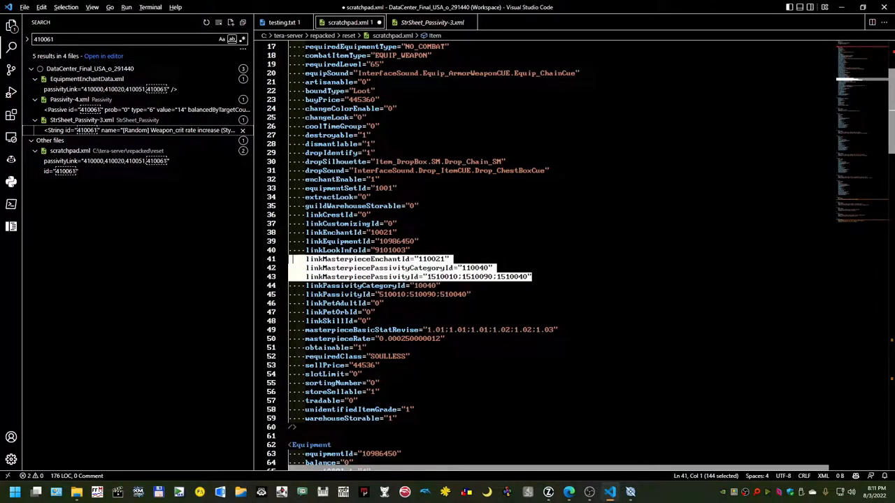
pyautogui.scroll(3)
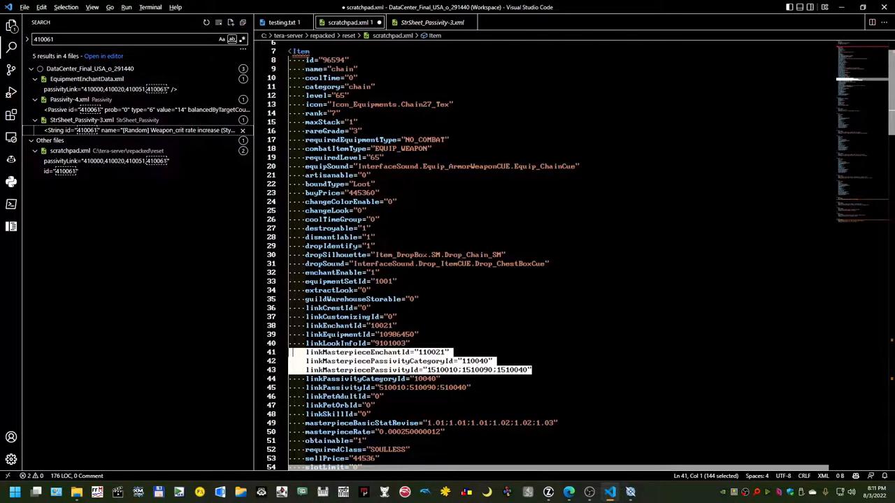
pyautogui.scroll(-3)
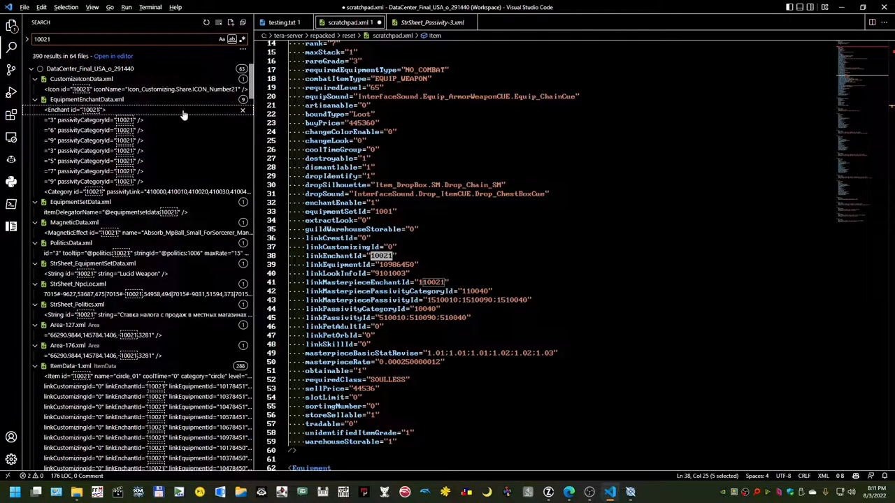
# Step: Open the Enchant 10021 match in EquipmentEnchantData.xml and select its 10021 value
pyautogui.click(87, 100)
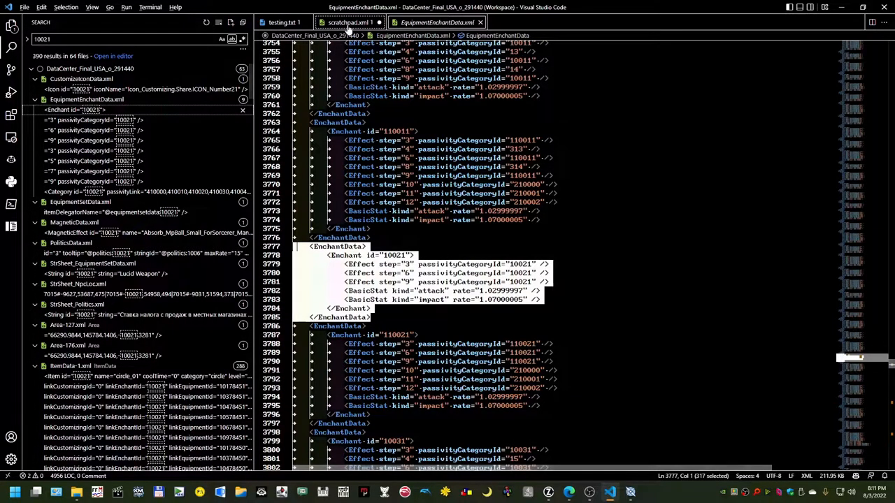
pyautogui.click(347, 22)
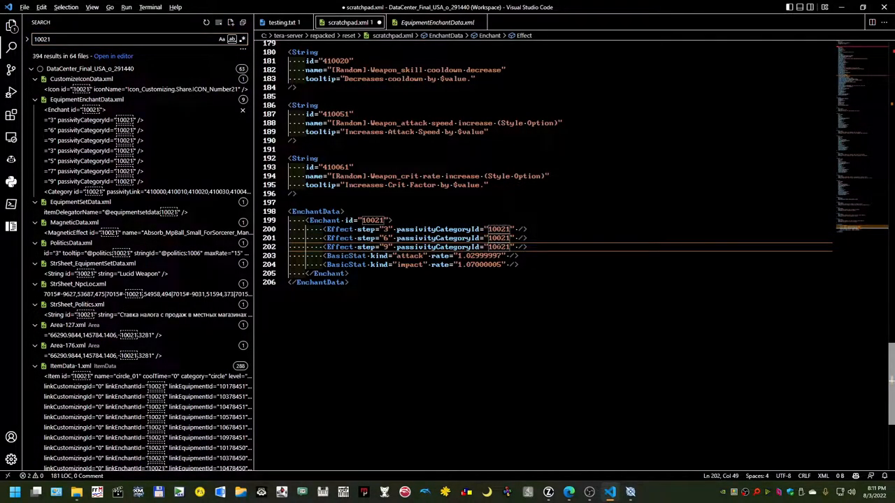
pyautogui.scroll(3)
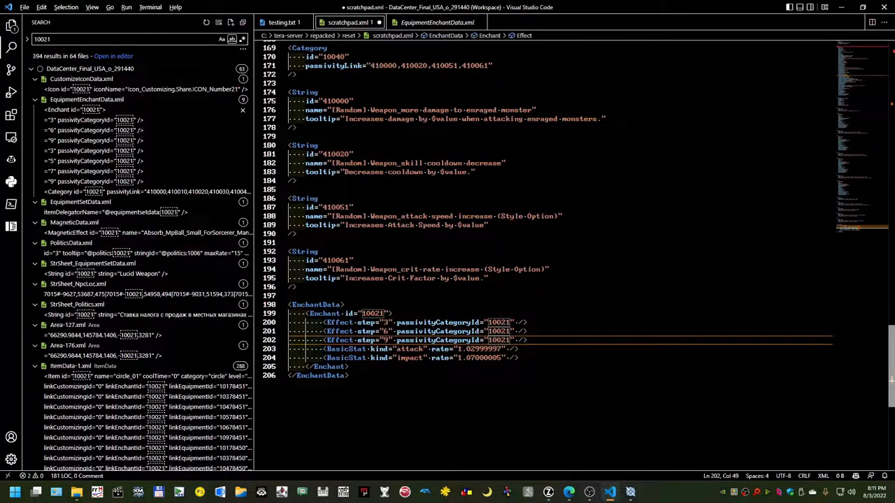
pyautogui.click(405, 322)
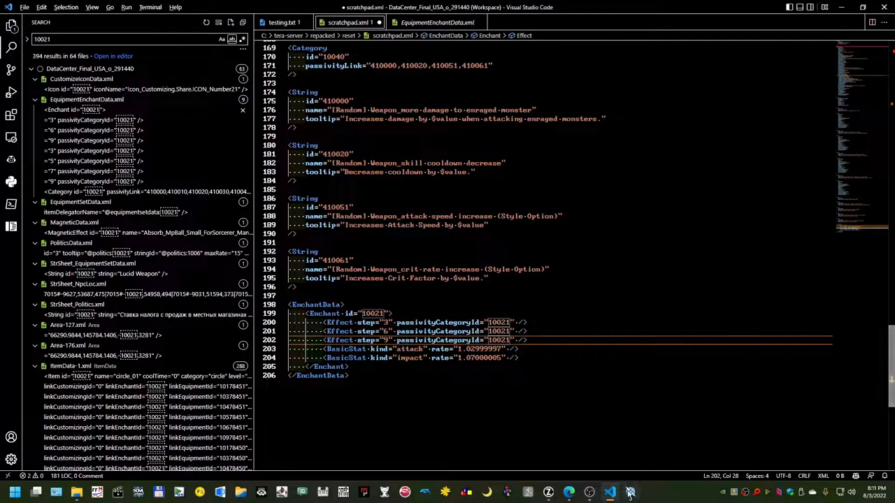
pyautogui.click(629, 493)
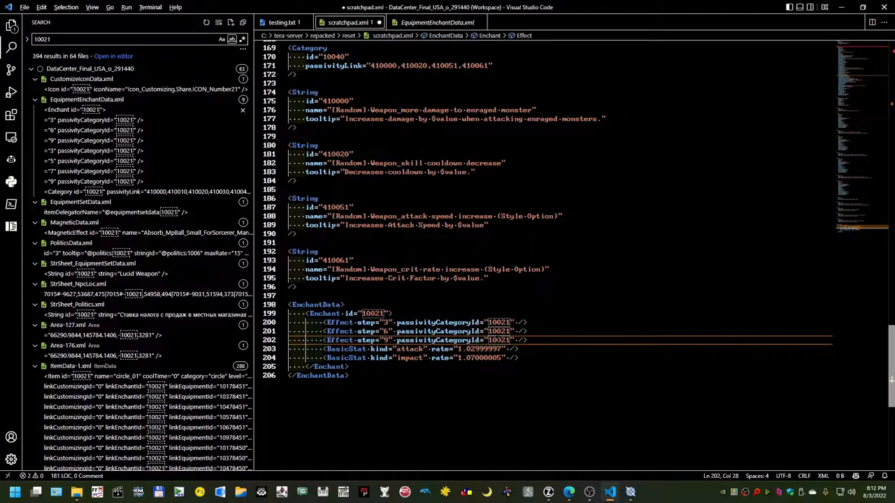
pyautogui.doubleClick(497, 340)
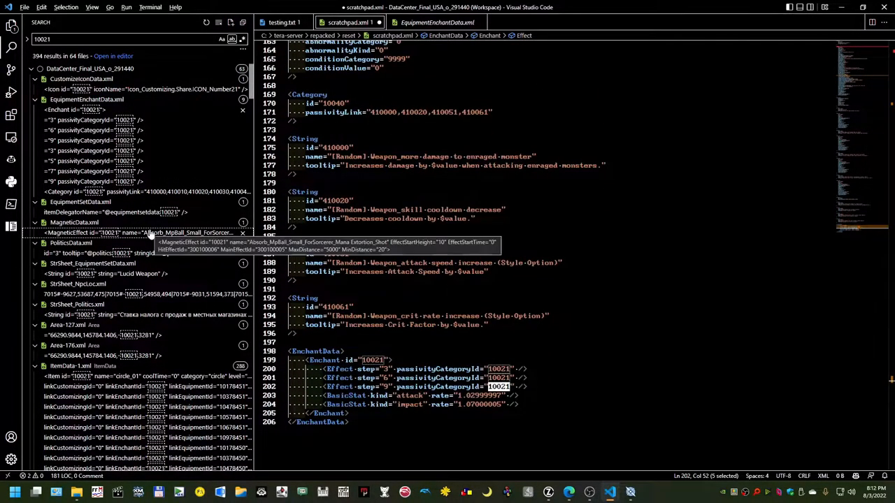
# Step: Scroll to the end of scratchpad.xml and place the caret for the EnchantData 10021 block
pyautogui.scroll(-3)
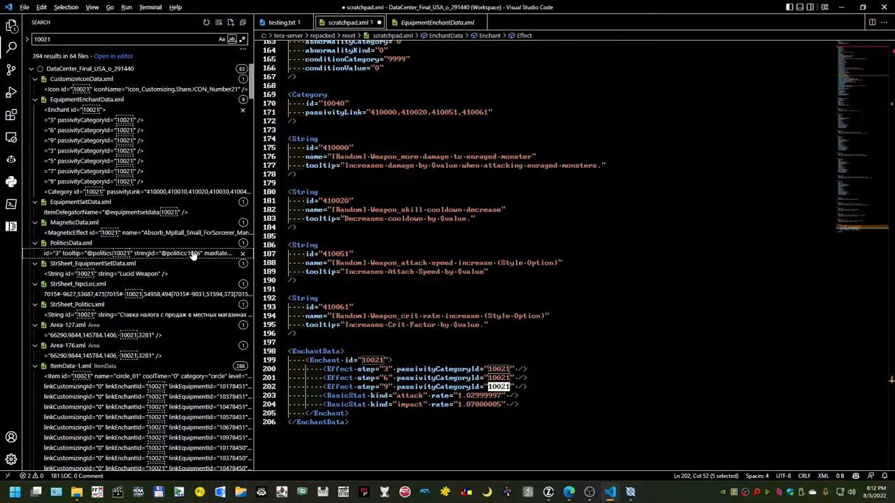
pyautogui.moveTo(192, 253)
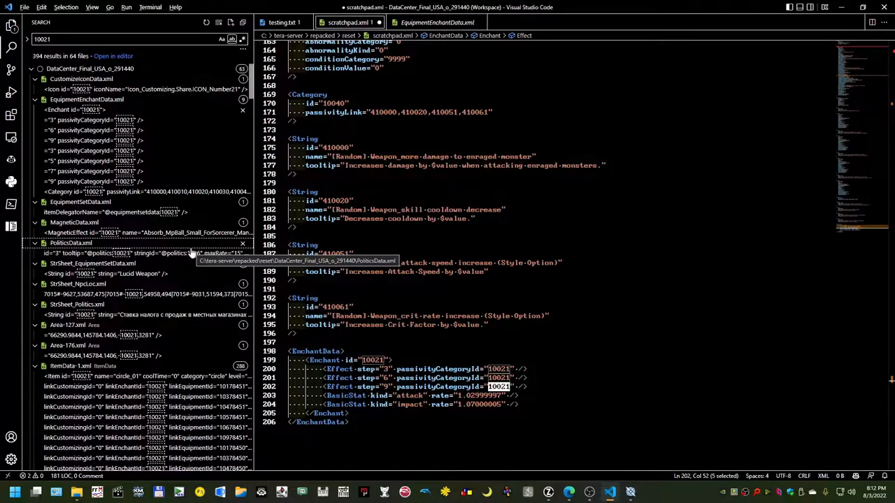
pyautogui.moveTo(185, 253)
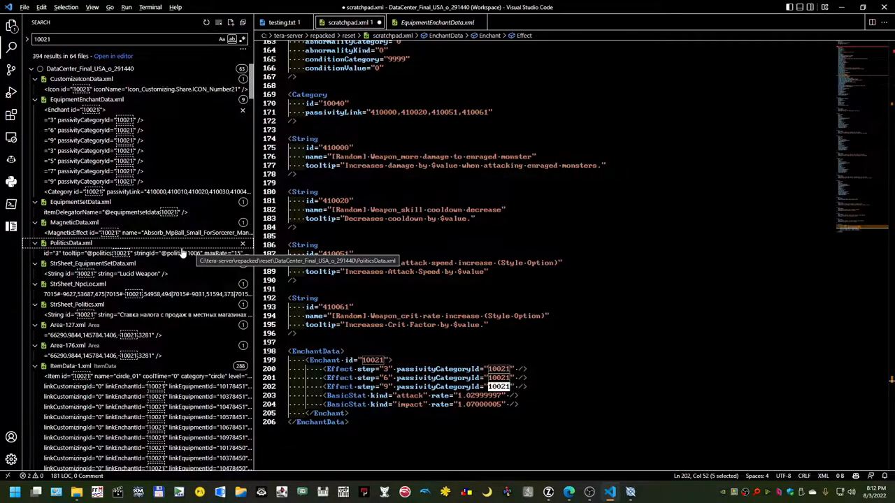
pyautogui.moveTo(181, 251)
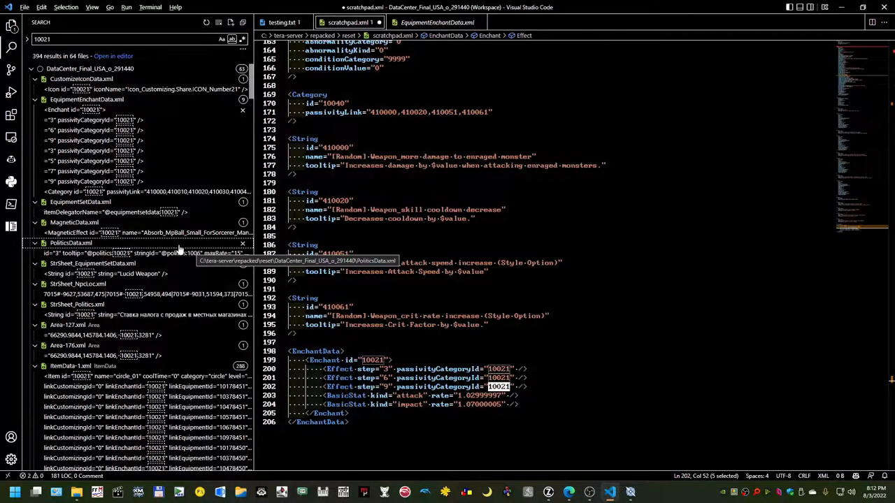
pyautogui.scroll(-3)
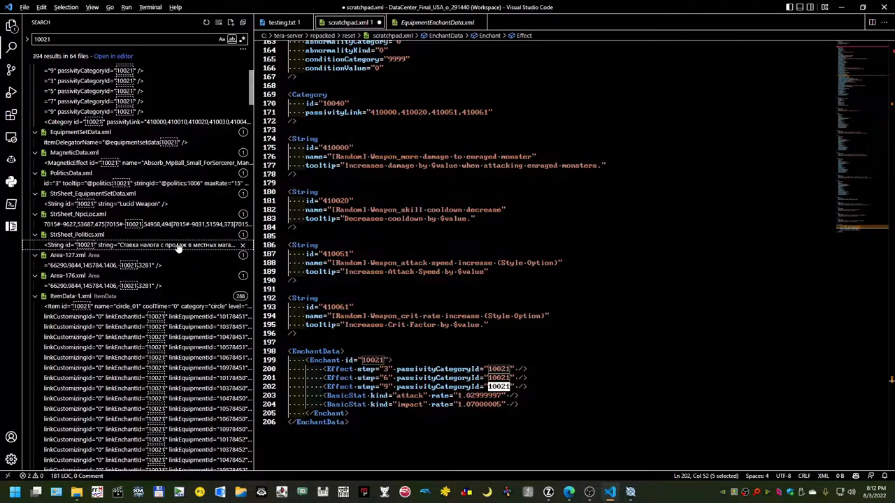
pyautogui.scroll(-3)
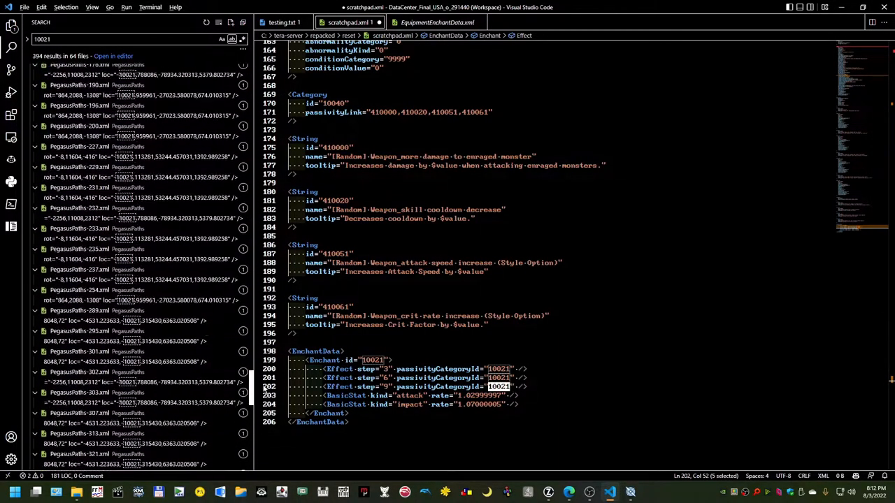
pyautogui.scroll(-3)
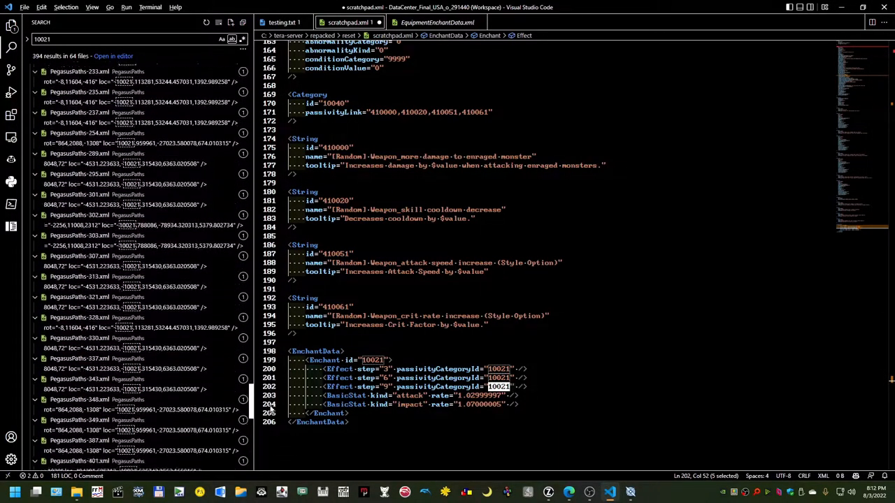
pyautogui.scroll(-3)
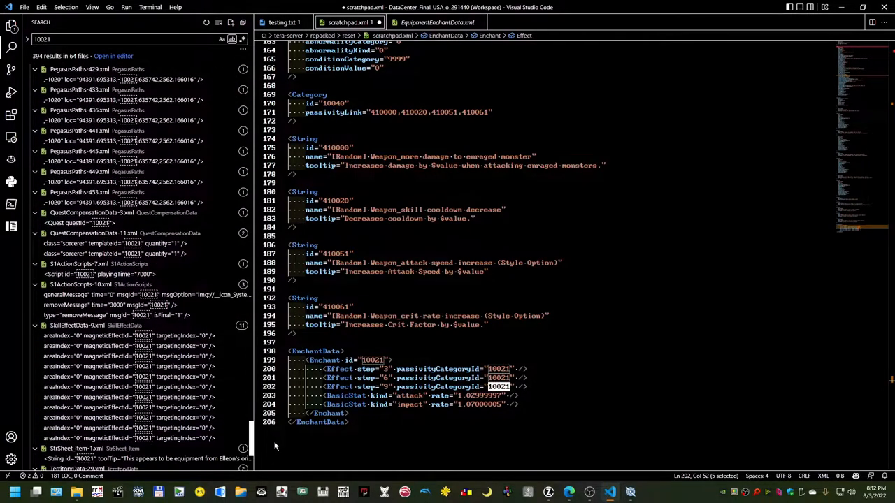
pyautogui.scroll(-3)
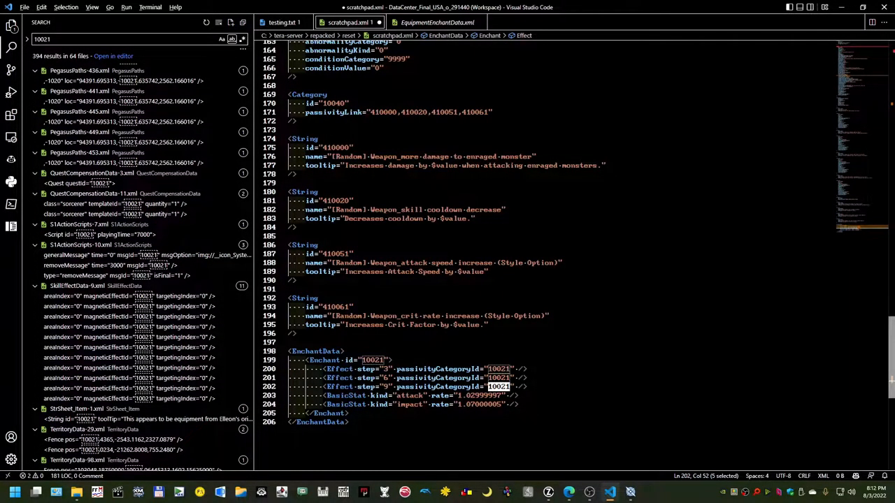
pyautogui.click(348, 422)
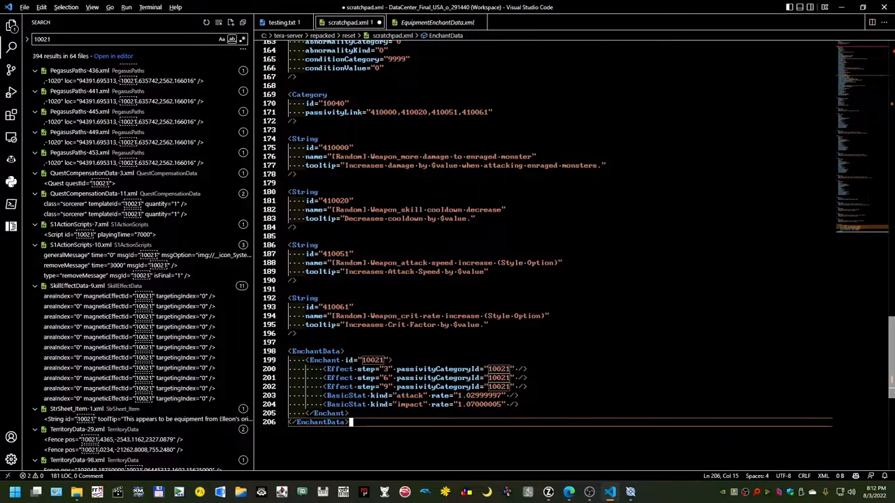
# Step: Enter Rack Hooks as the item name in D4 and scroll right to the passivity columns
pyautogui.press('Enter')
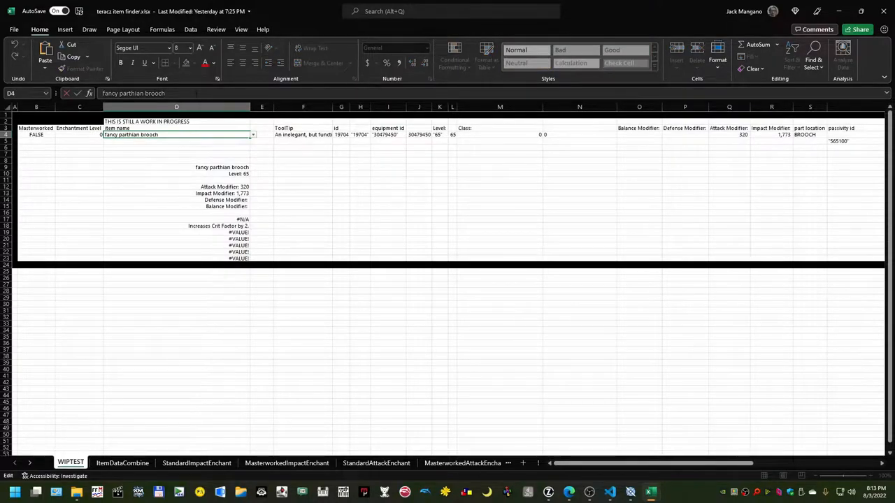
pyautogui.write('Rack Hoo')
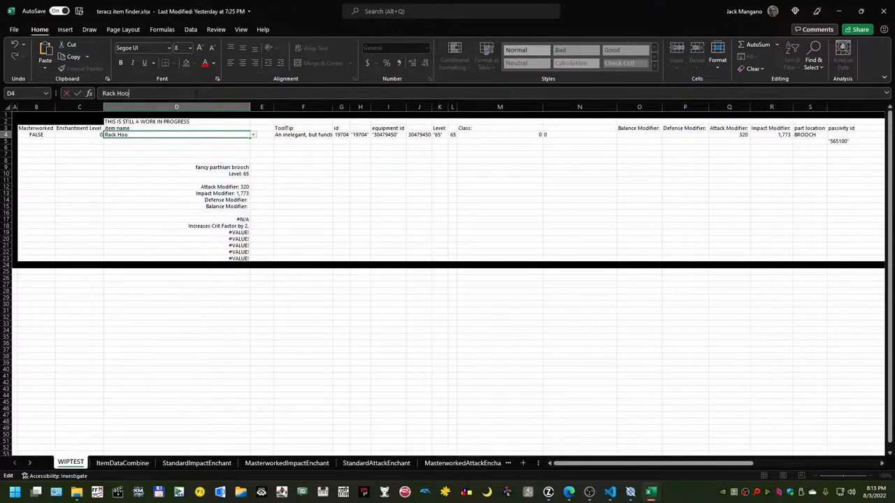
pyautogui.press('Return')
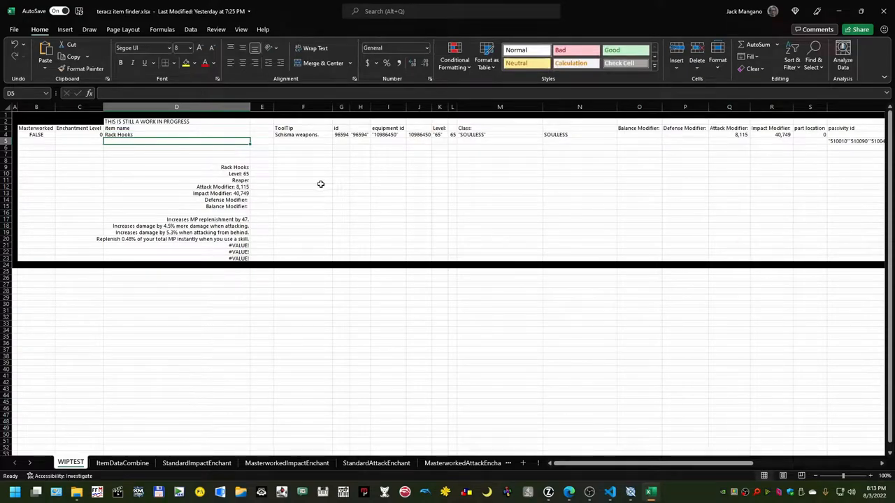
pyautogui.moveTo(254, 169)
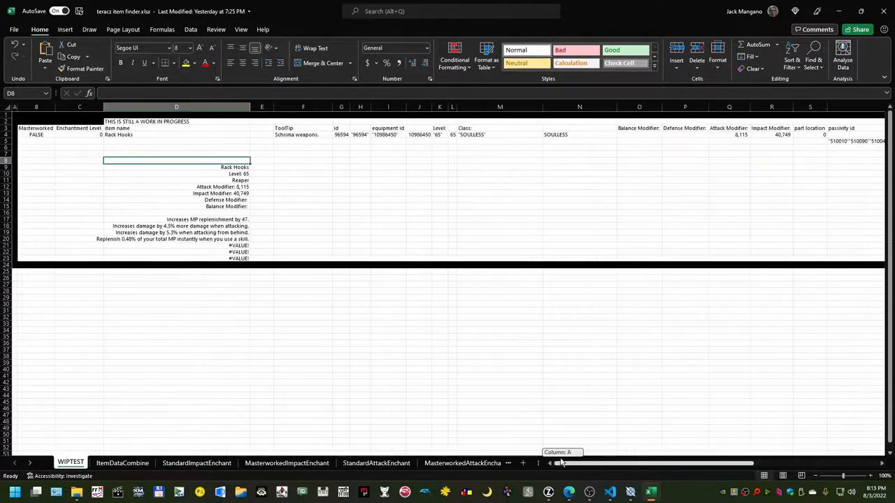
pyautogui.hscroll(3)
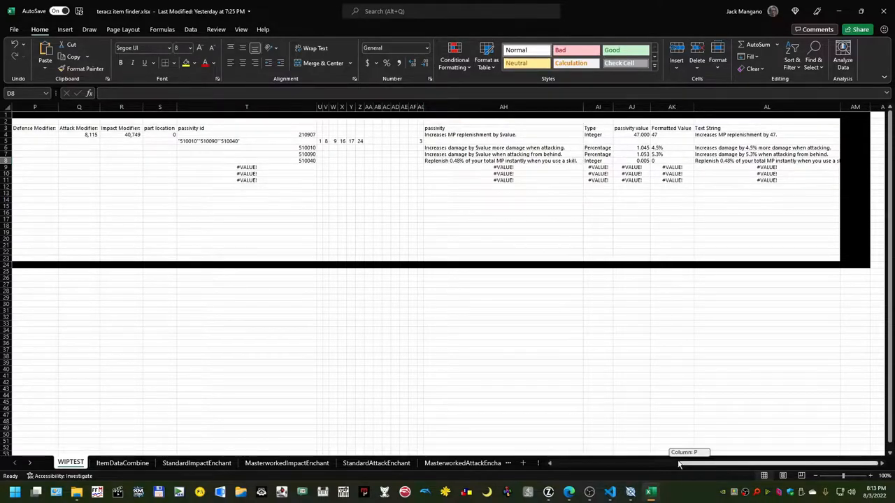
pyautogui.hscroll(-3)
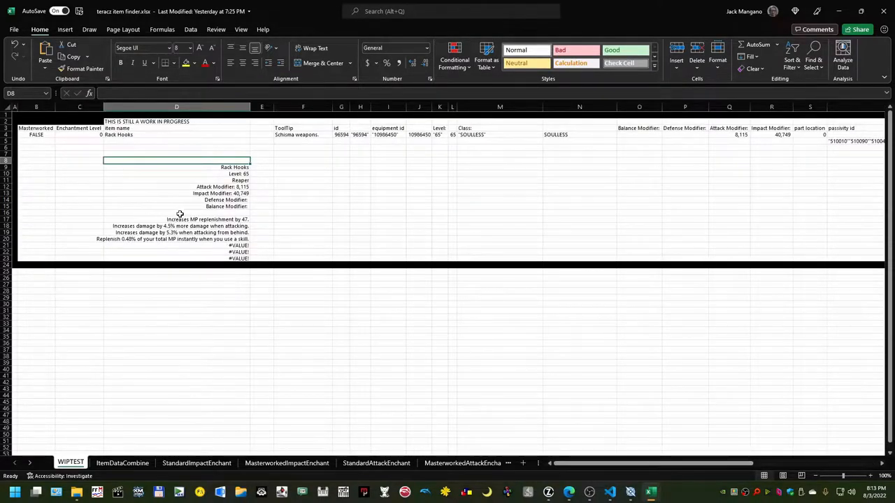
pyautogui.click(176, 212)
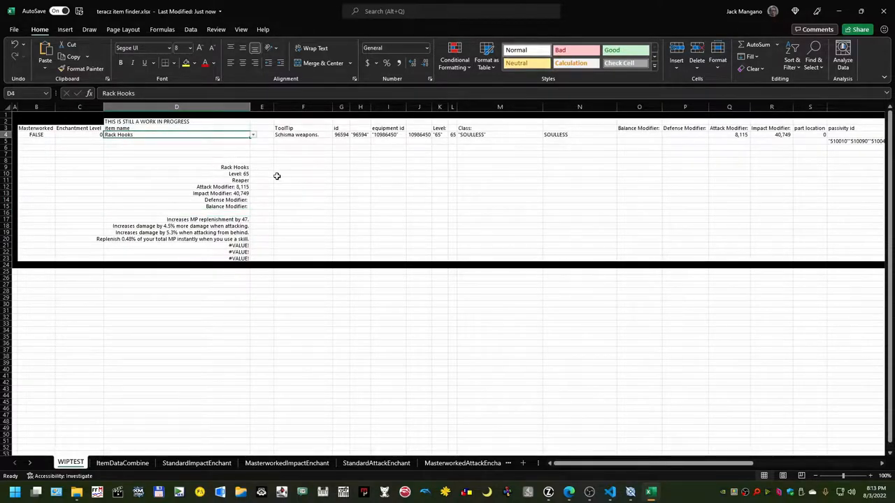
pyautogui.moveTo(296, 134)
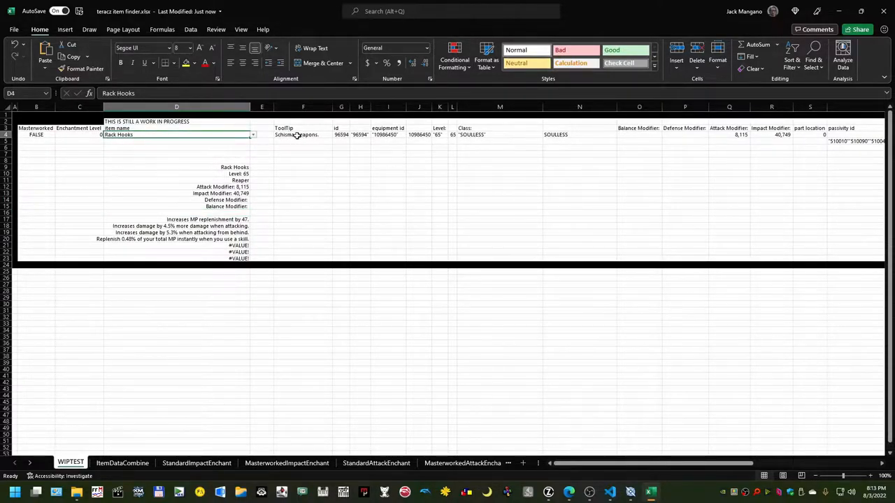
pyautogui.click(341, 134)
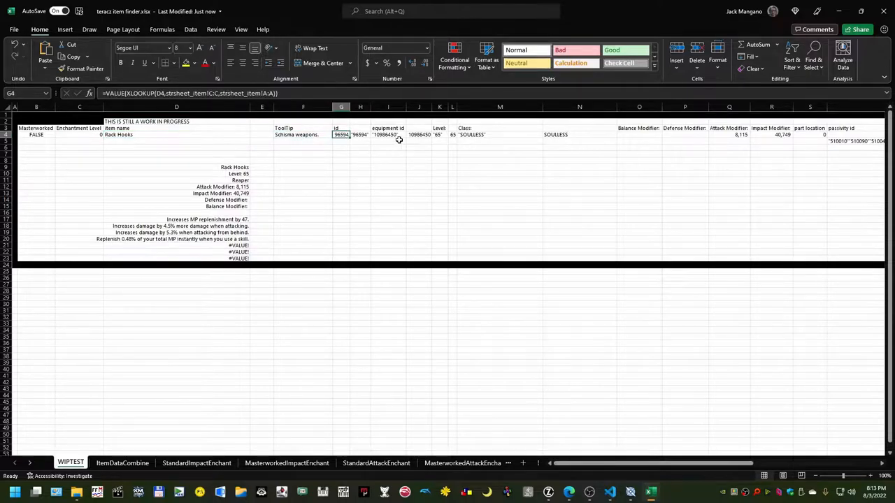
pyautogui.click(439, 135)
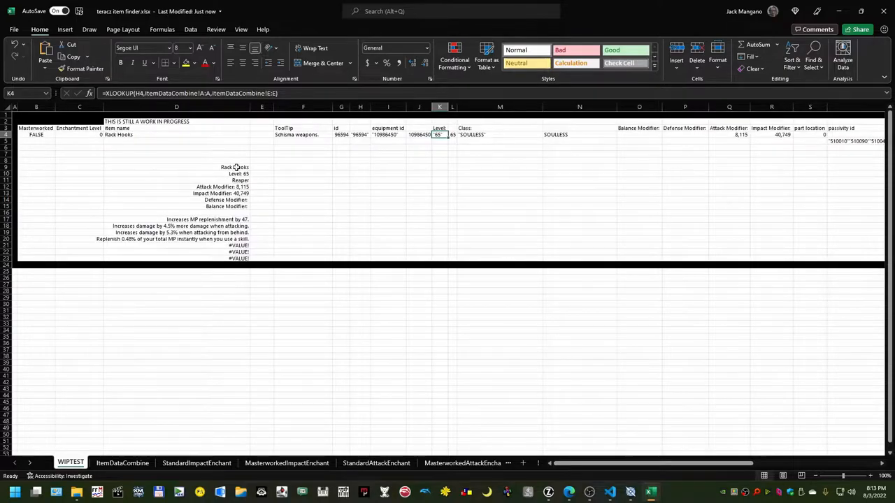
pyautogui.click(176, 167)
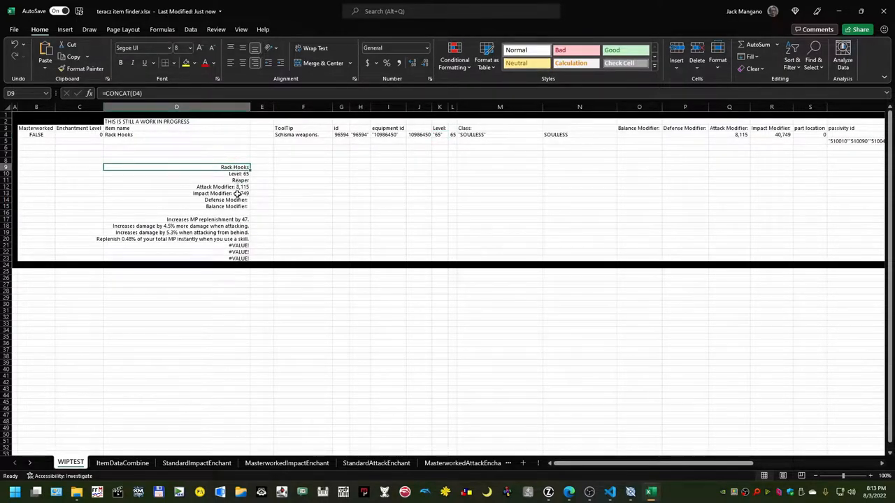
pyautogui.click(176, 180)
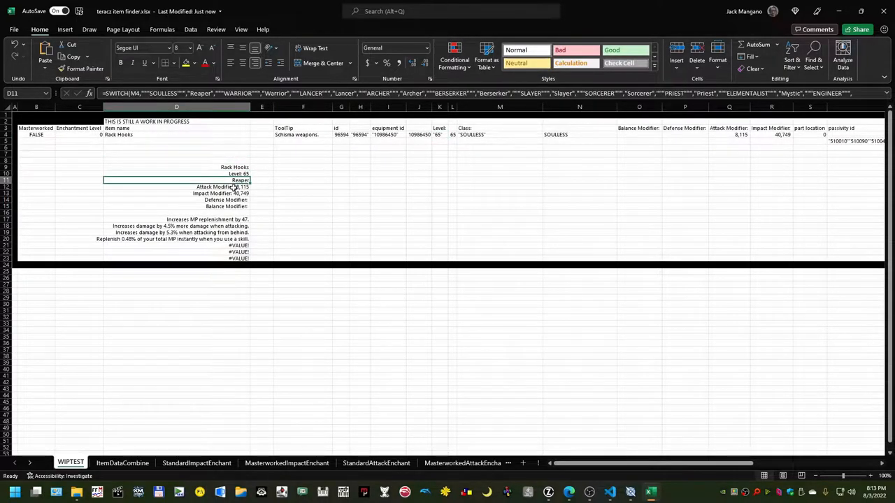
pyautogui.click(176, 193)
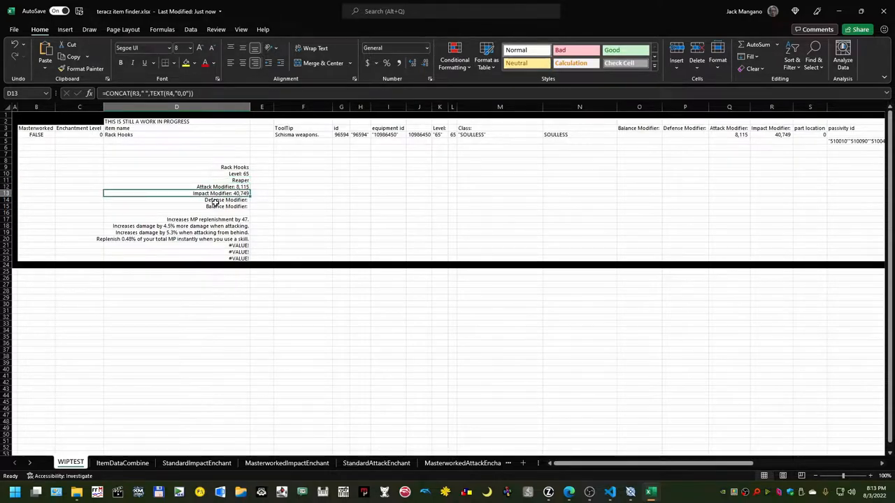
pyautogui.click(176, 206)
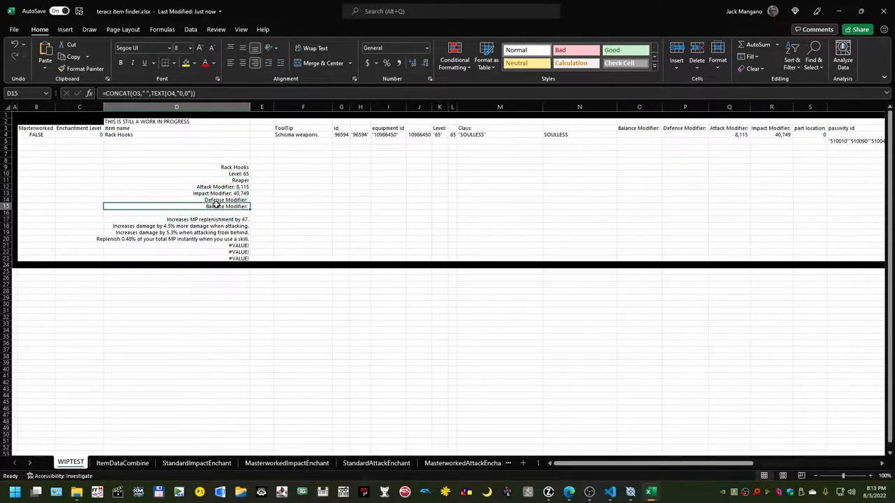
pyautogui.click(176, 219)
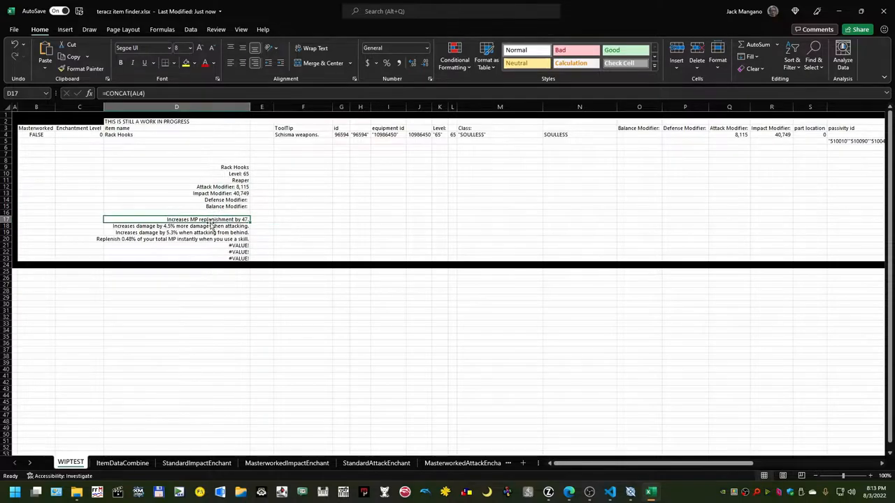
pyautogui.click(302, 212)
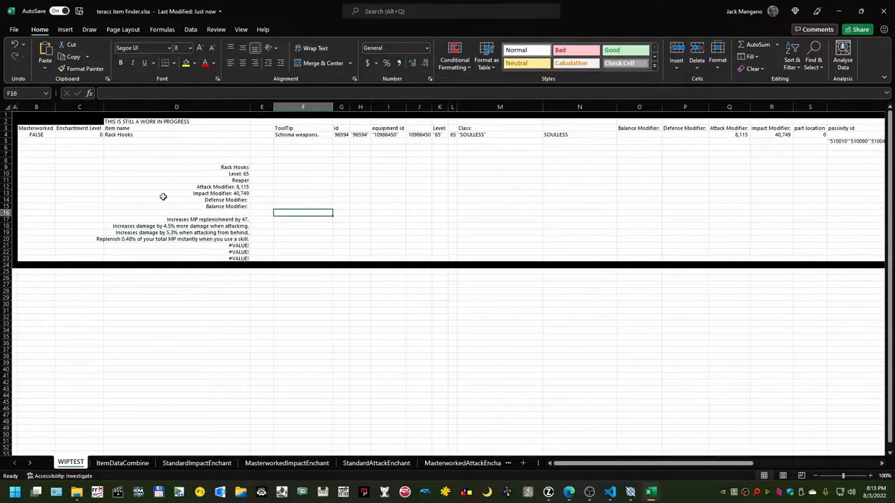
pyautogui.moveTo(91, 149)
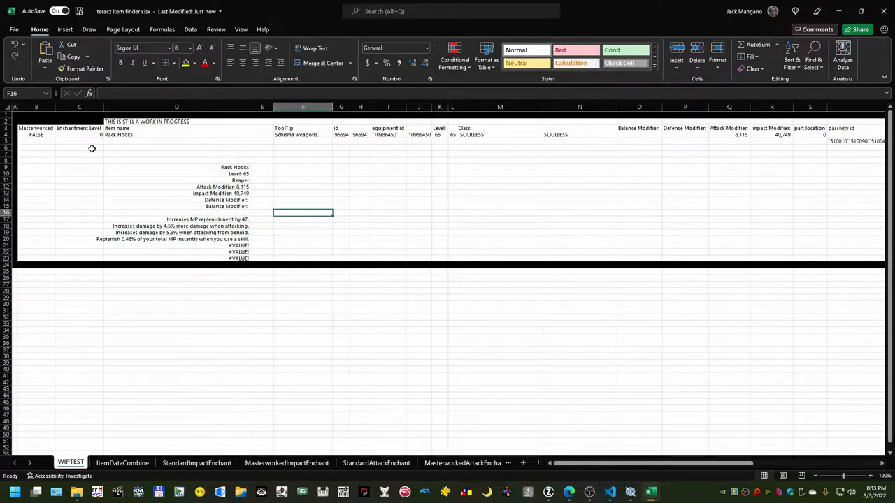
pyautogui.click(176, 134)
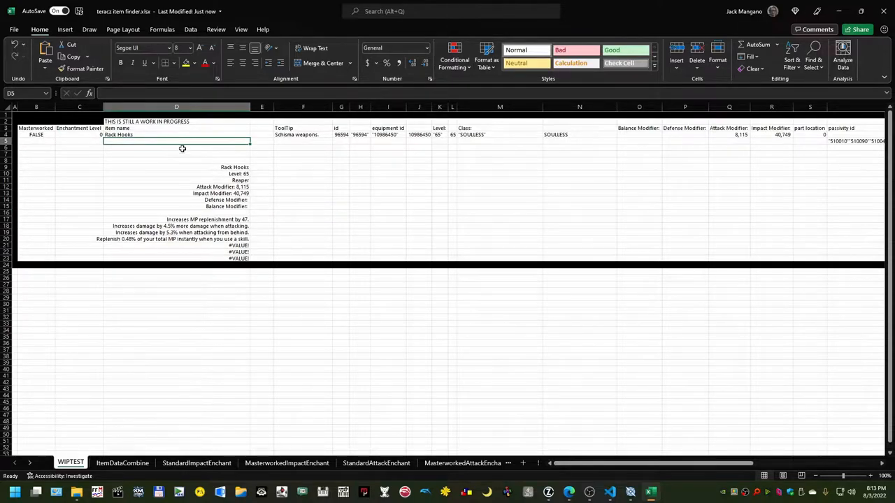
pyautogui.moveTo(550, 257)
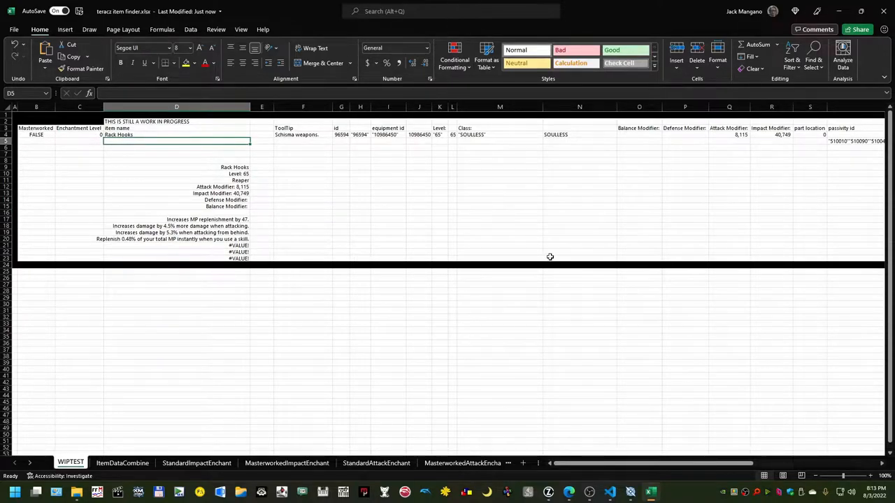
pyautogui.hscroll(3)
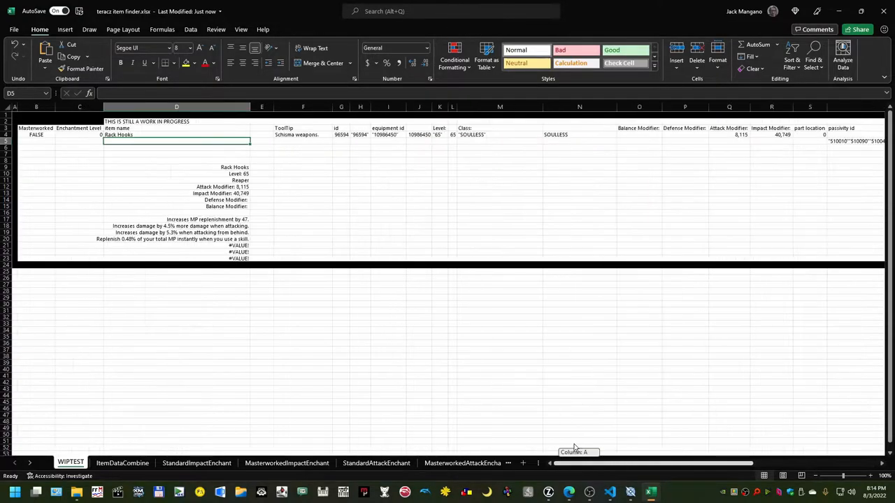
# Step: Try enchantment levels 2 and 6 and check the attack bonus in the tooltip
pyautogui.click(79, 141)
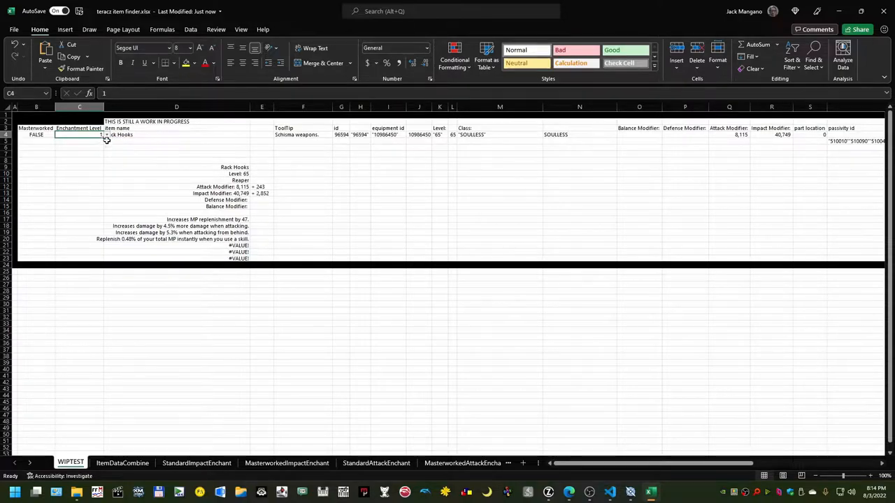
pyautogui.write('2')
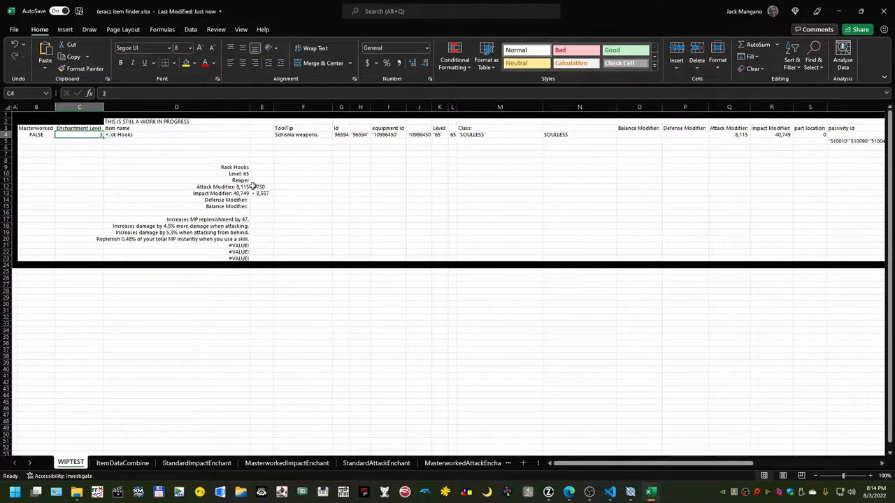
pyautogui.click(262, 186)
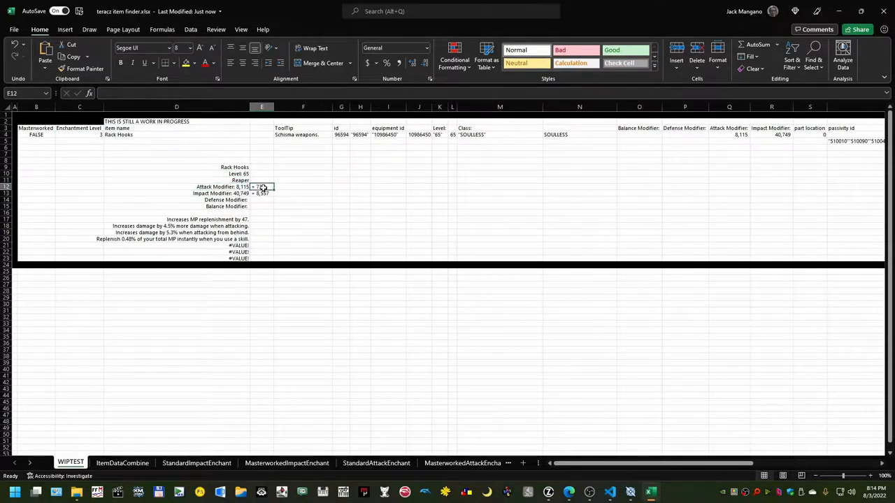
pyautogui.click(303, 193)
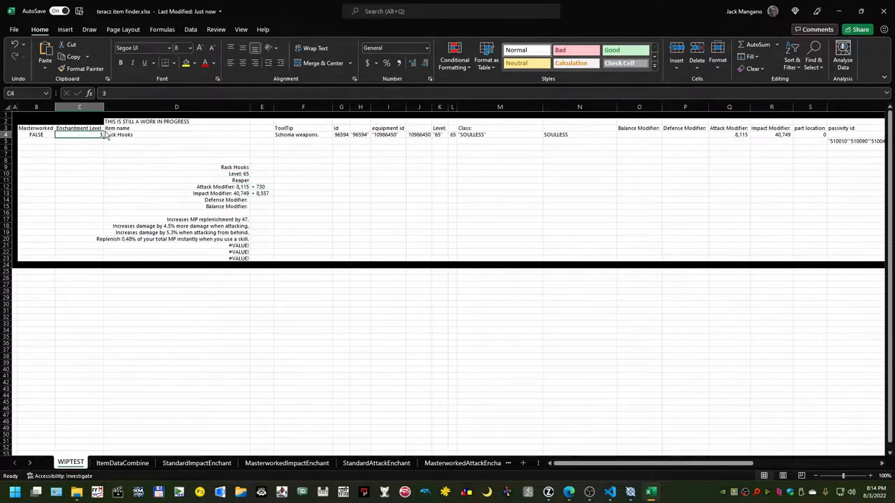
pyautogui.write('6')
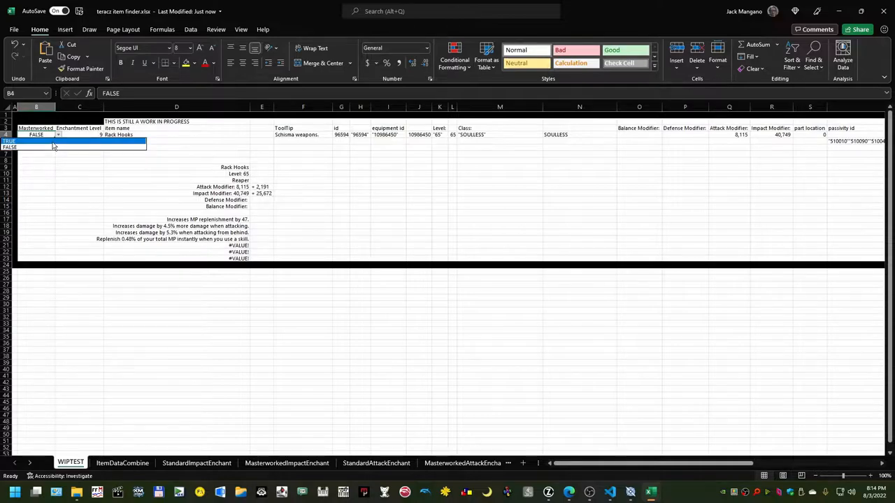
# Step: Toggle the masterwork cell and inspect the attack bonus formula, ending non-masterworked at level 6
pyautogui.click(79, 134)
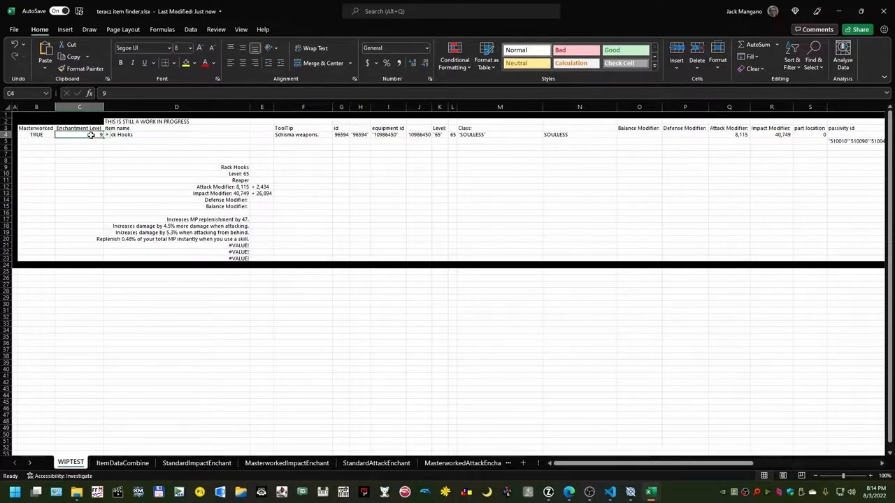
pyautogui.write('12')
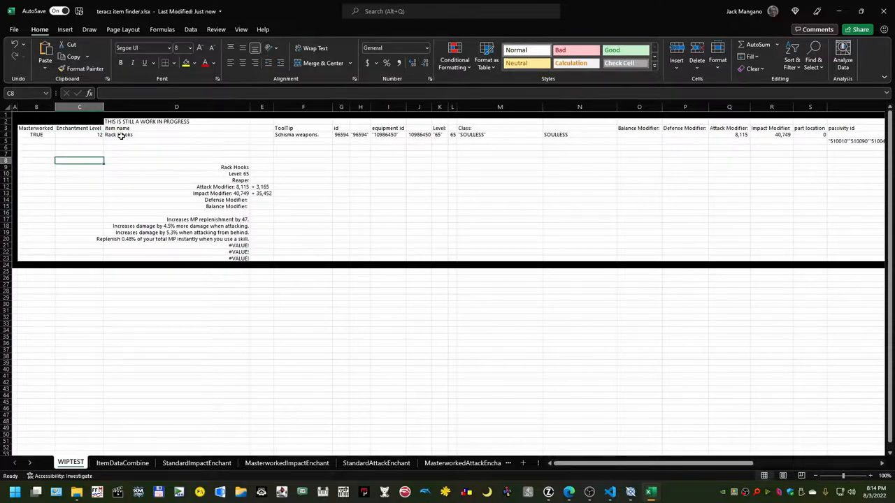
pyautogui.click(176, 212)
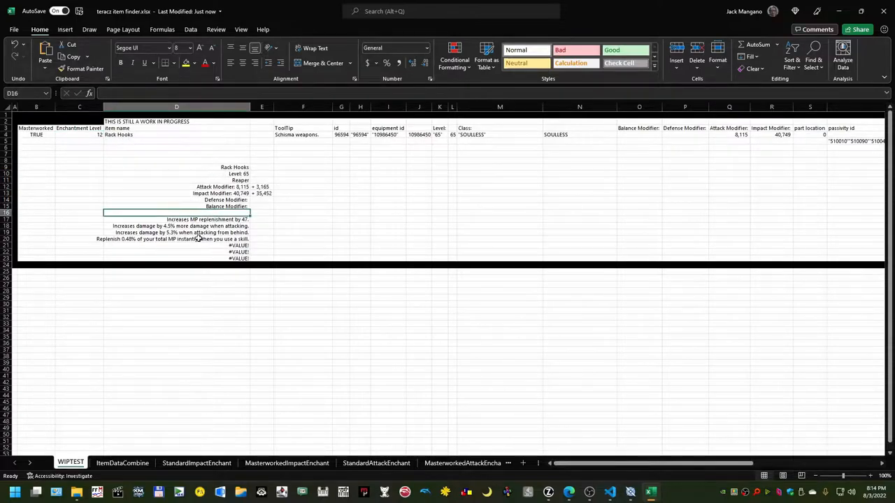
pyautogui.click(262, 193)
pyautogui.write('6')
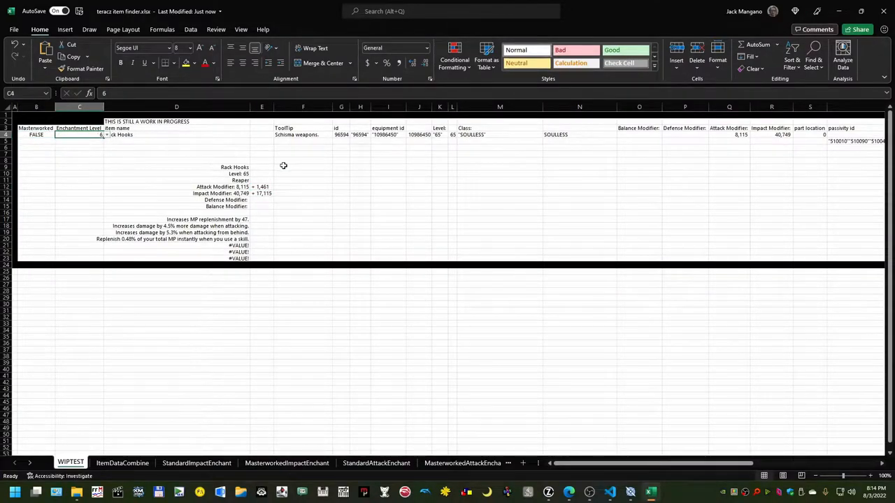
pyautogui.click(261, 186)
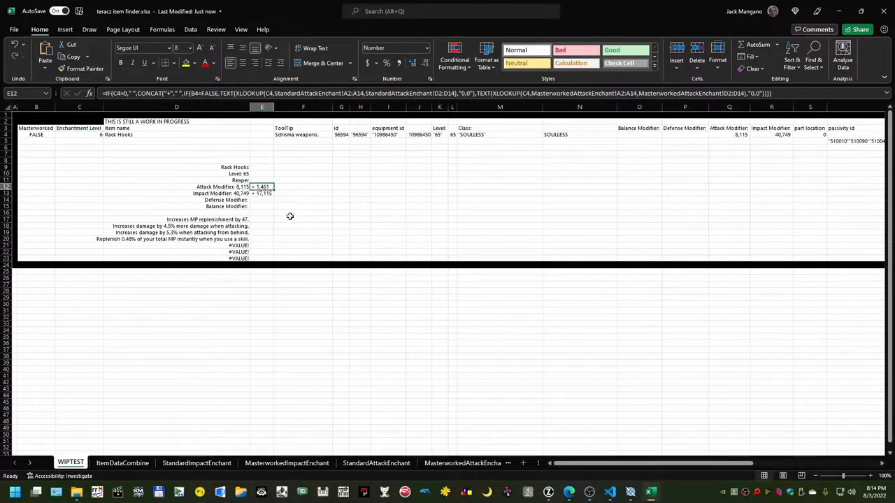
pyautogui.click(302, 212)
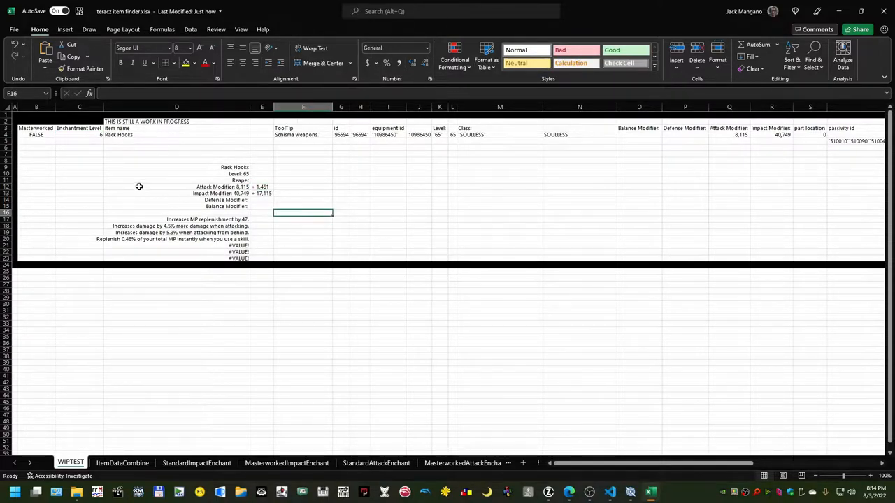
pyautogui.click(177, 154)
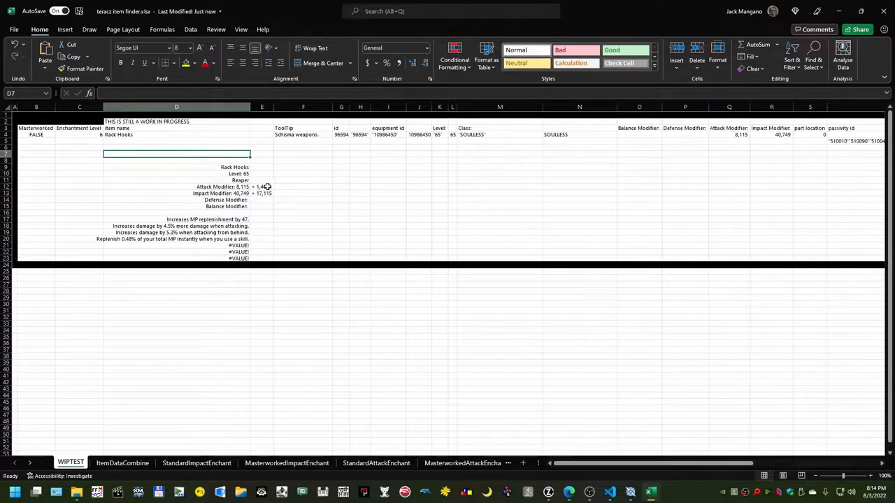
pyautogui.click(262, 187)
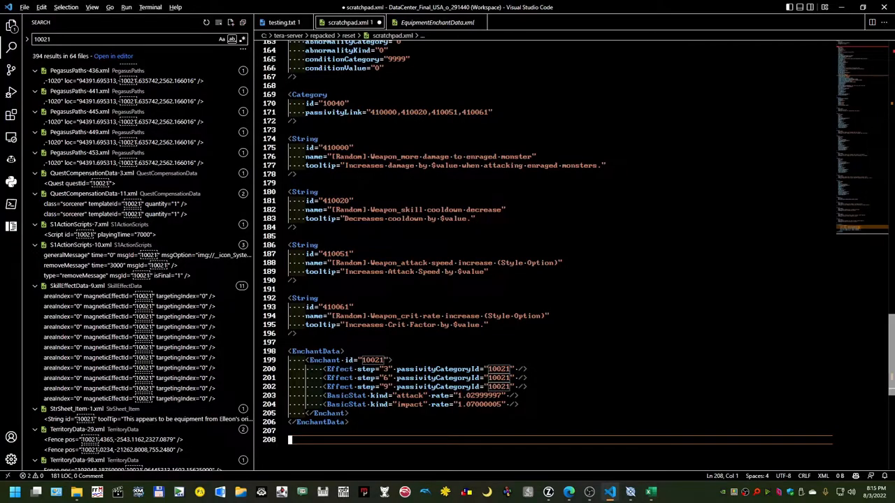
# Step: Scroll through scratchpad.xml alongside the Search panel's results for 10021
pyautogui.scroll(3)
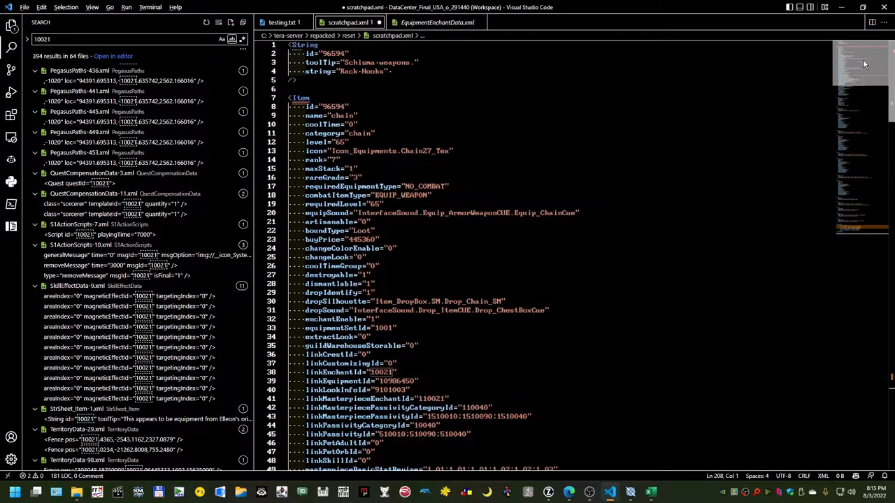
pyautogui.scroll(-3)
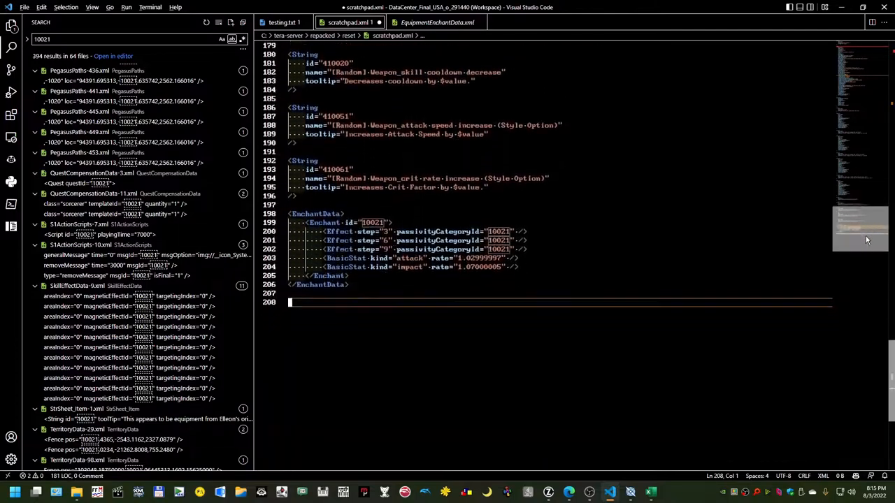
pyautogui.scroll(3)
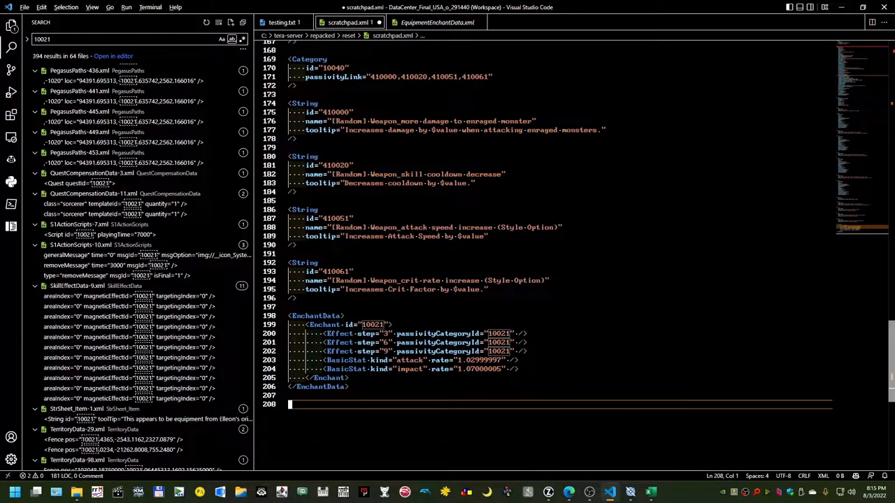
pyautogui.scroll(3)
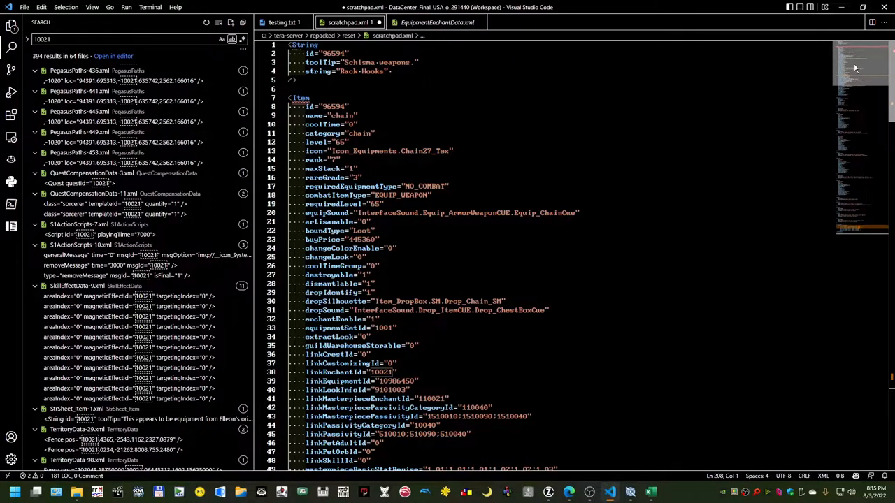
pyautogui.scroll(-3)
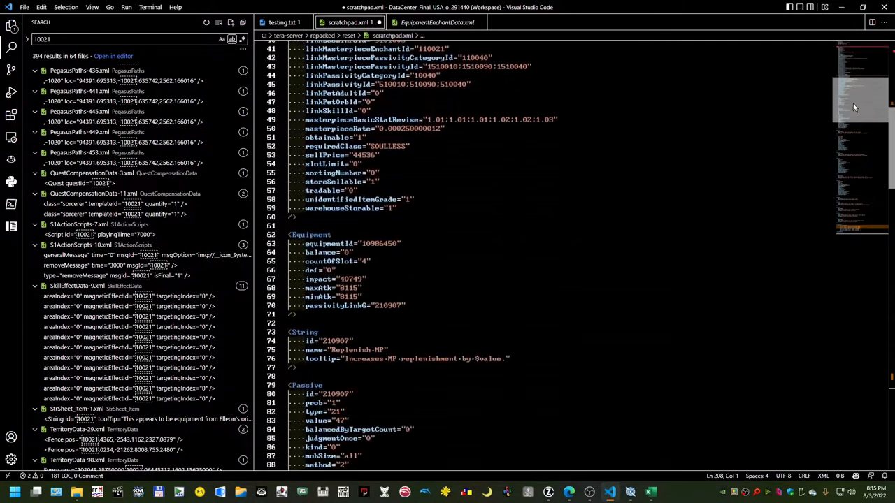
pyautogui.scroll(-3)
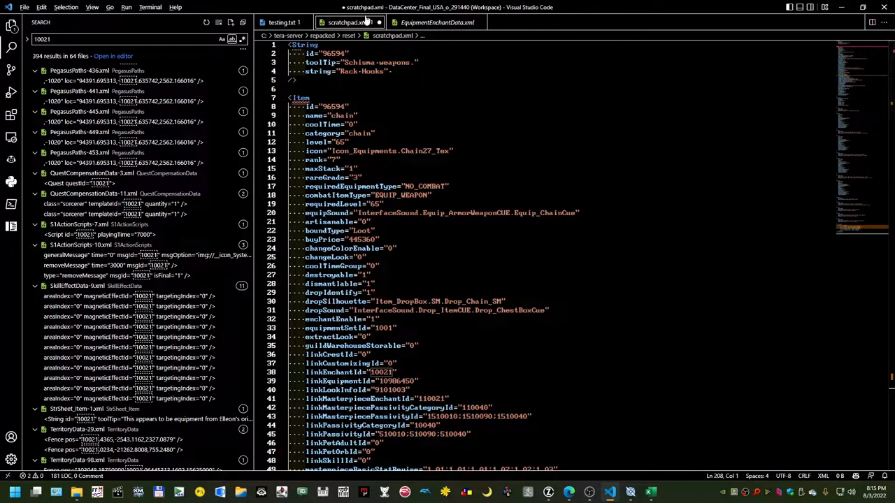
pyautogui.click(283, 22)
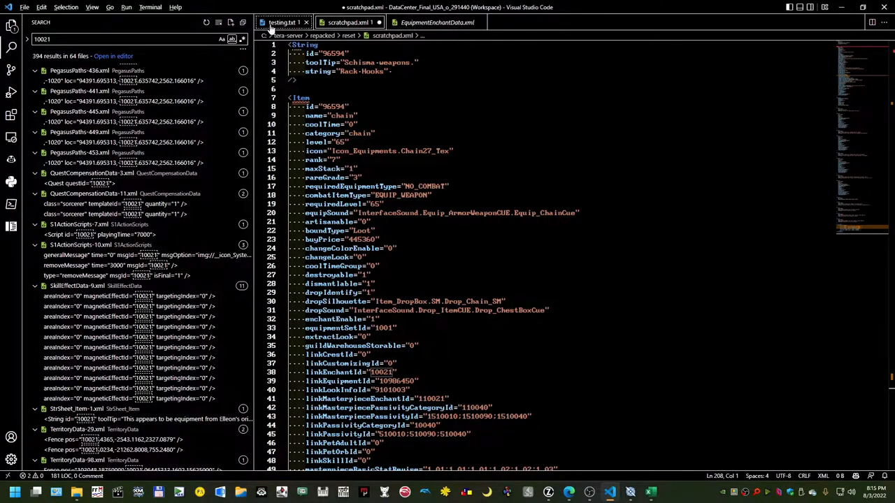
pyautogui.scroll(-3)
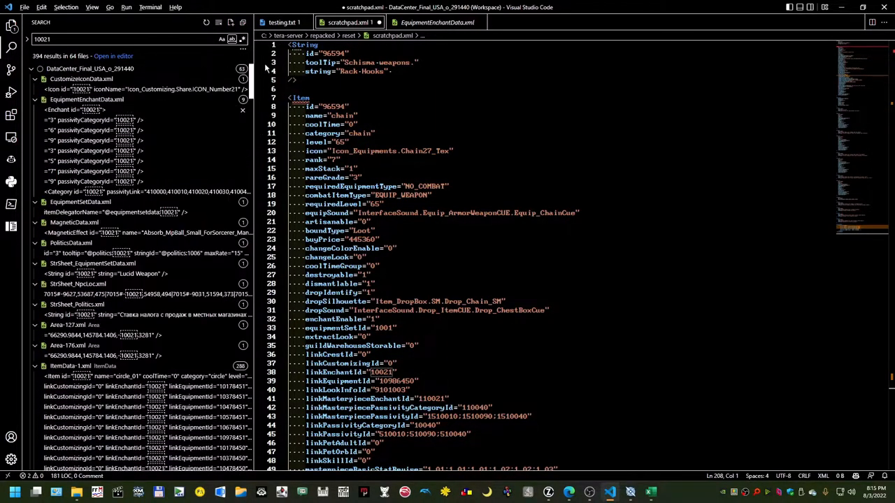
pyautogui.moveTo(10, 26)
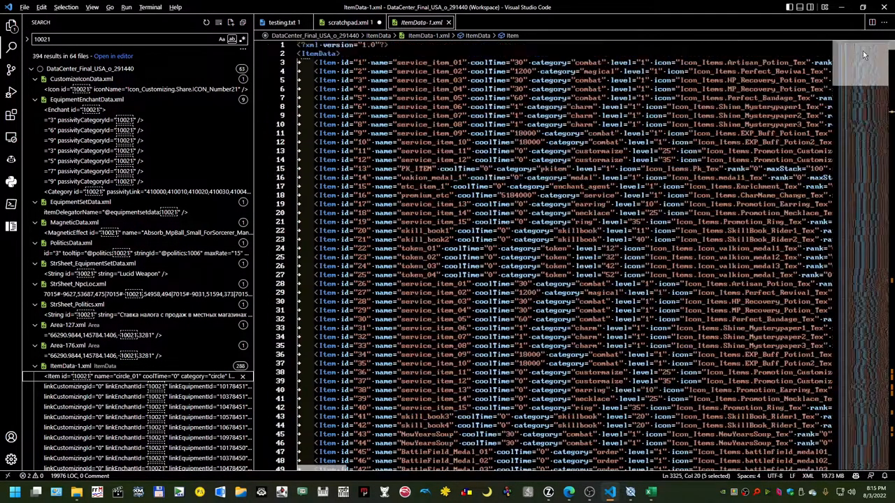
# Step: Scroll through ItemData-1.xml's 10021 matches down to the closing ItemData tag
pyautogui.scroll(-3)
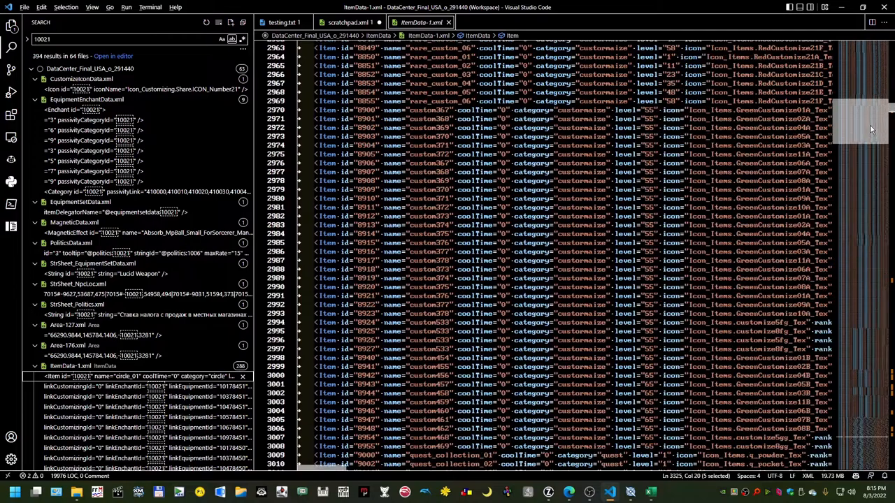
pyautogui.scroll(-3)
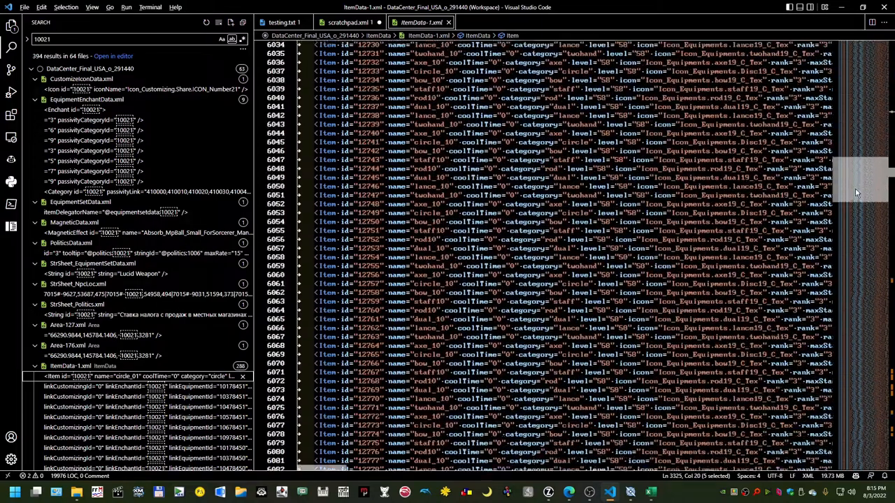
pyautogui.scroll(-3)
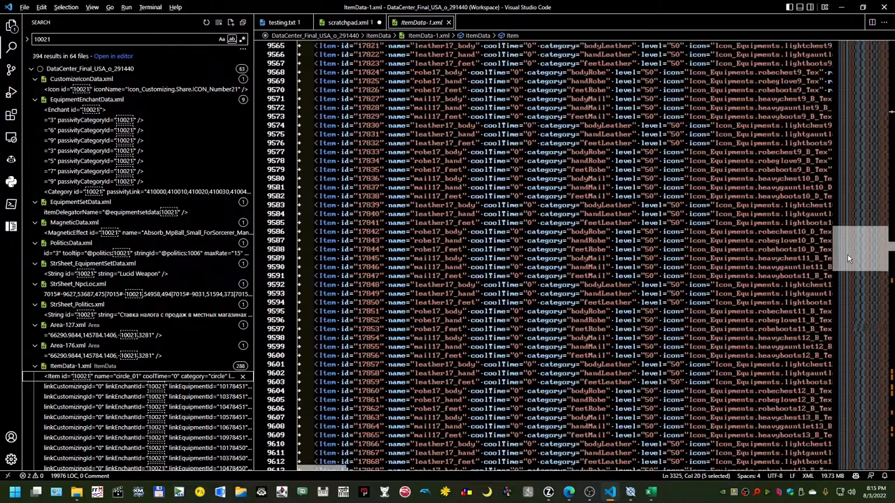
pyautogui.scroll(-3)
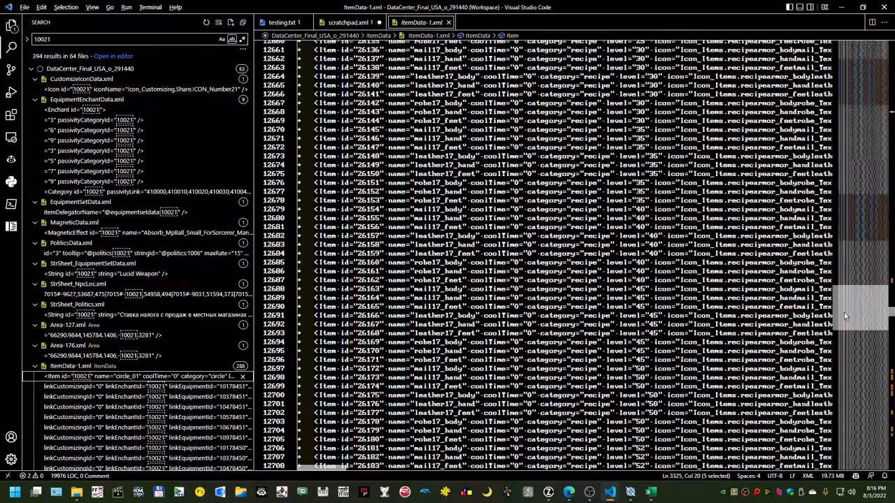
pyautogui.scroll(-3)
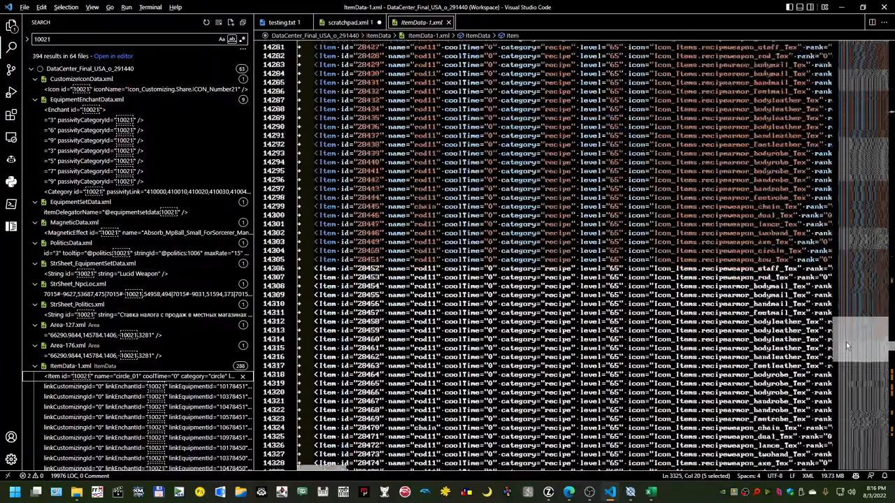
pyautogui.scroll(-3)
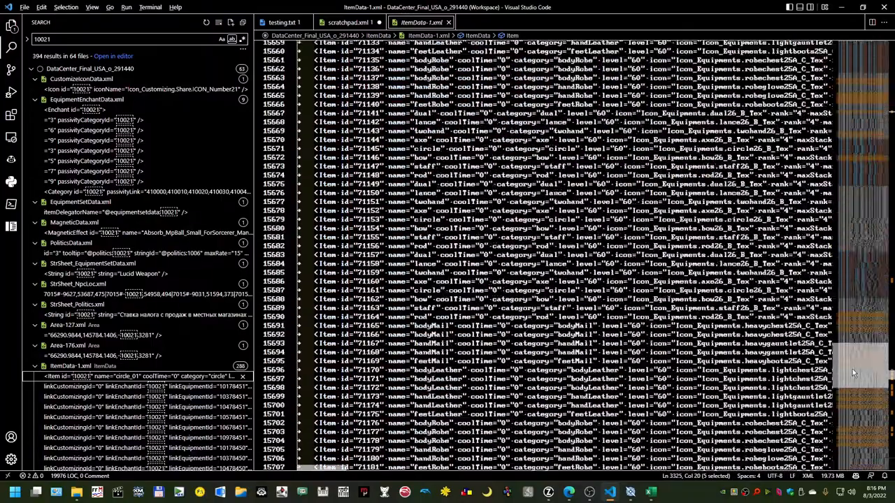
pyautogui.scroll(-3)
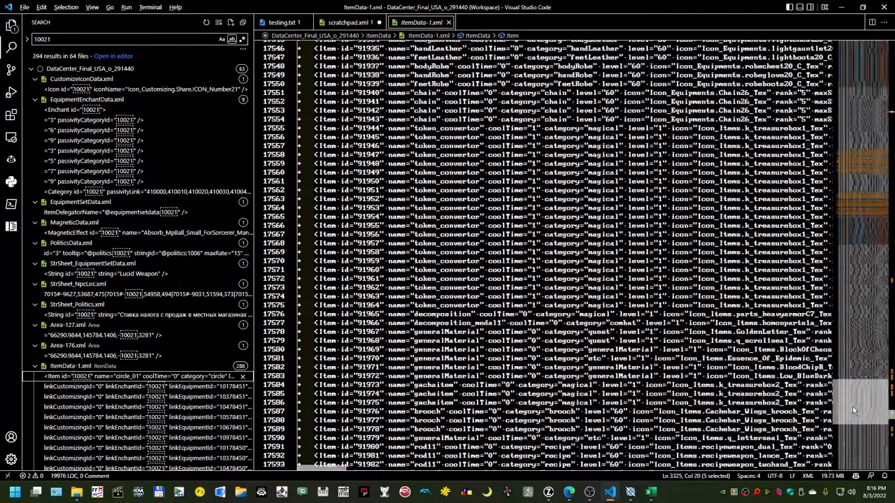
pyautogui.scroll(-3)
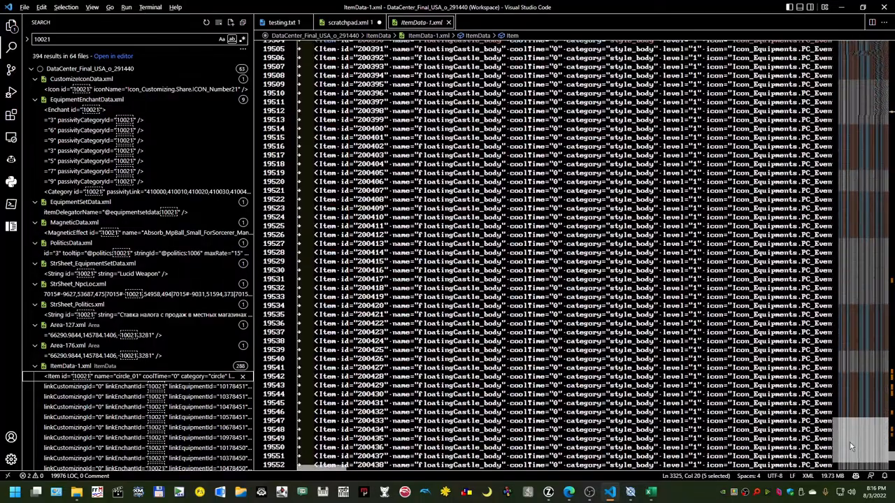
pyautogui.scroll(-3)
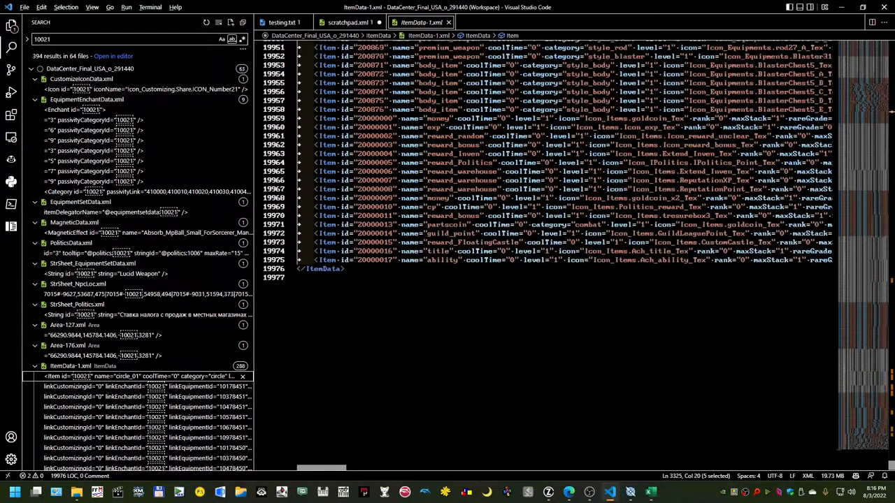
pyautogui.scroll(3)
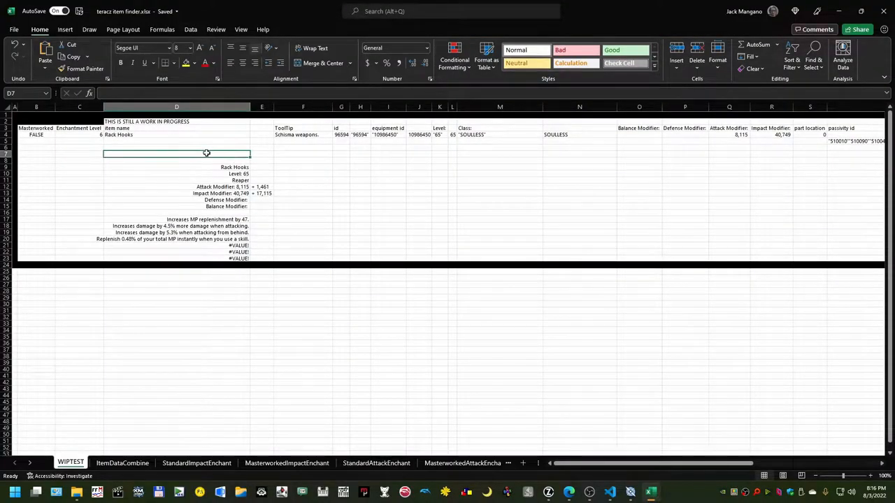
pyautogui.click(176, 121)
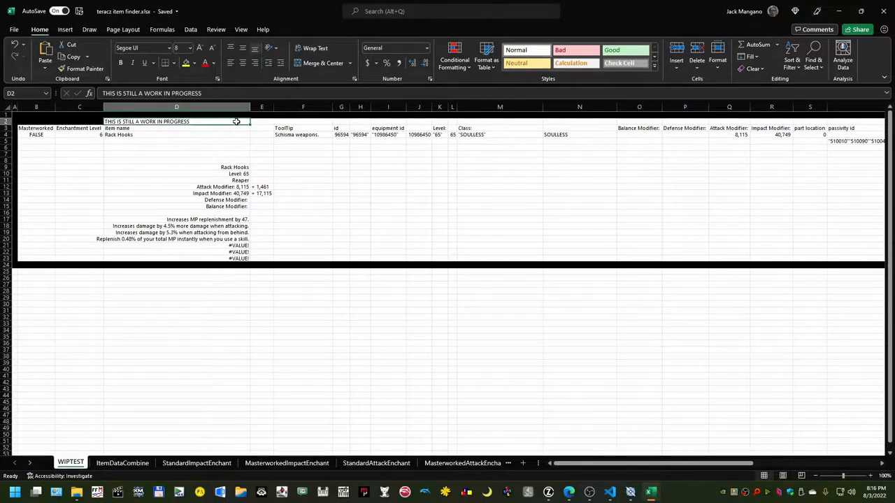
pyautogui.moveTo(199, 165)
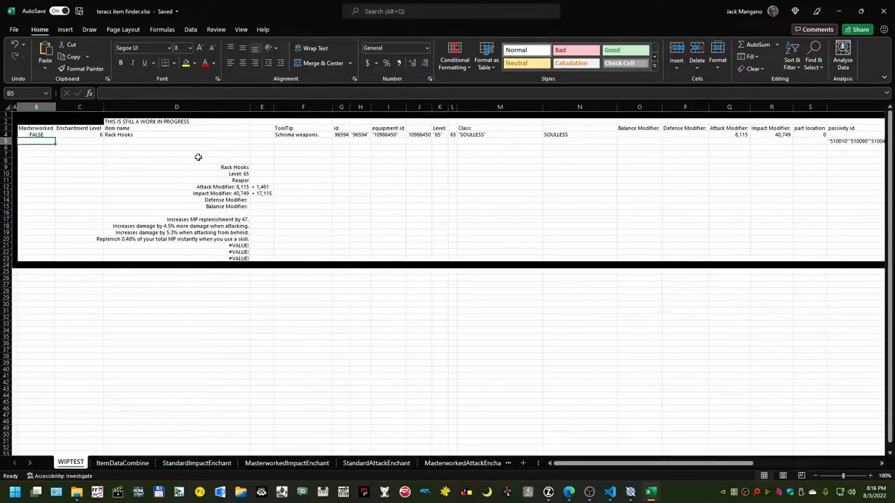
pyautogui.click(176, 135)
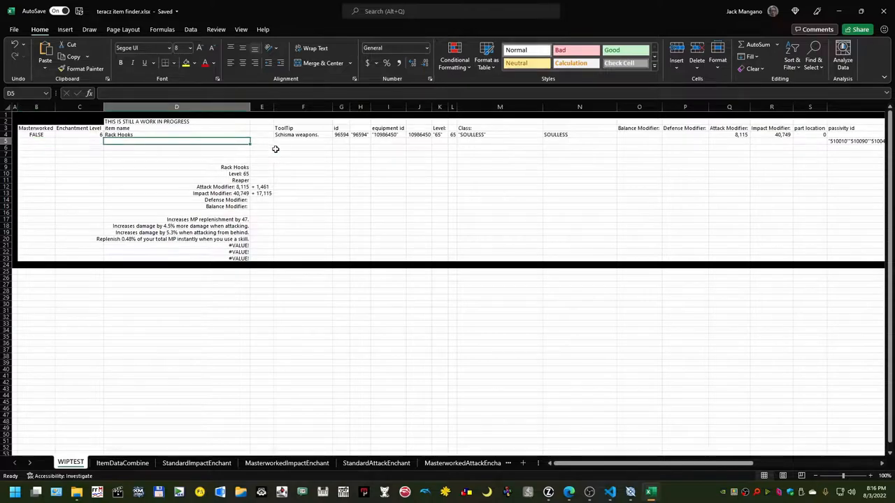
pyautogui.click(79, 134)
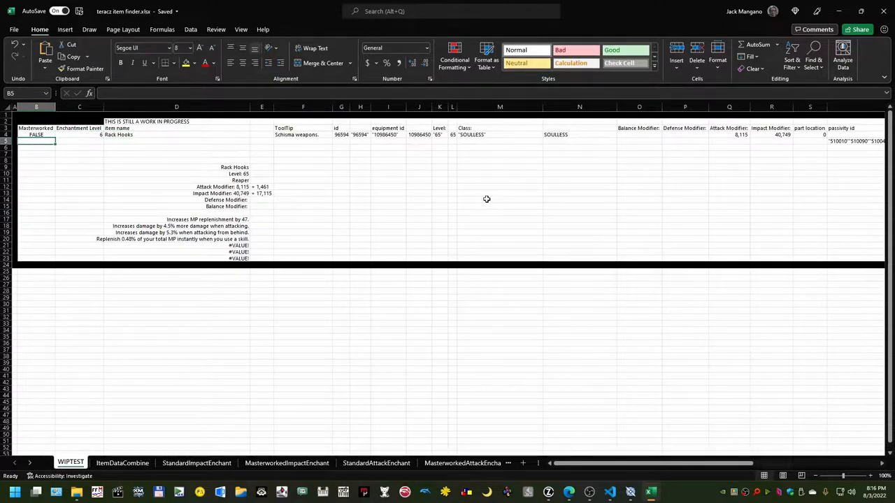
pyautogui.moveTo(451, 217)
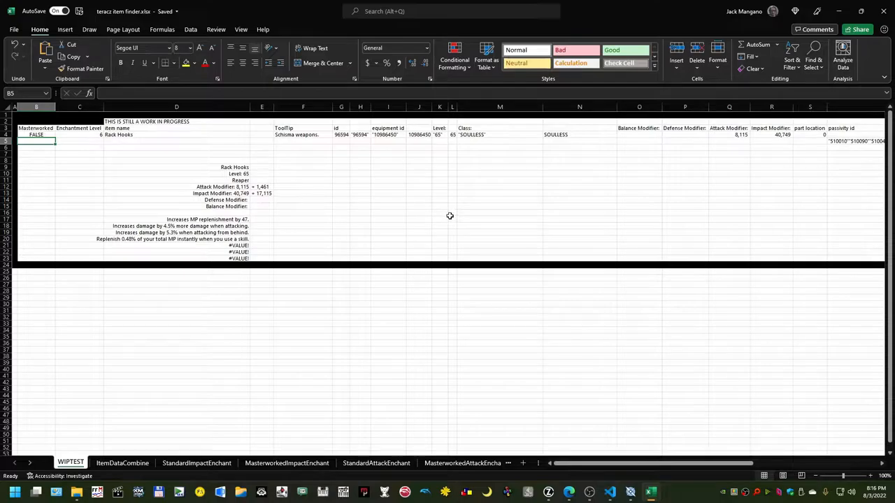
pyautogui.moveTo(435, 227)
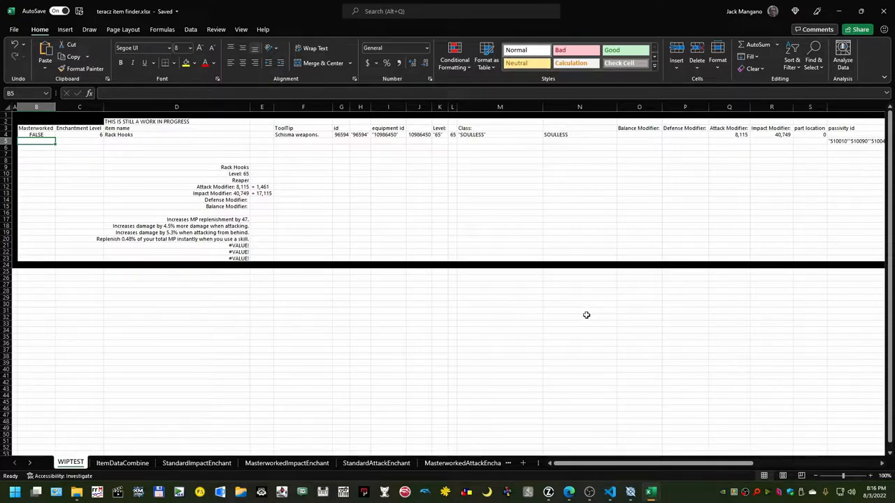
pyautogui.moveTo(544, 311)
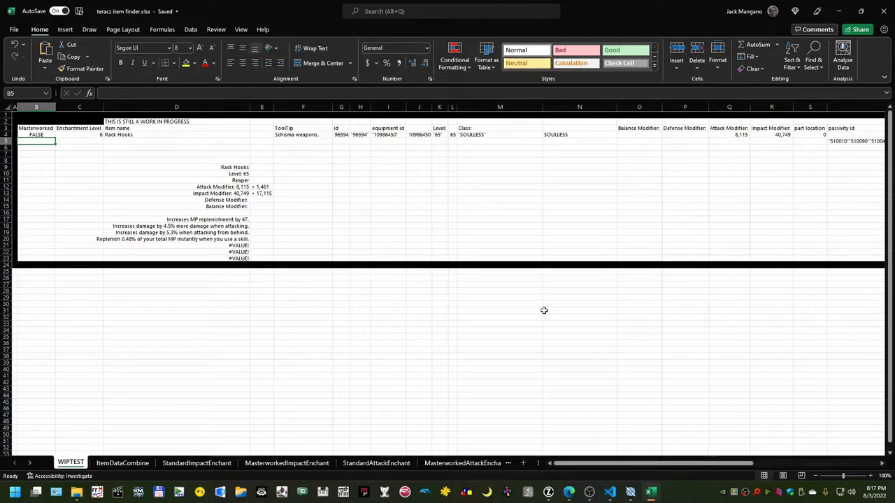
pyautogui.moveTo(608, 438)
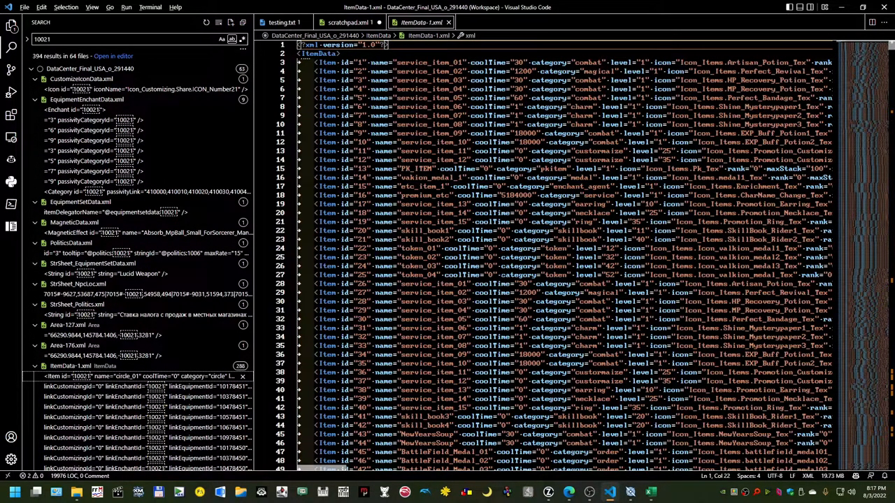
pyautogui.click(493, 275)
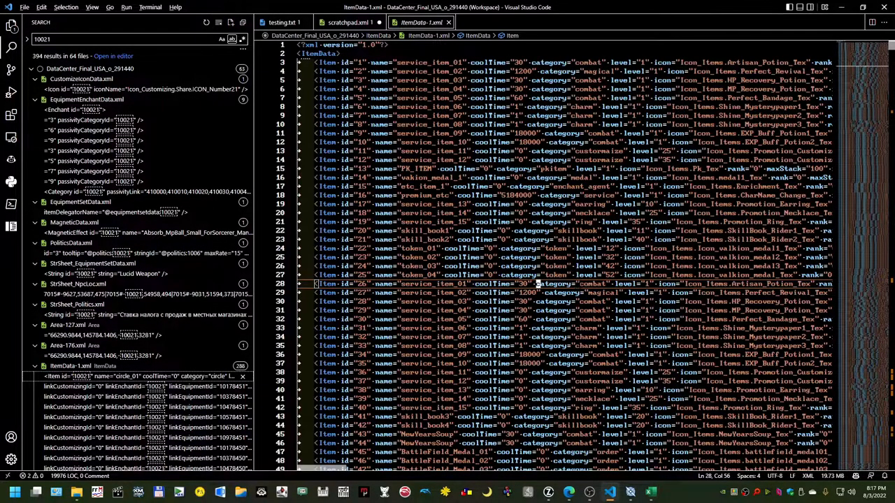
pyautogui.click(559, 283)
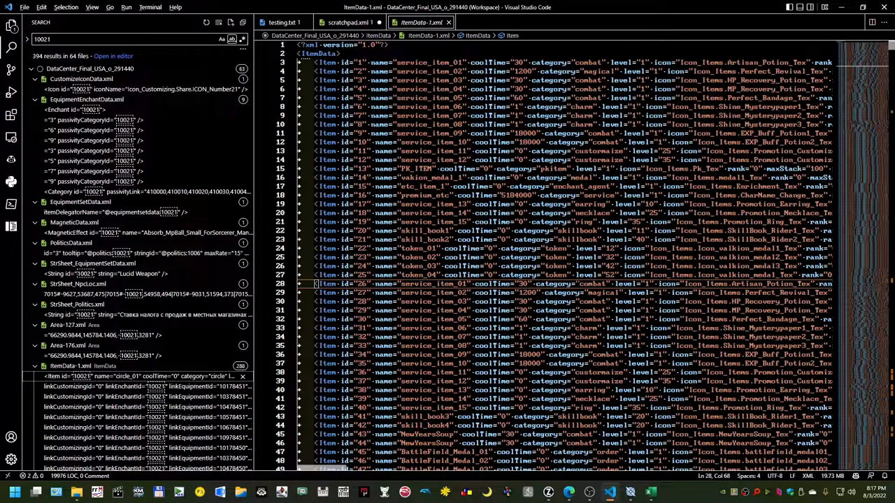
pyautogui.click(567, 292)
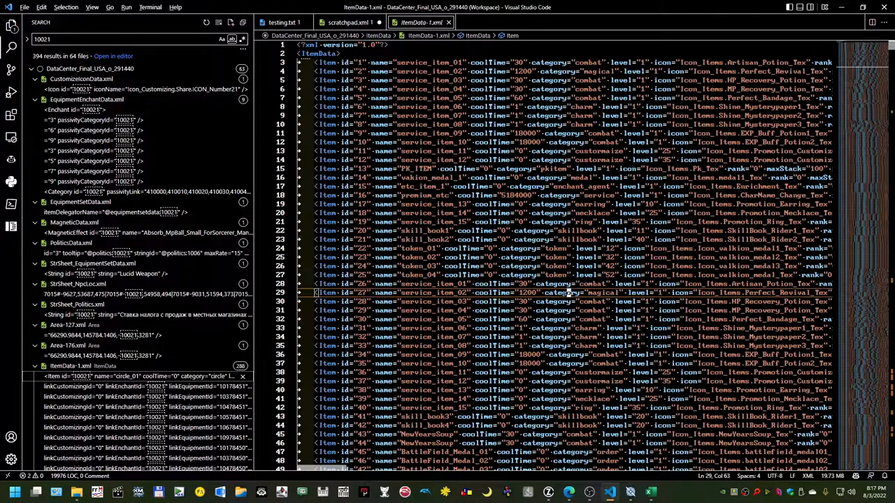
pyautogui.click(339, 53)
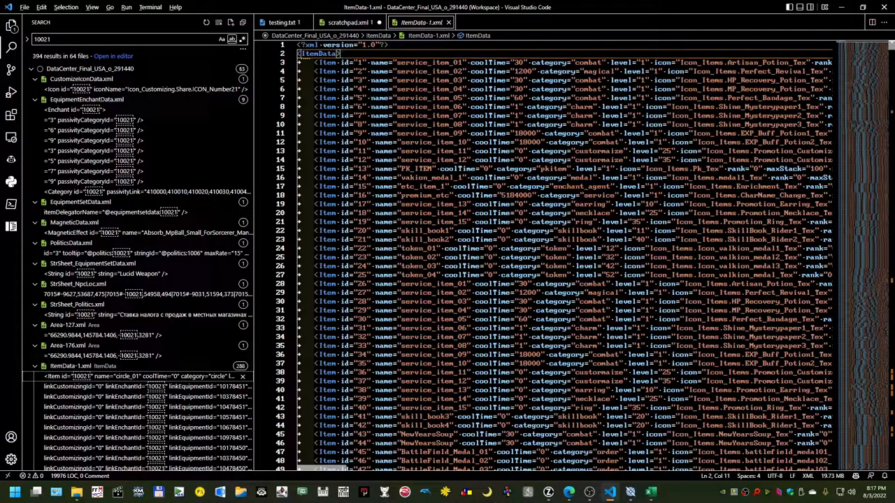